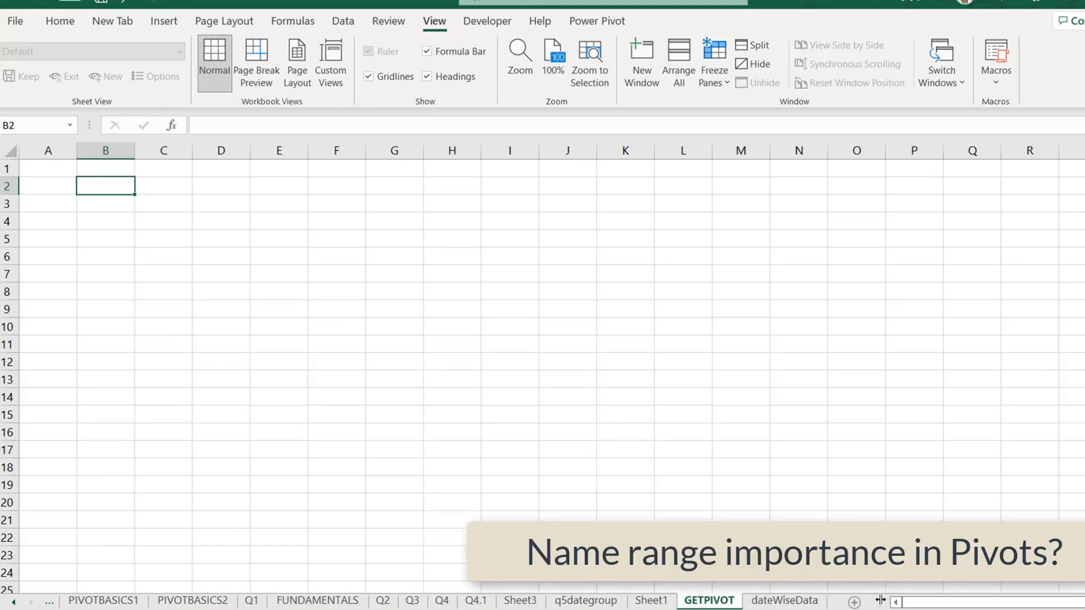
- Begin creating a pivot table at cell I11, then cancel the PivotTable dialog
left_click(47, 168)
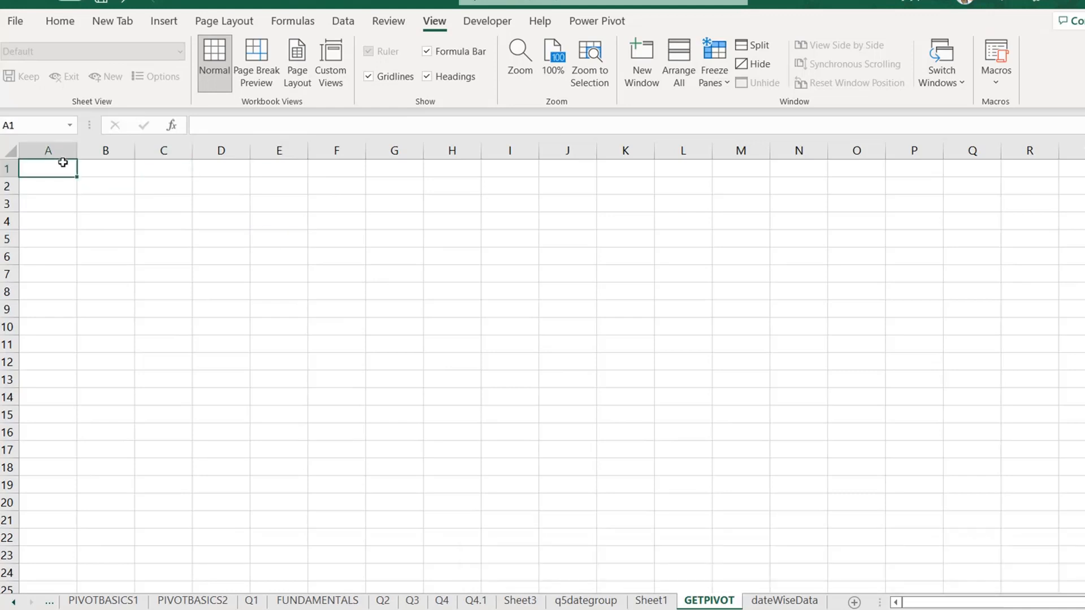
mouse_move(60, 20)
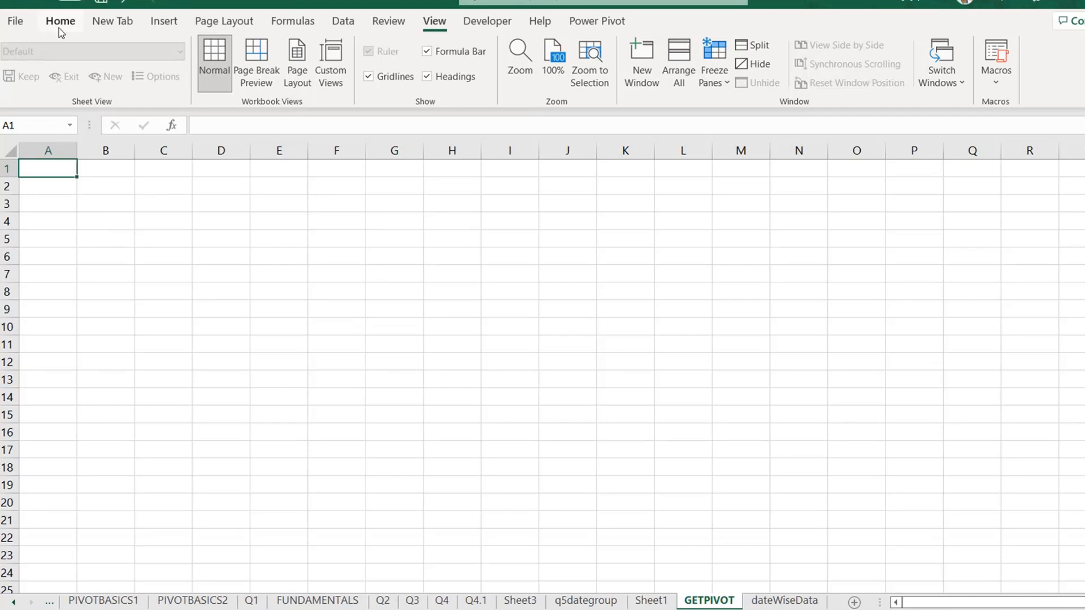
left_click(61, 21)
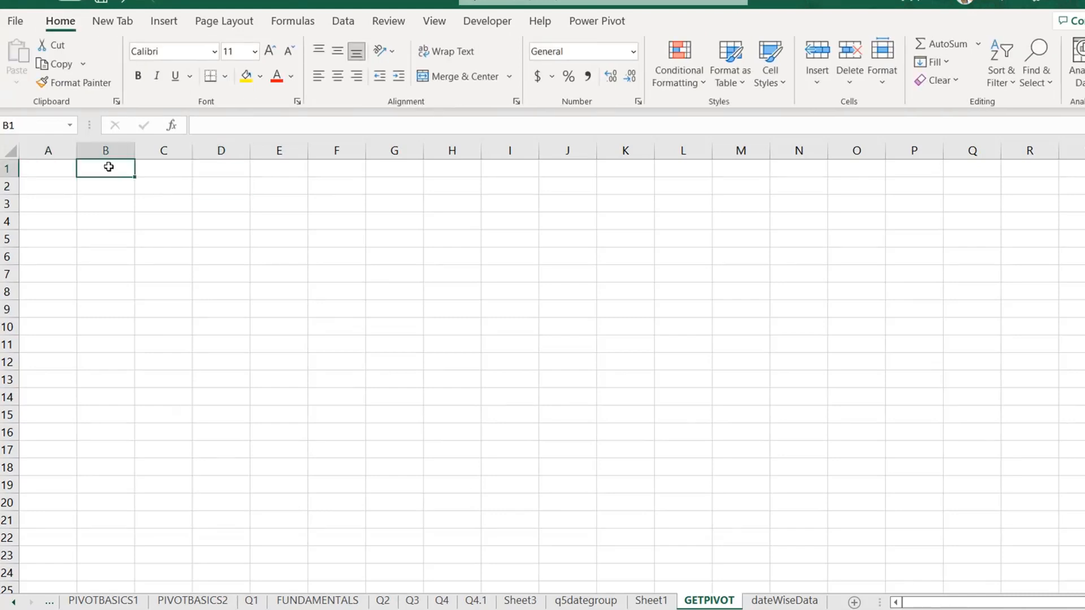
left_click(510, 344)
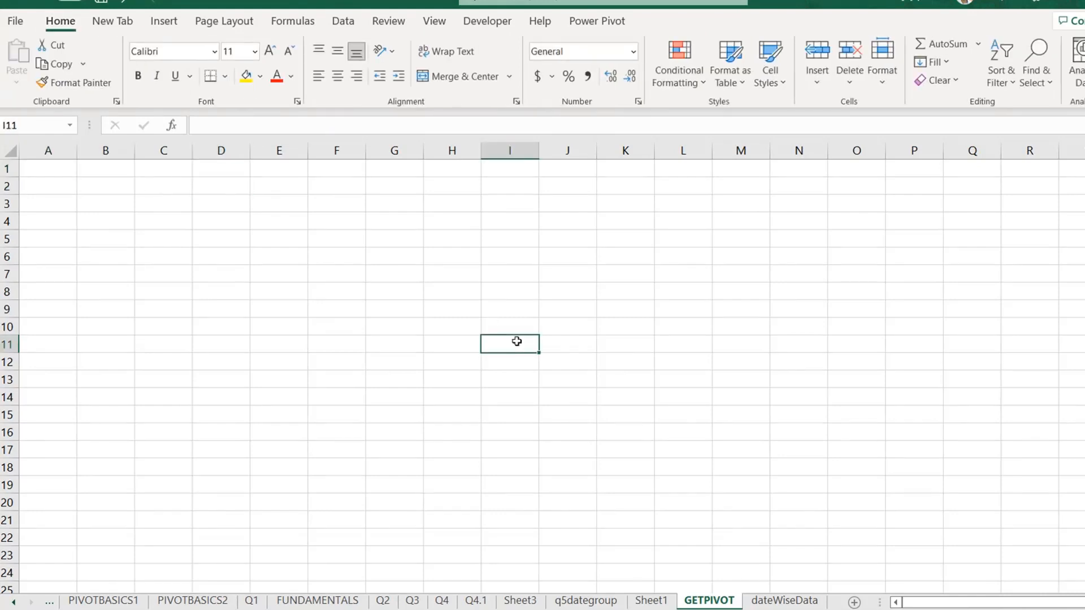
left_click(164, 21)
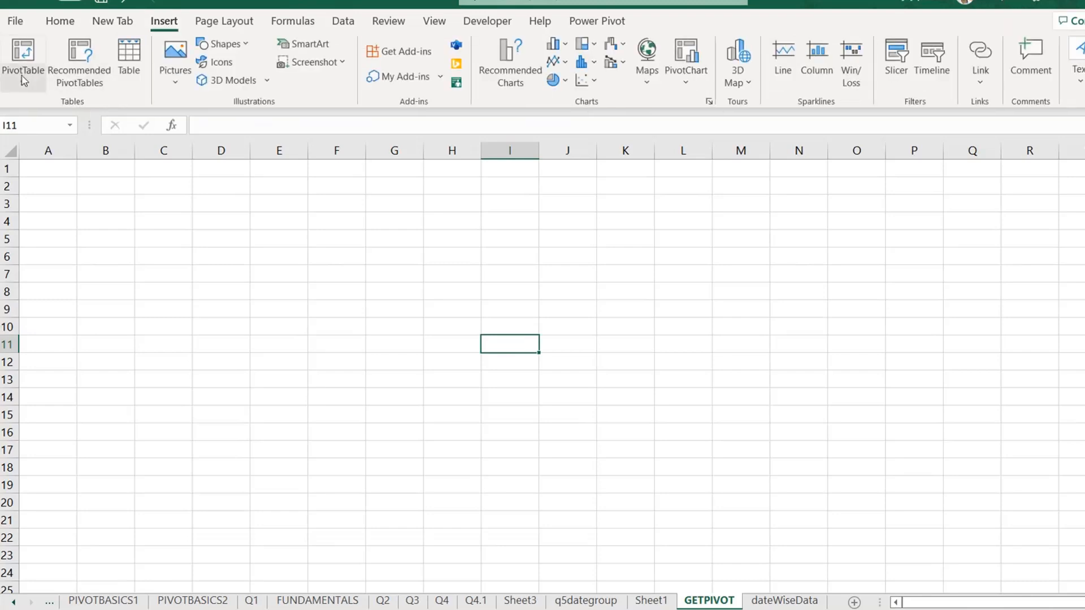
left_click(22, 55)
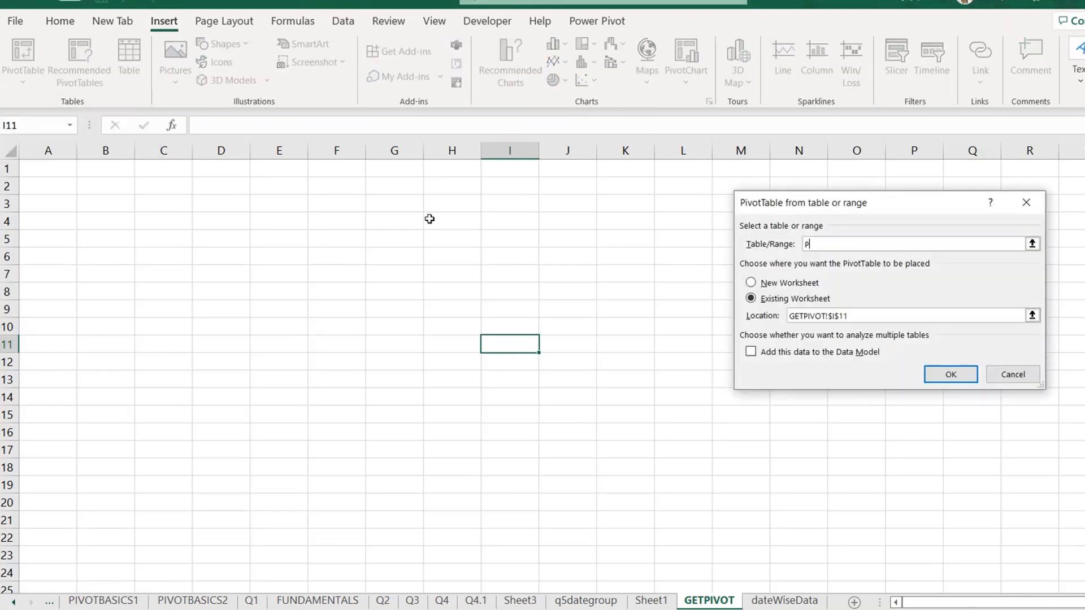
type("RN")
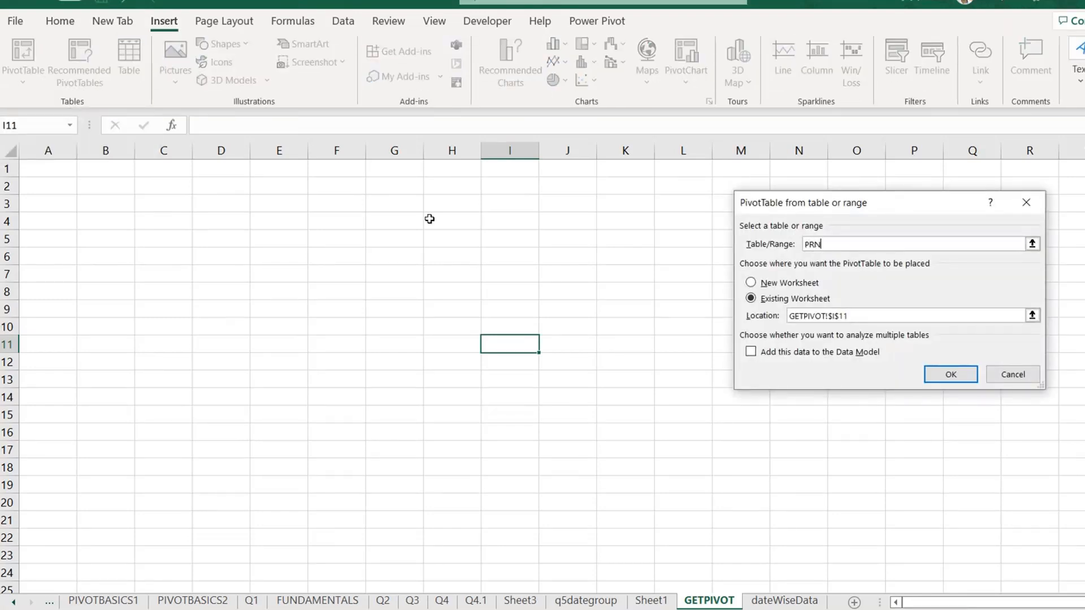
key("Backspace")
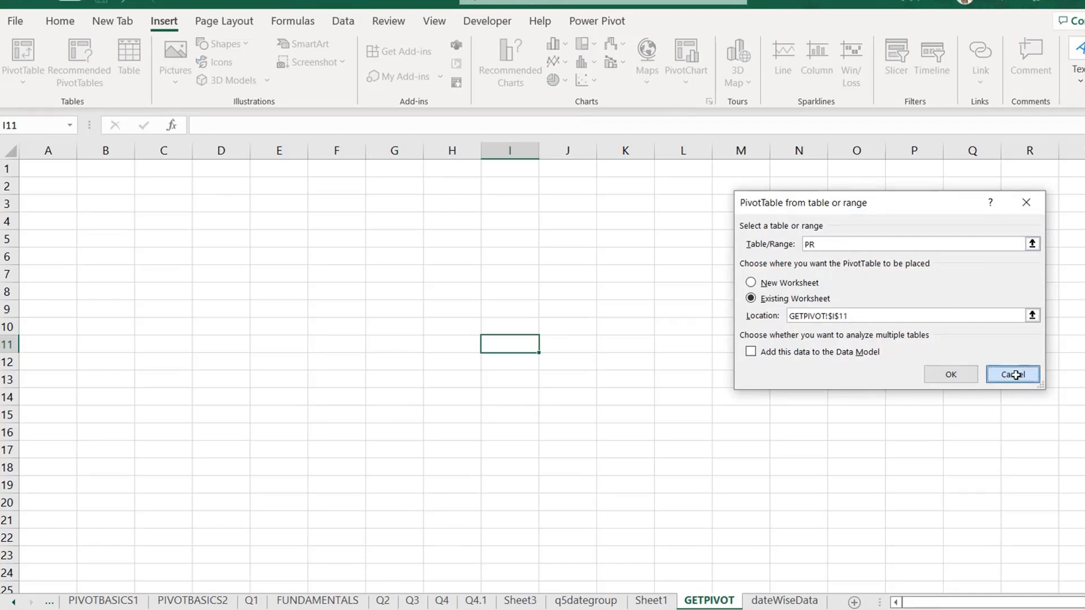
left_click(1011, 374)
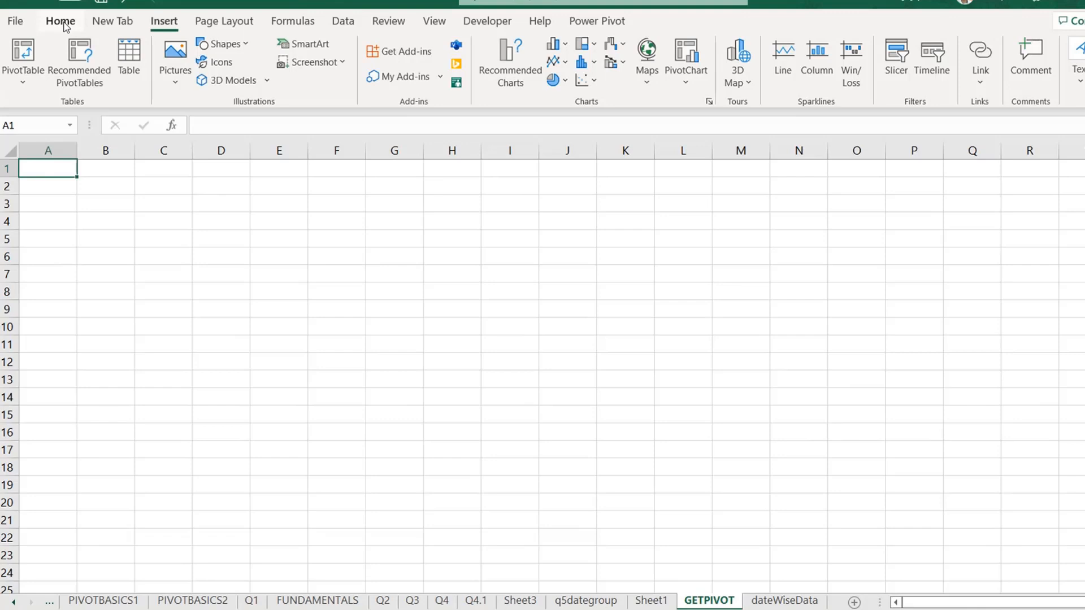
- Confirm in Name Manager that prange refers to A1:I6920
type("prange")
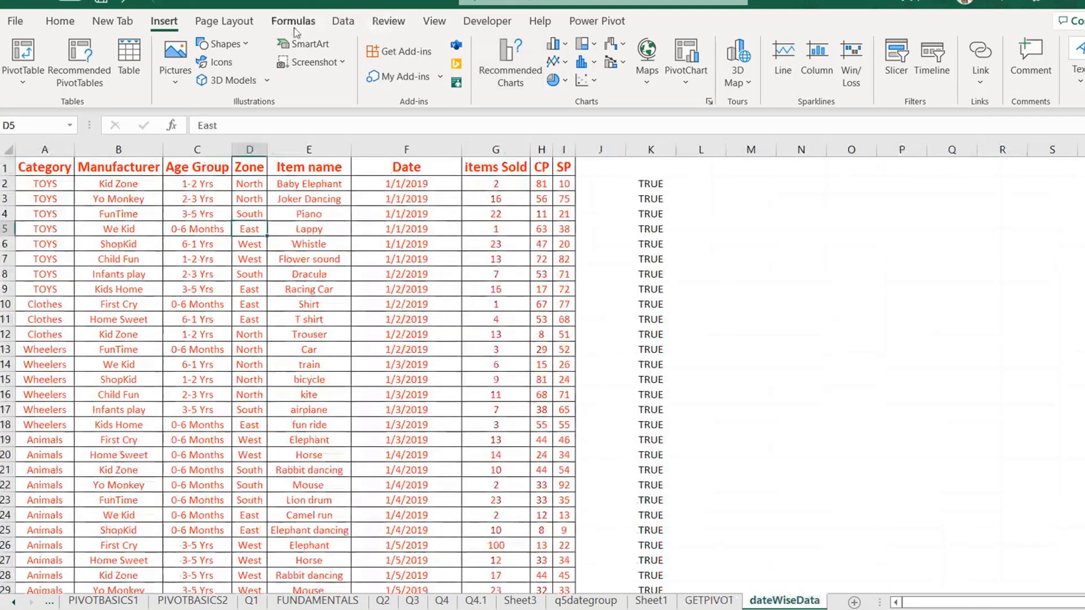
left_click(292, 21)
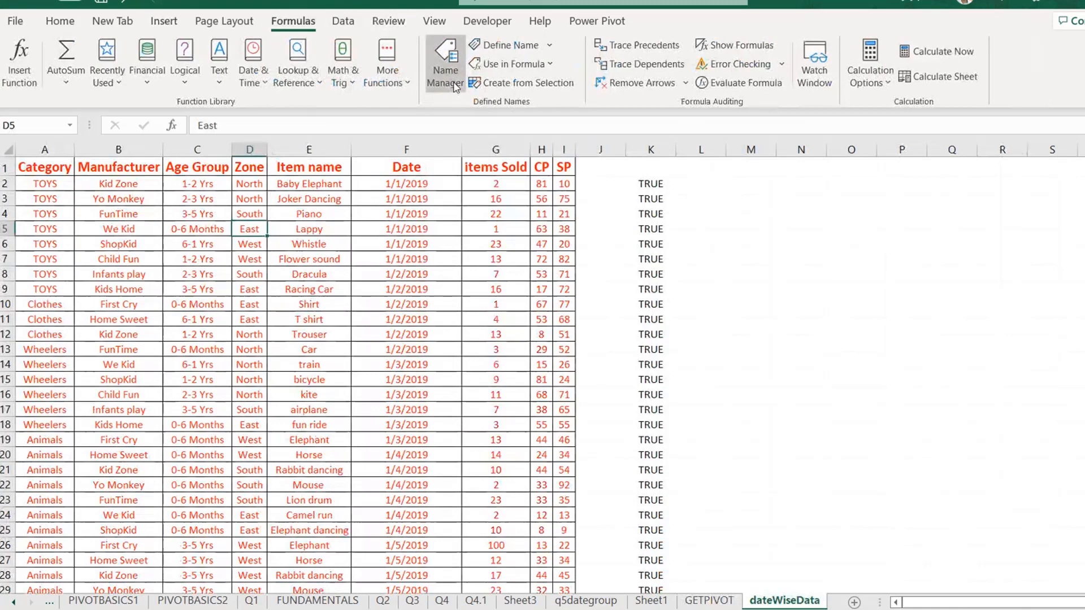
left_click(445, 62)
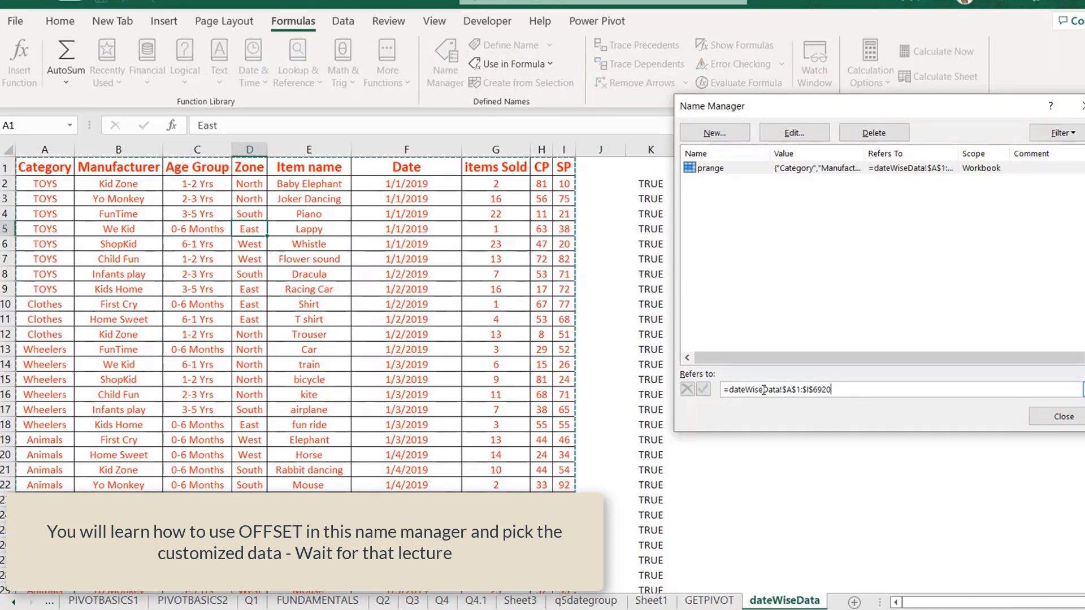
left_click(1063, 416)
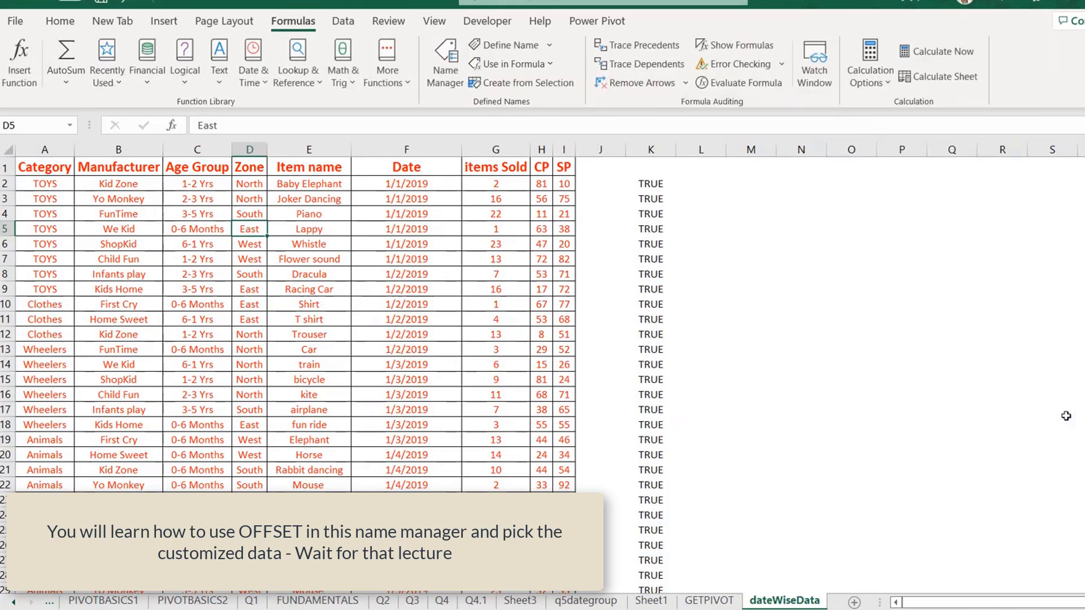
left_click(44, 166)
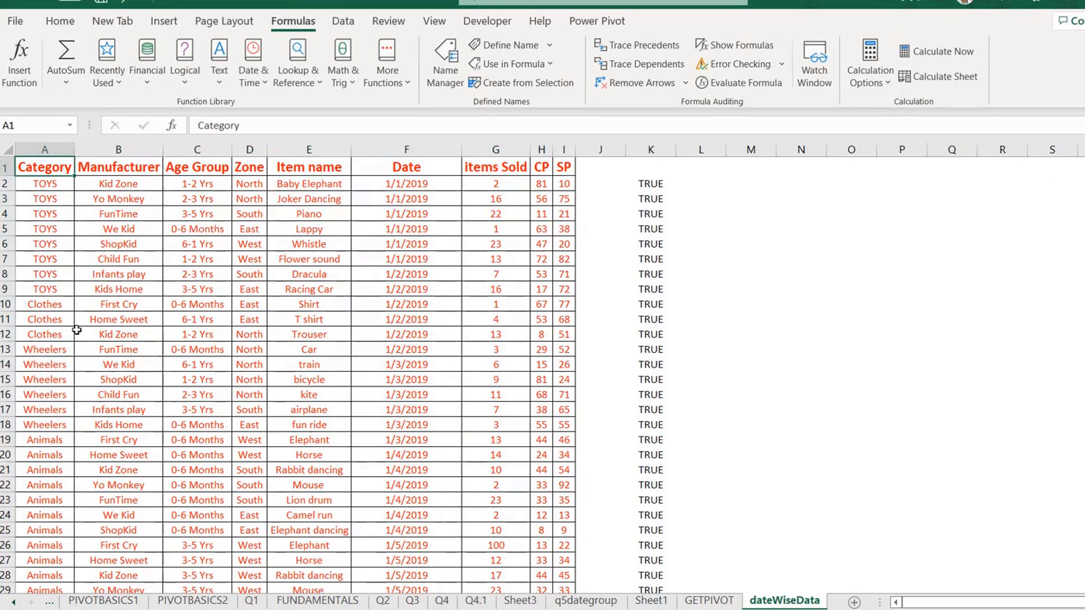
scroll("down", 3)
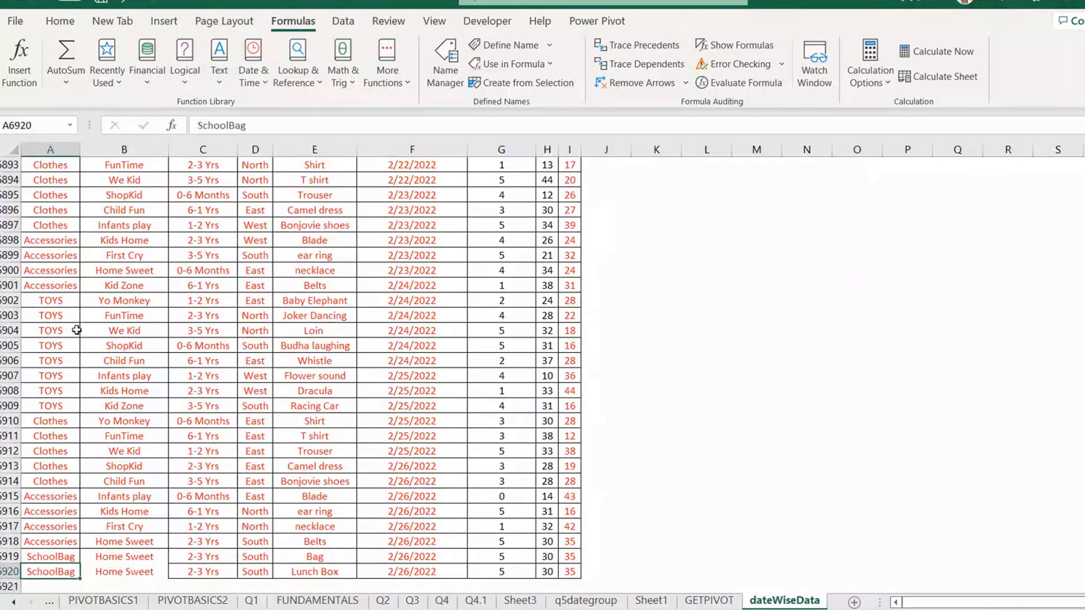
key("ctrl+Home")
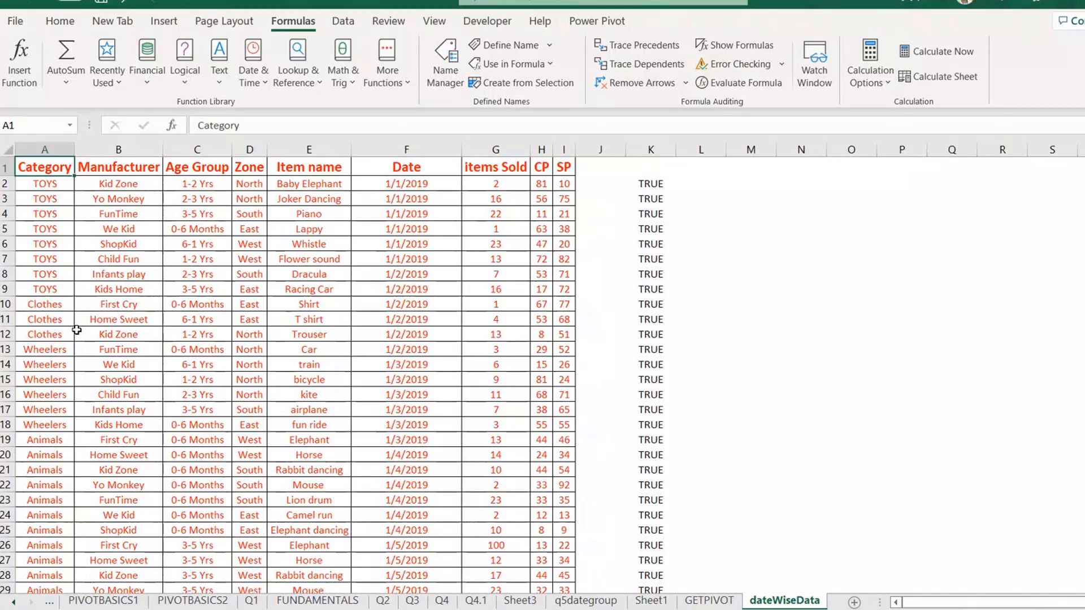
mouse_move(541, 500)
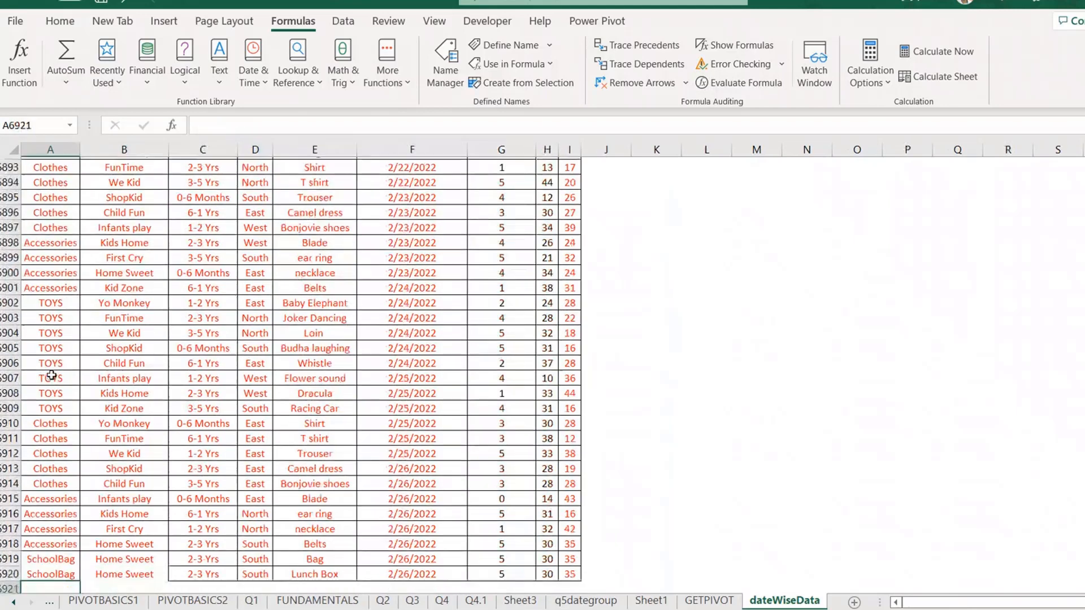
key("ctrl+Home")
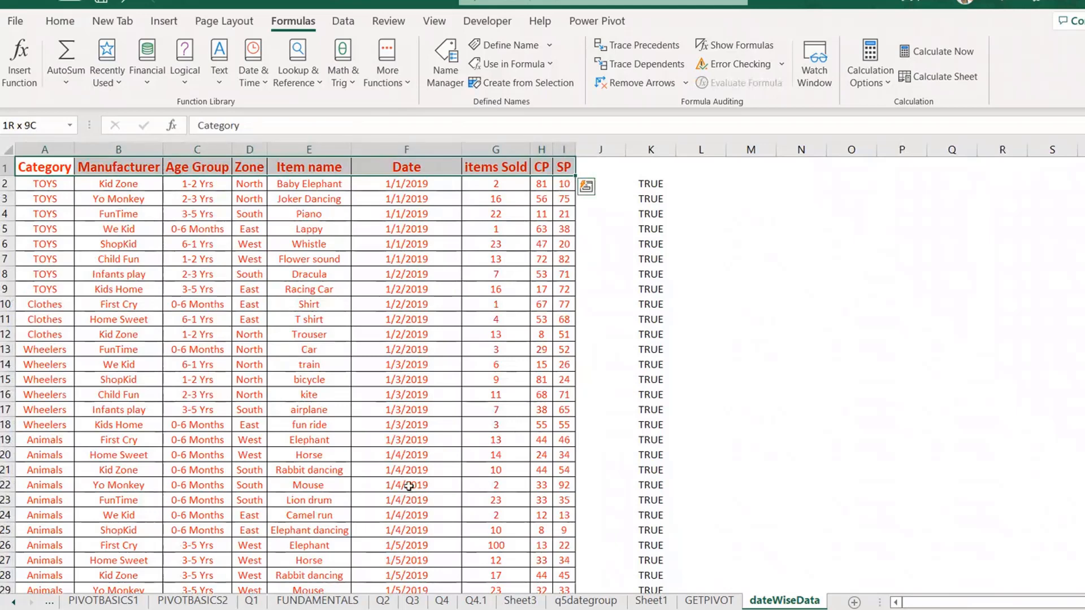
mouse_move(546, 516)
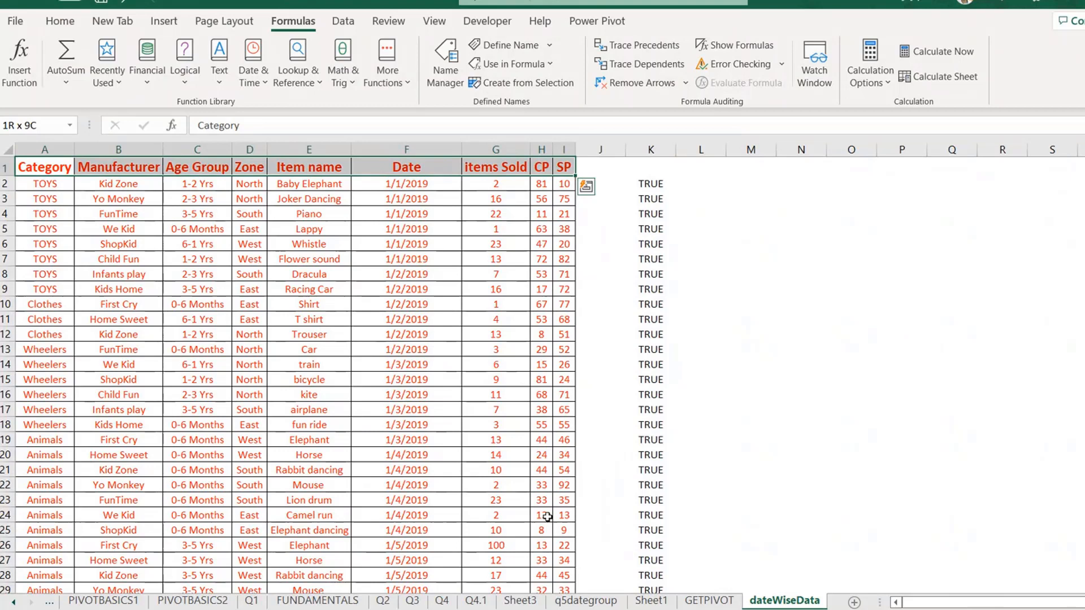
left_click(43, 348)
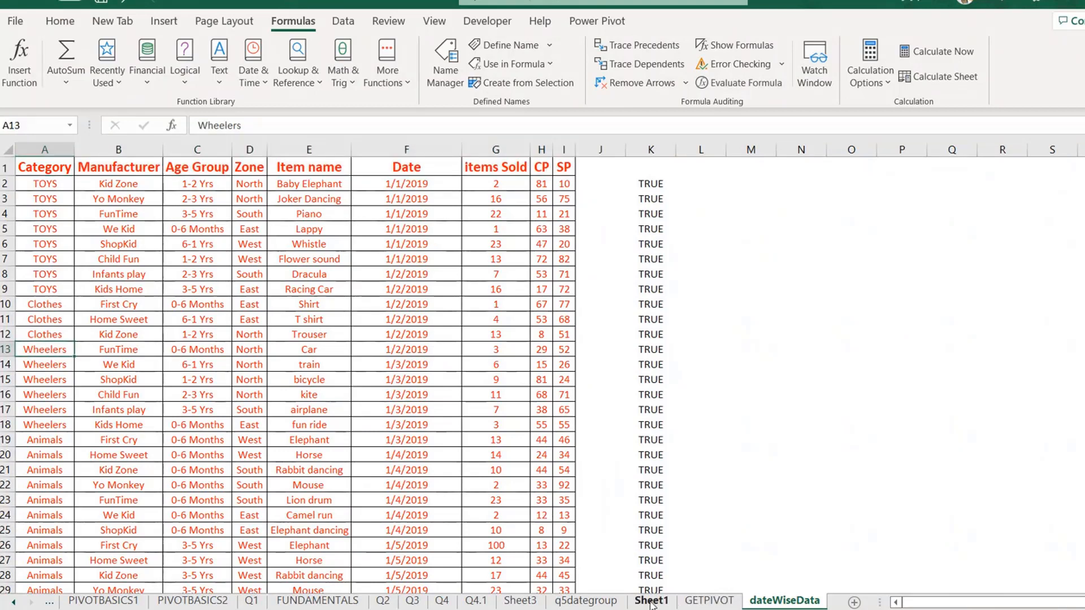
- Review the Sheet1 pivot's data source settings without changing them
left_click(650, 600)
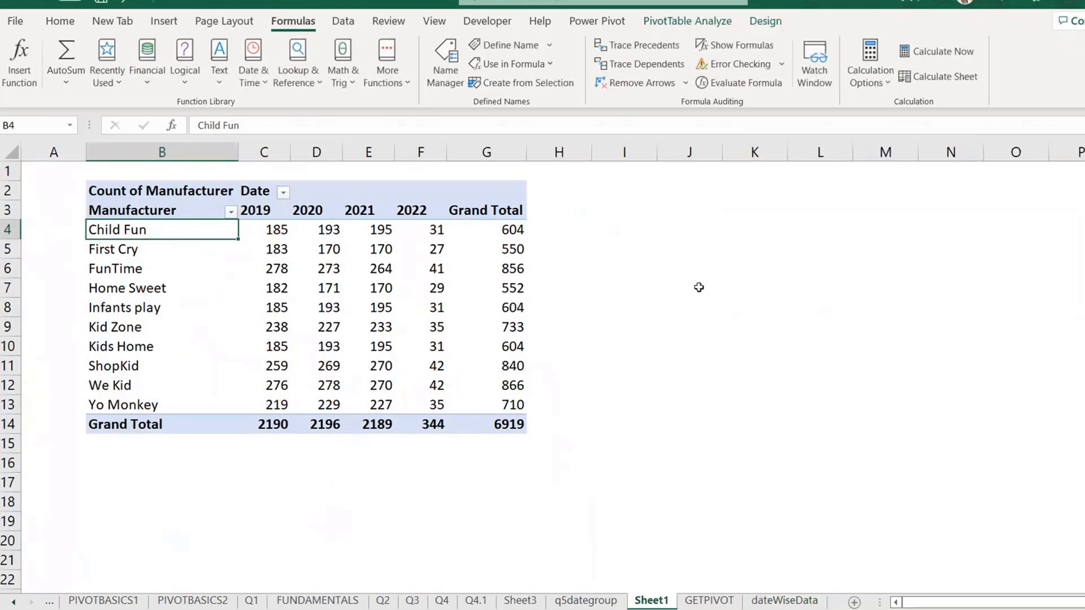
left_click(687, 21)
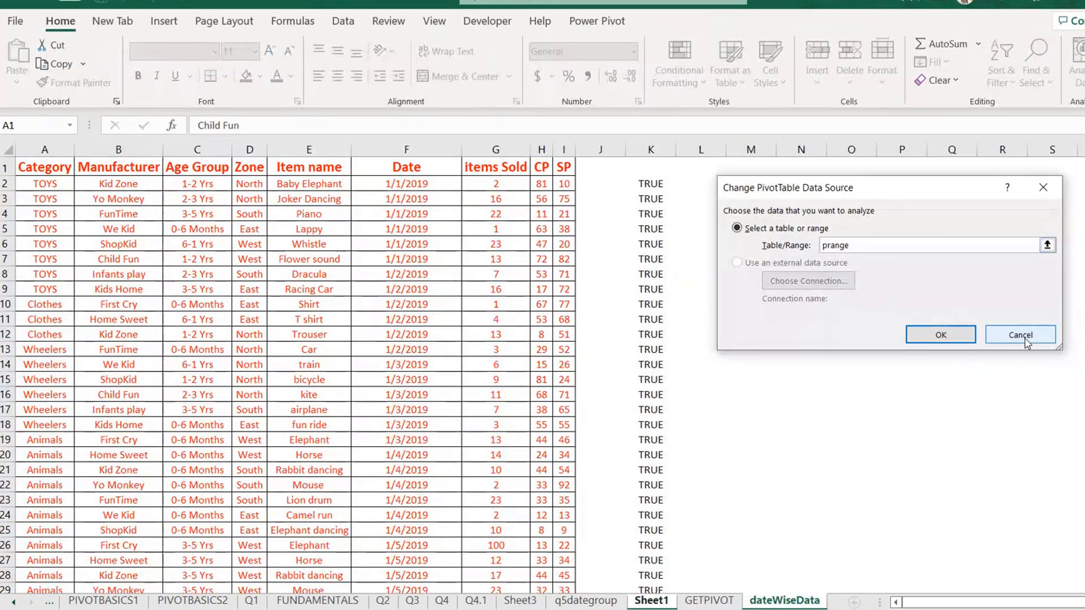
left_click(1017, 334)
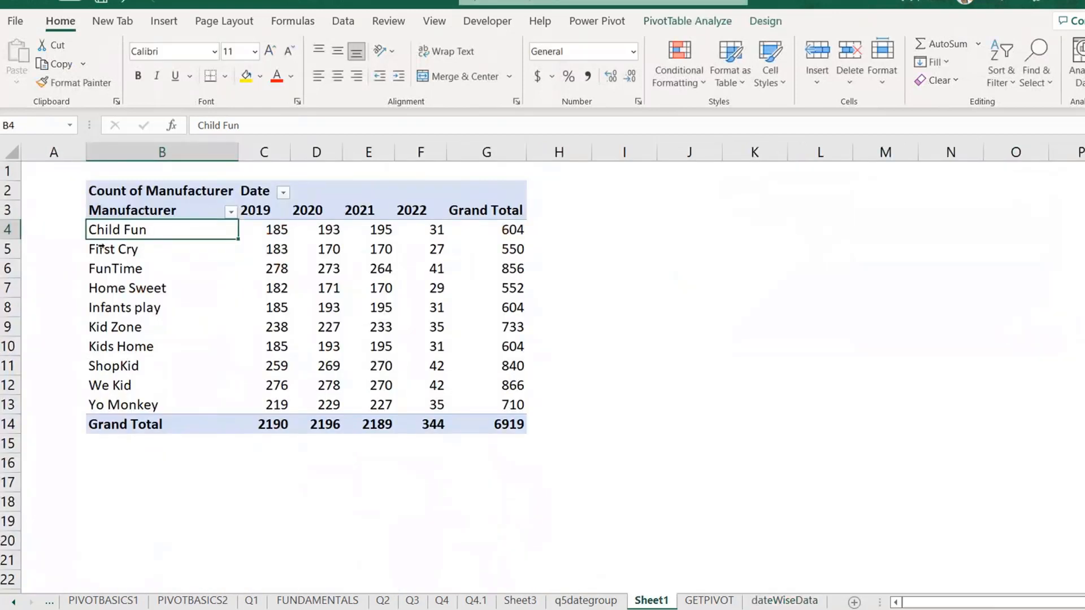
mouse_move(185, 234)
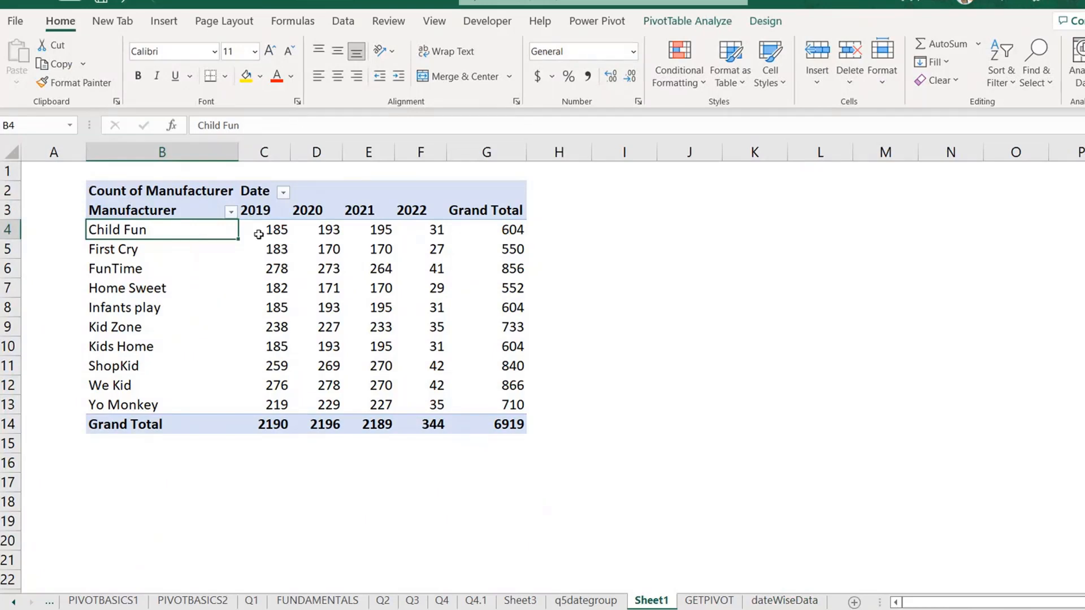
- Inspect the Manufacturer pivot's prange source, then return to the blank GETPIVOT sheet
left_click(132, 210)
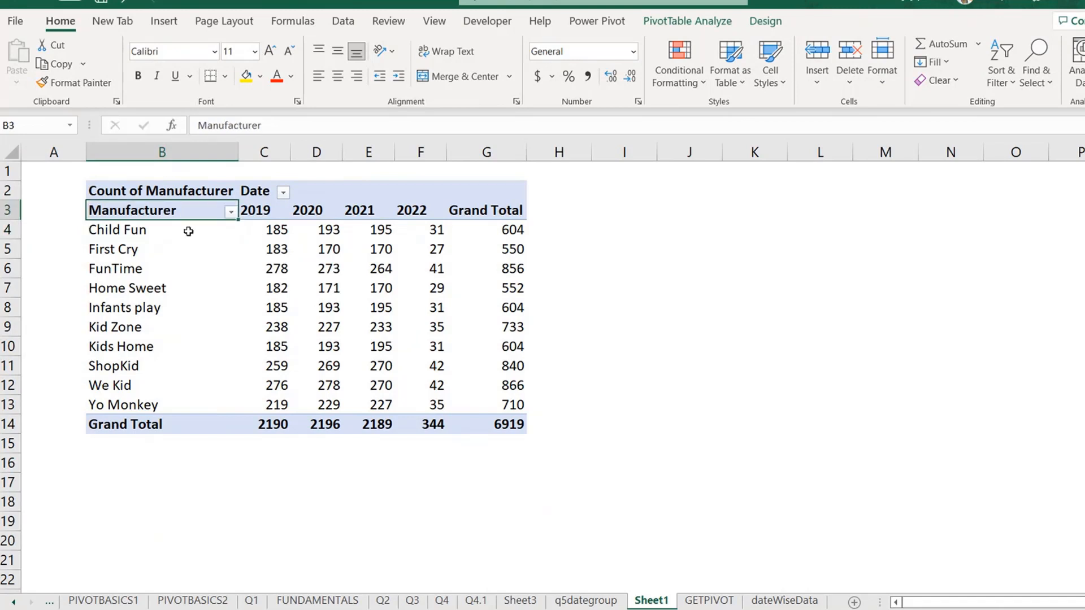
mouse_move(473, 460)
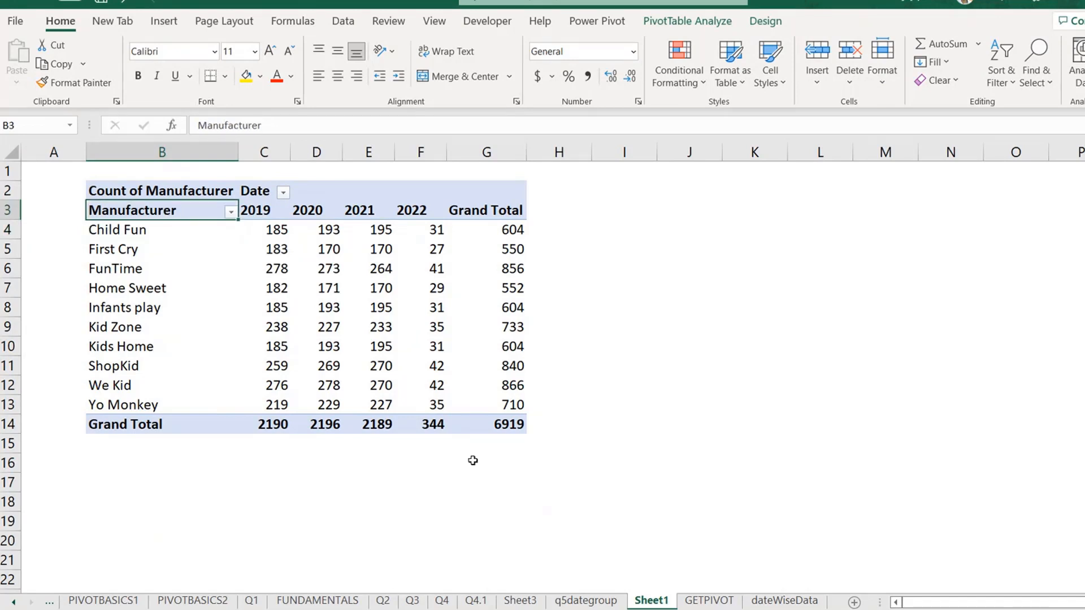
mouse_move(632, 511)
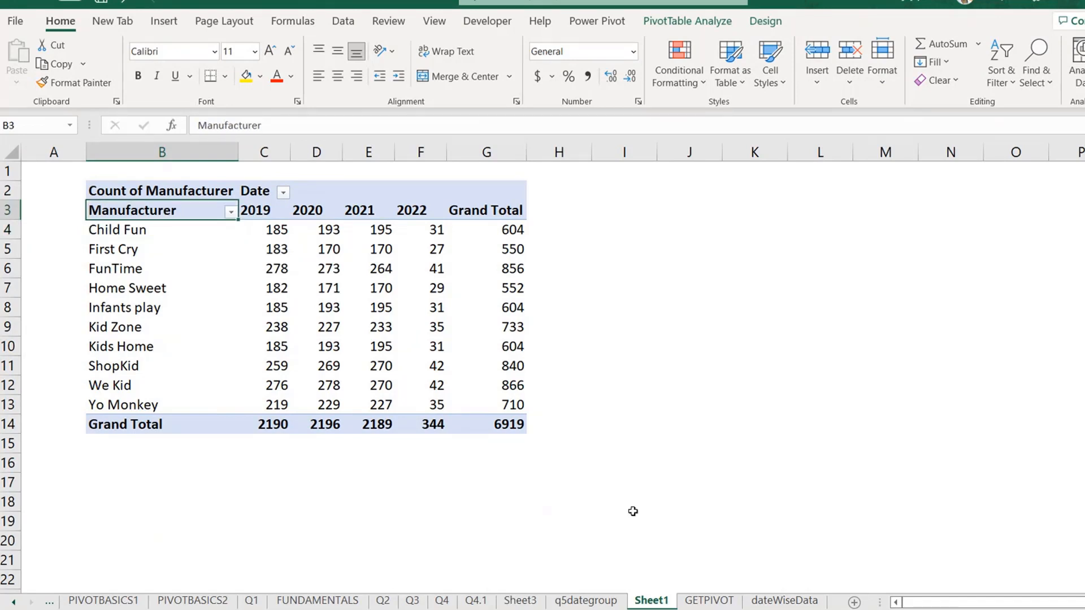
mouse_move(498, 427)
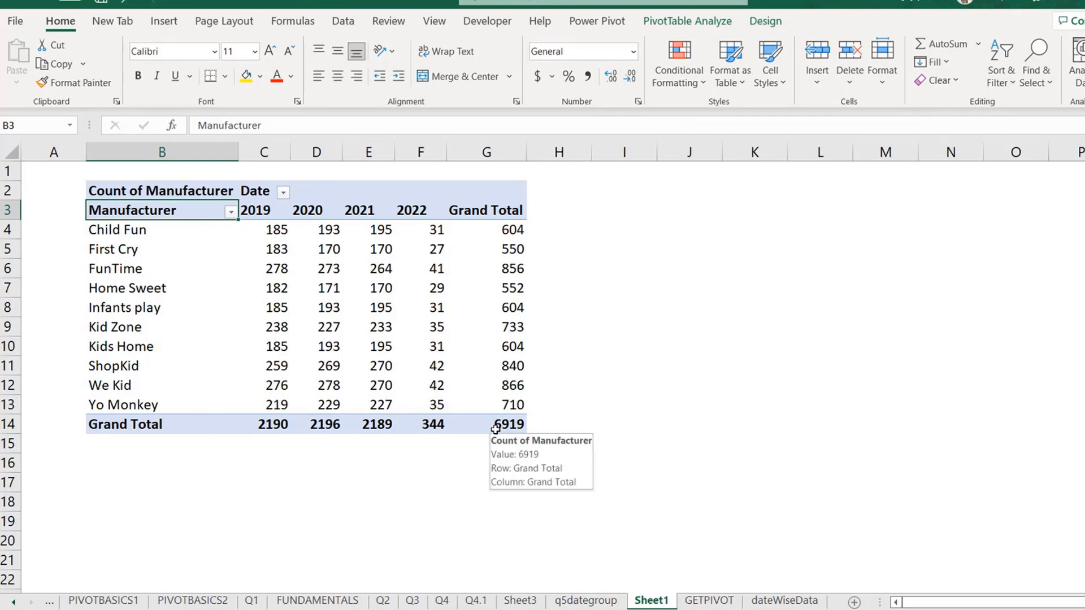
mouse_move(143, 169)
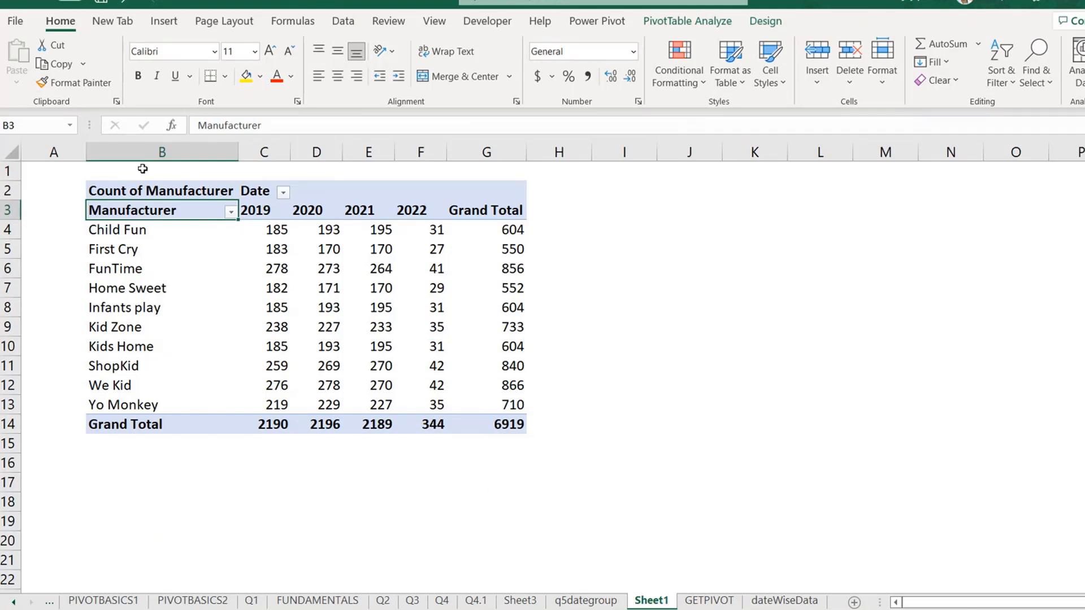
type("prange")
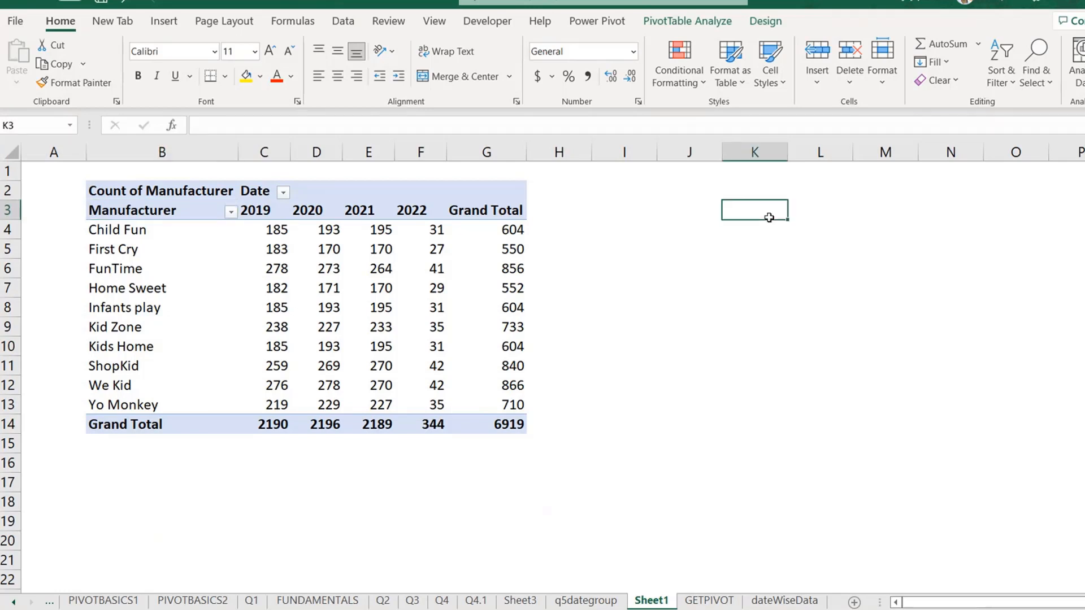
left_click(753, 210)
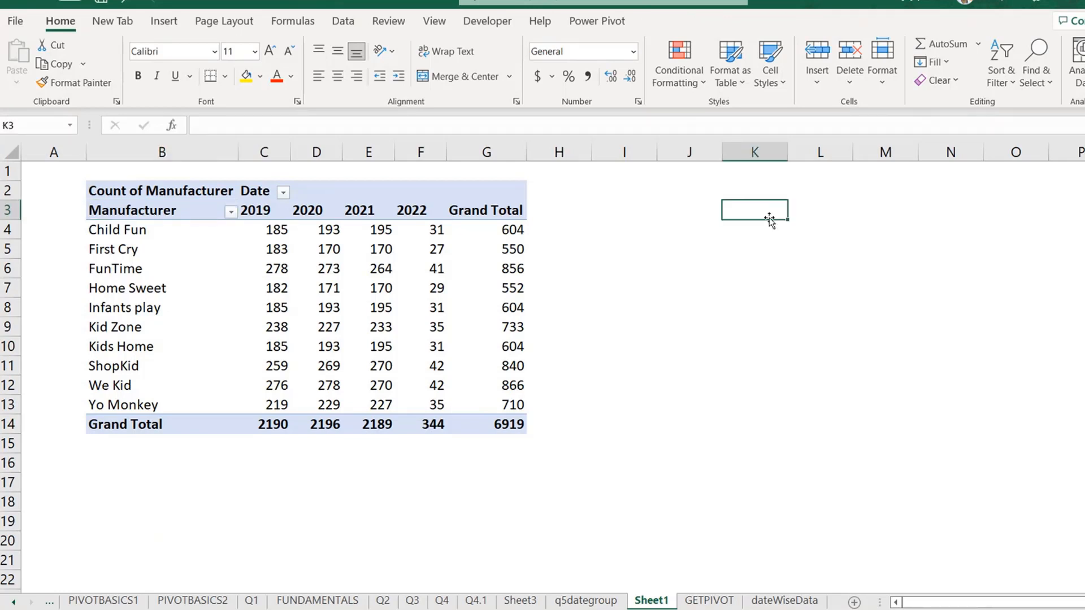
left_click(706, 600)
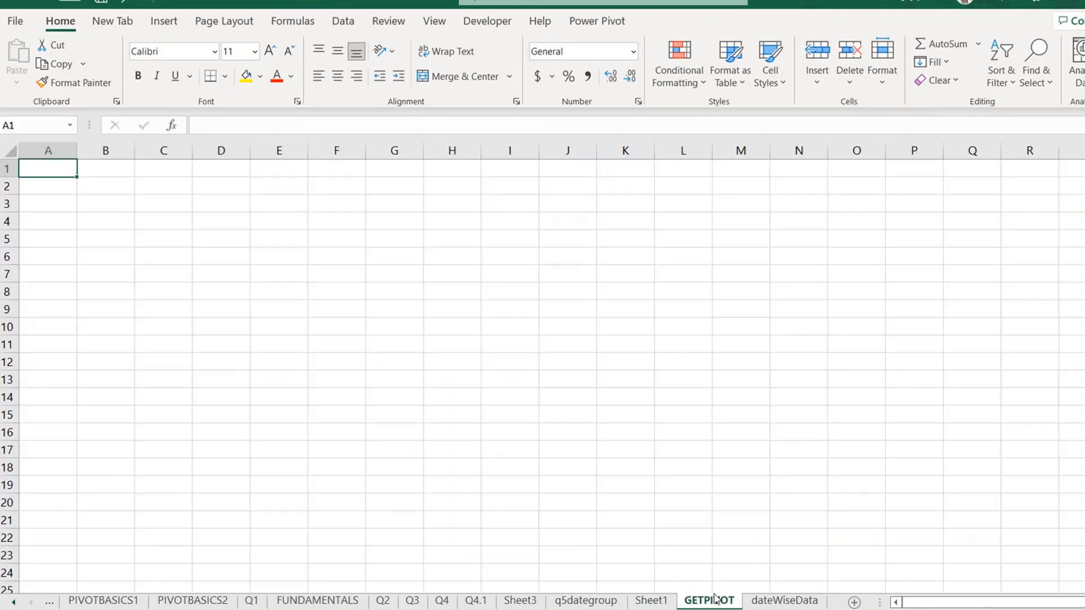
- From C2, enter IDs 4, 5, 3 with SCORECARD1–SCORECARD4 columns and their scores
left_click(206, 196)
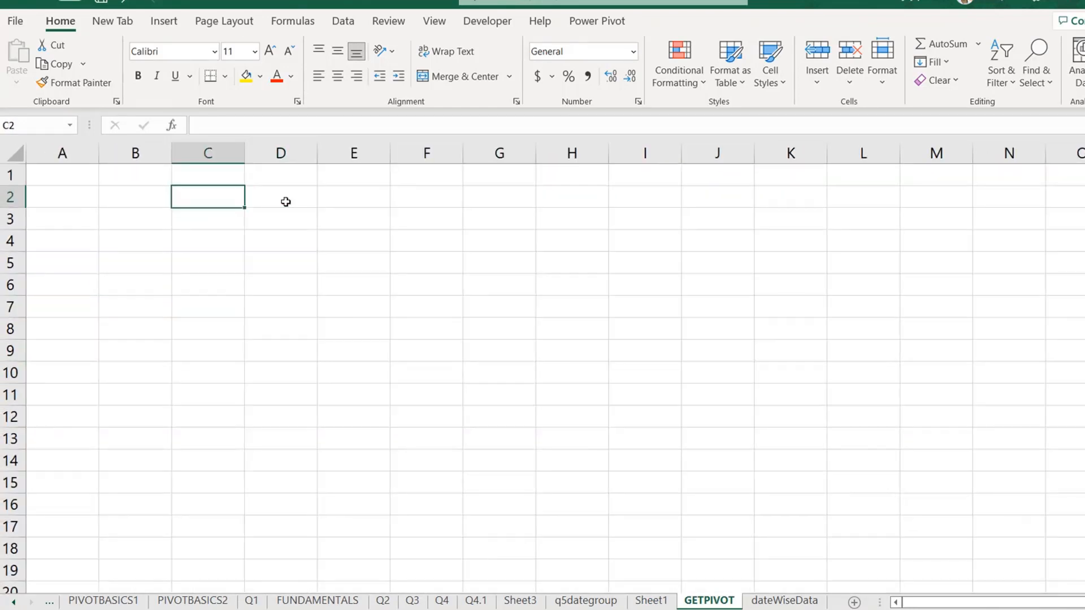
type("ID")
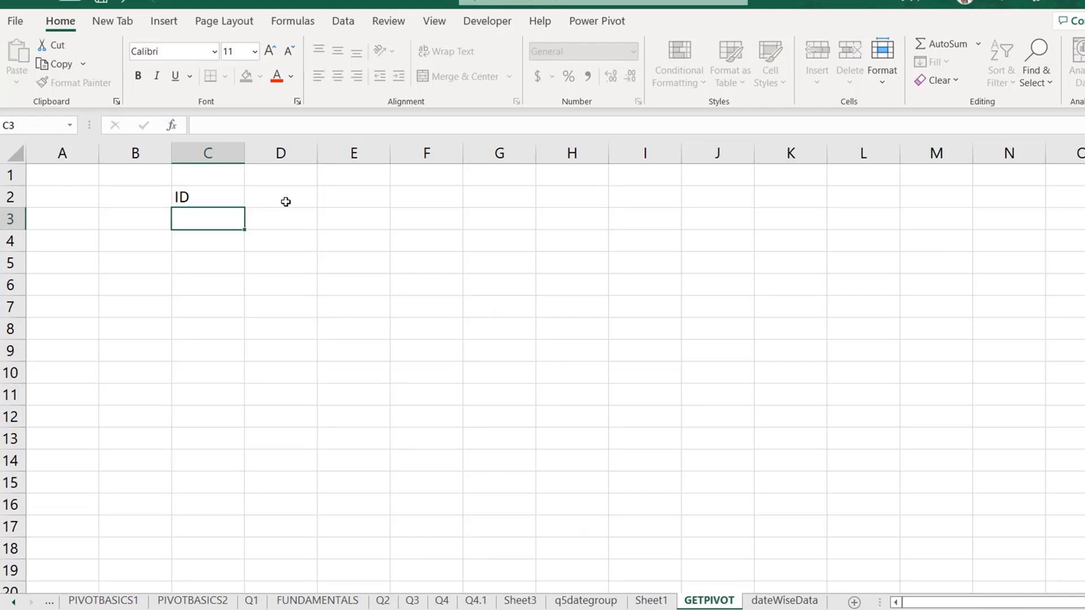
type("3")
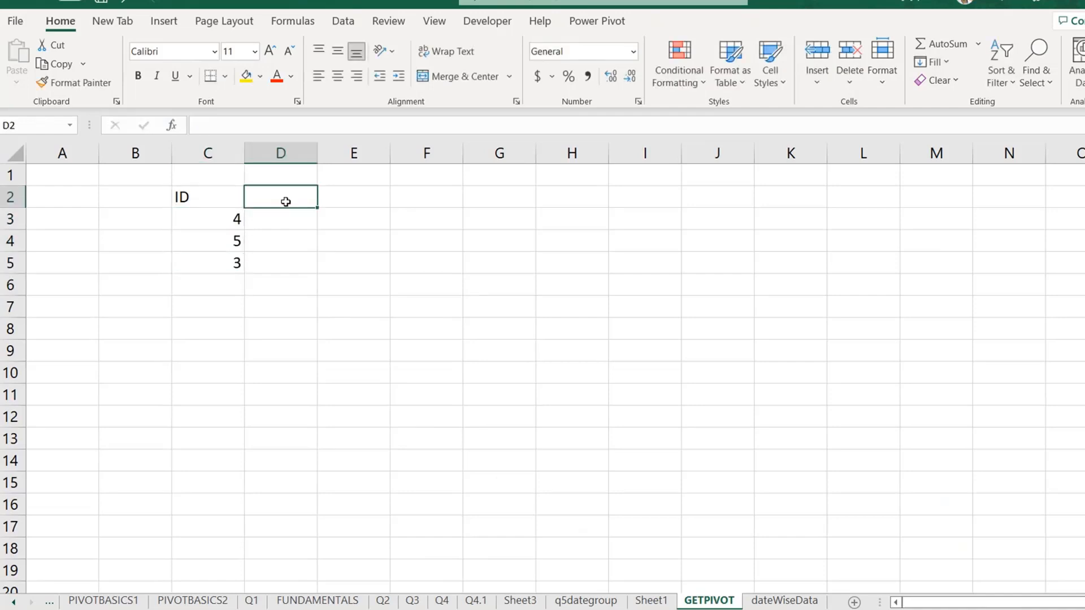
type("SCORECAR")
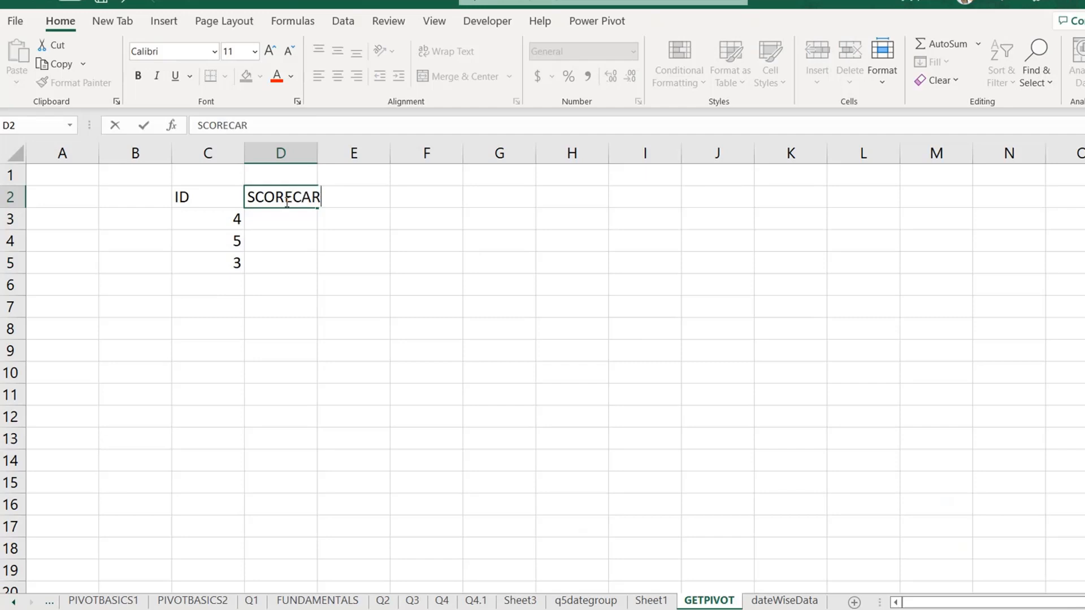
type("D1")
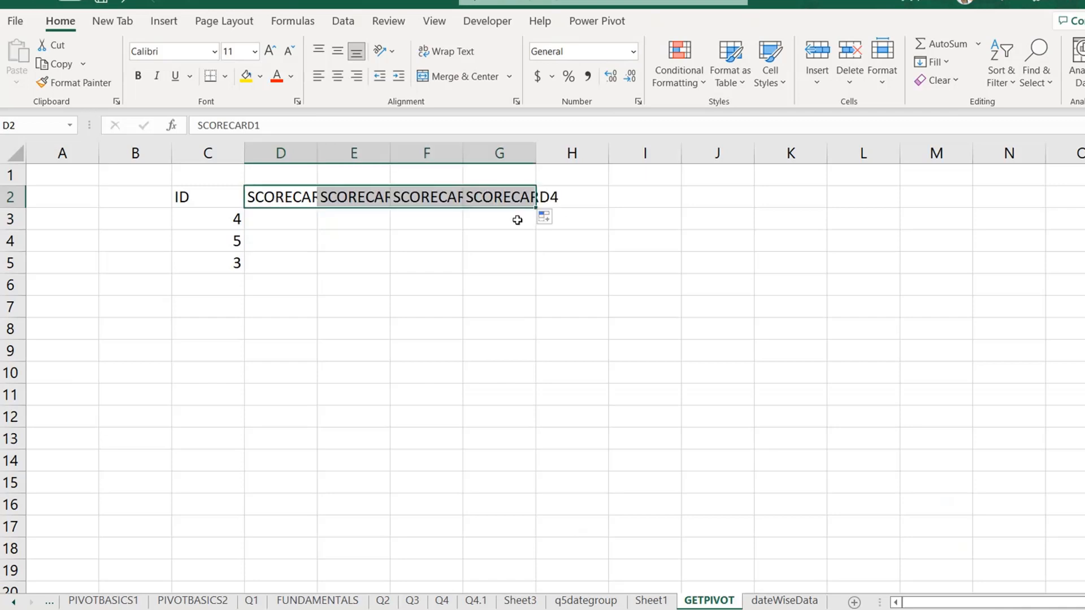
type("543")
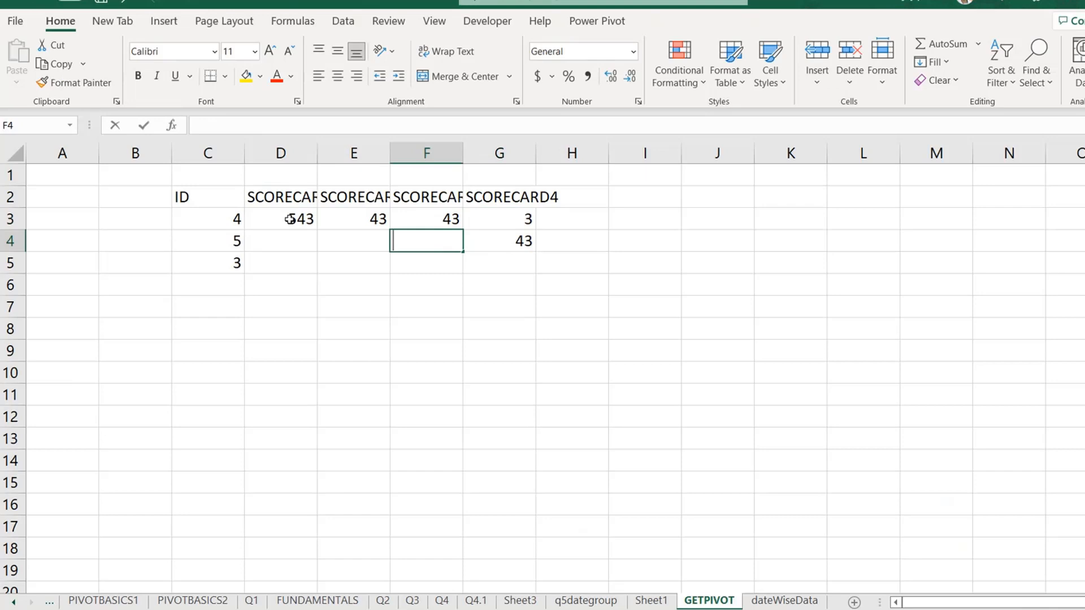
type("34")
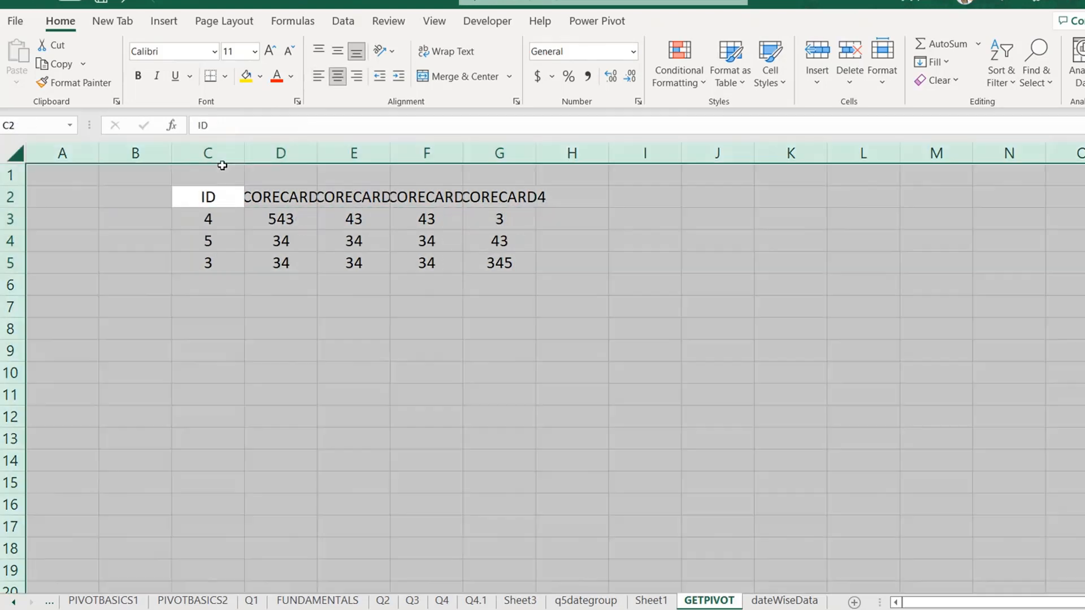
- Border and center C2:G5, name it TBL_BANK, and list IDs 5 and 3 below
left_click(434, 21)
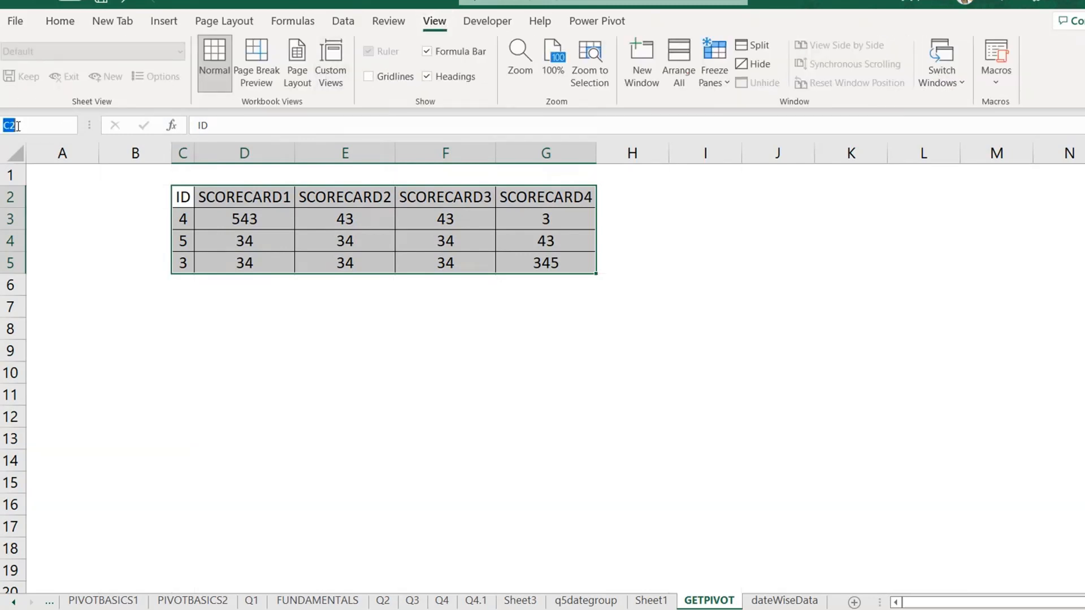
type("TBL_BANK")
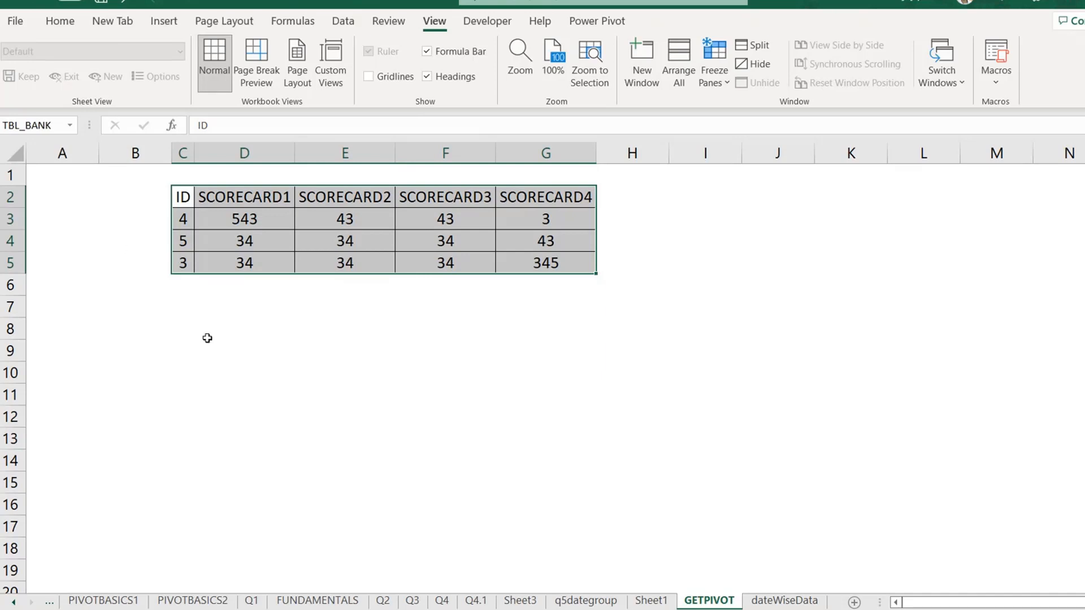
type("=TA")
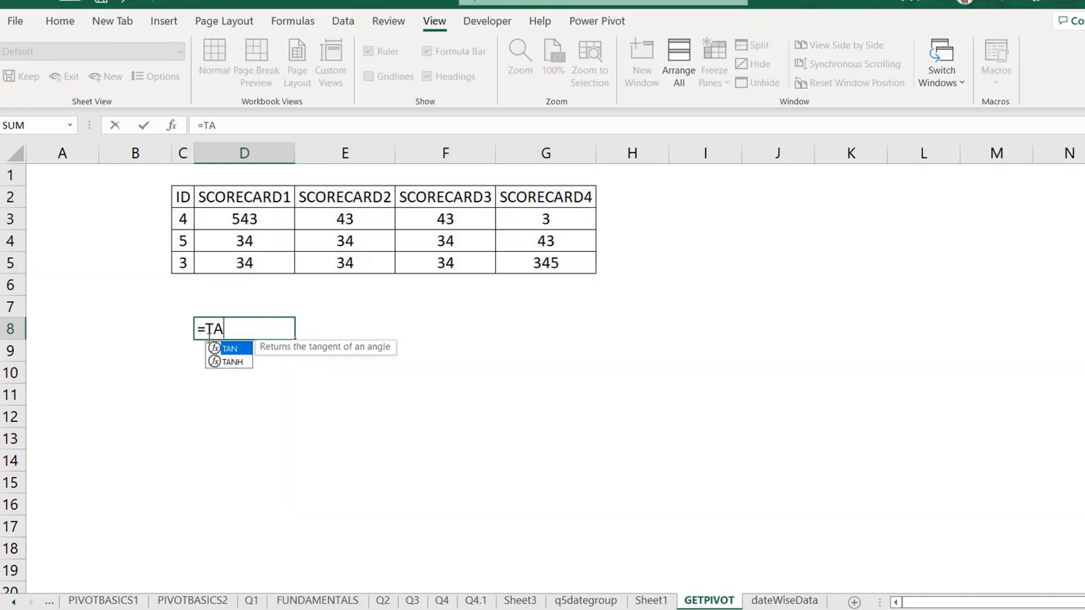
type("BL_BANK")
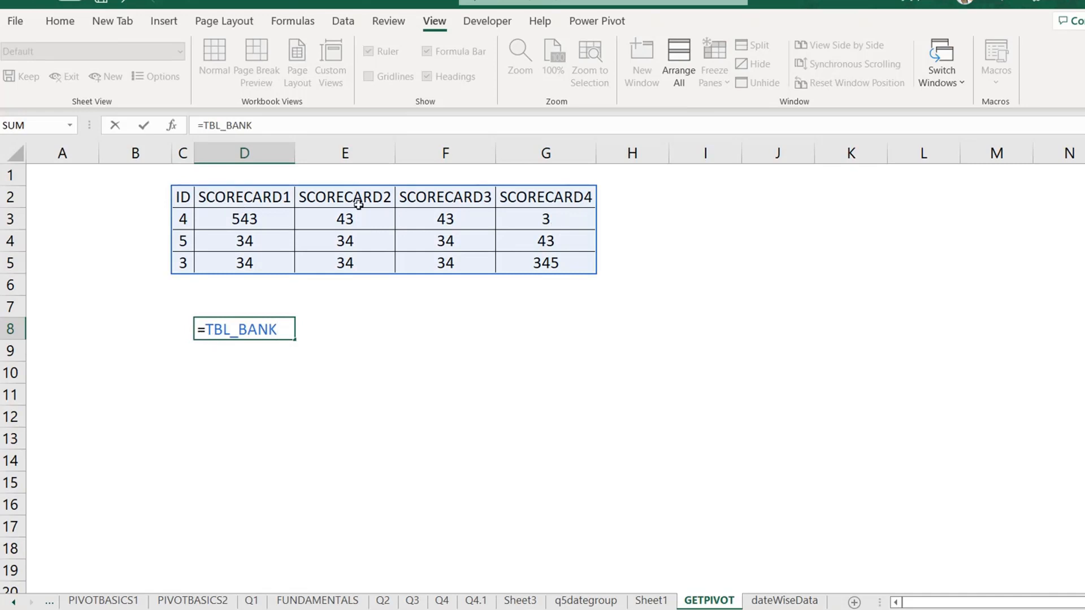
mouse_move(372, 274)
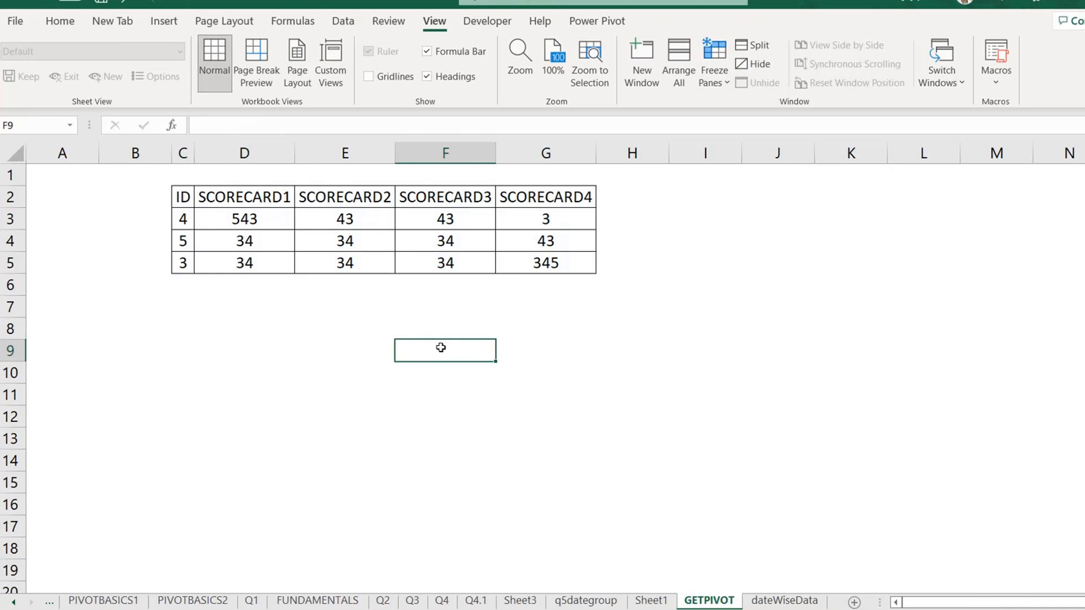
type("5")
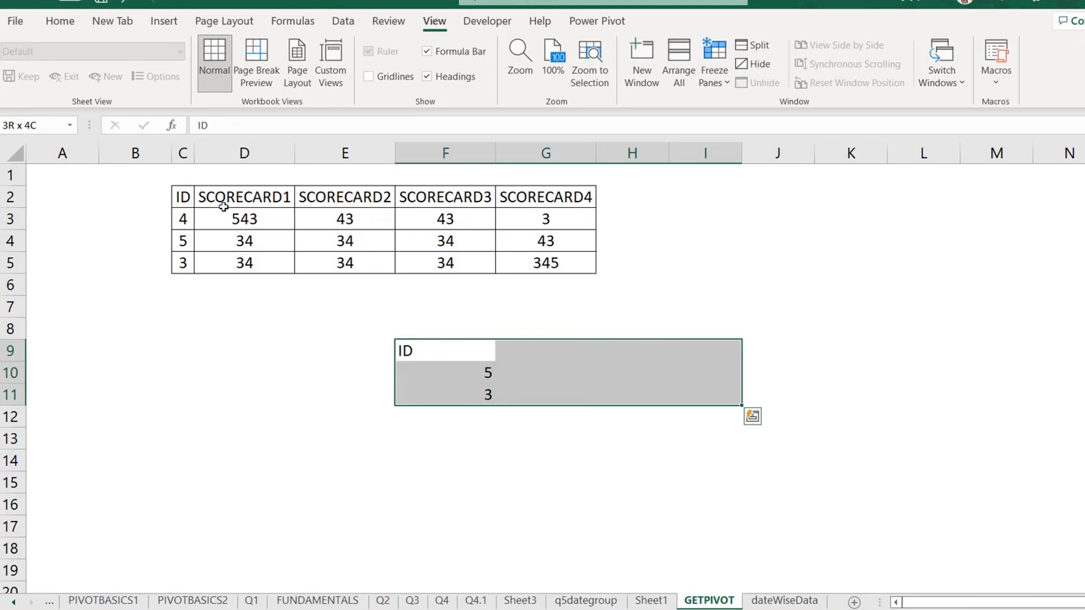
- Center the ID list and add a SCORECARD2 header in G9
left_click(59, 21)
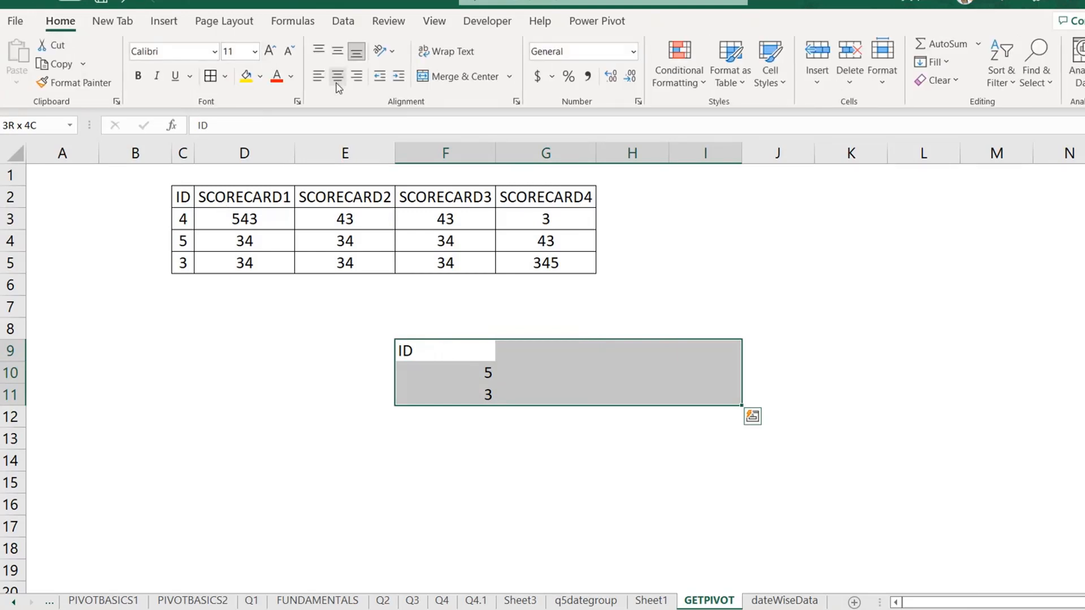
type("SCO")
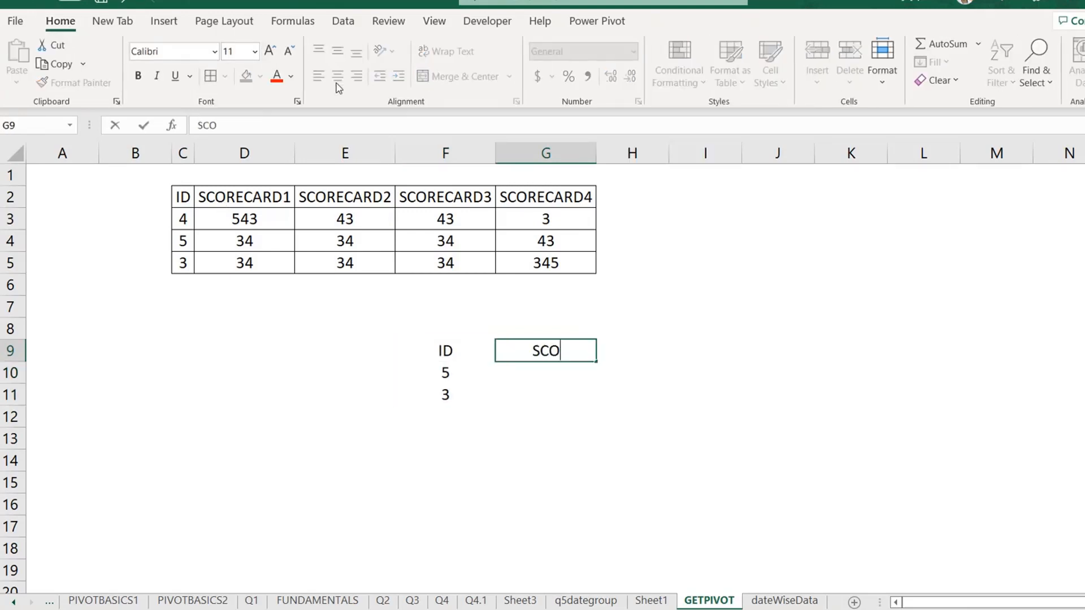
type("RECARD")
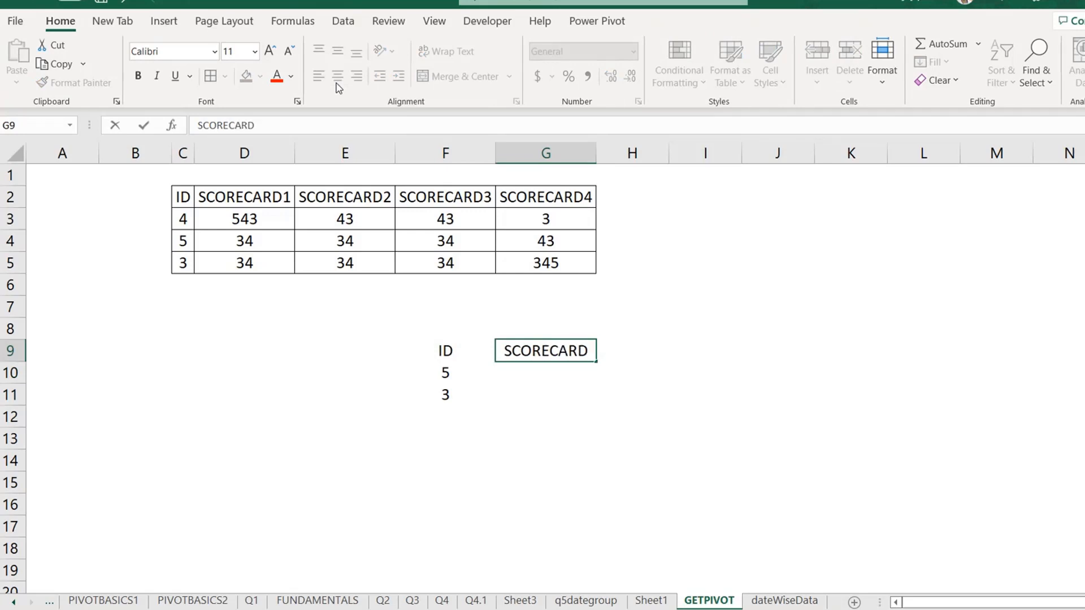
- Enter =VLOOKUP(F10,TBL_BANK,2,0) in G10 and fill it down to ID 3
type("=VLOOKUP(")
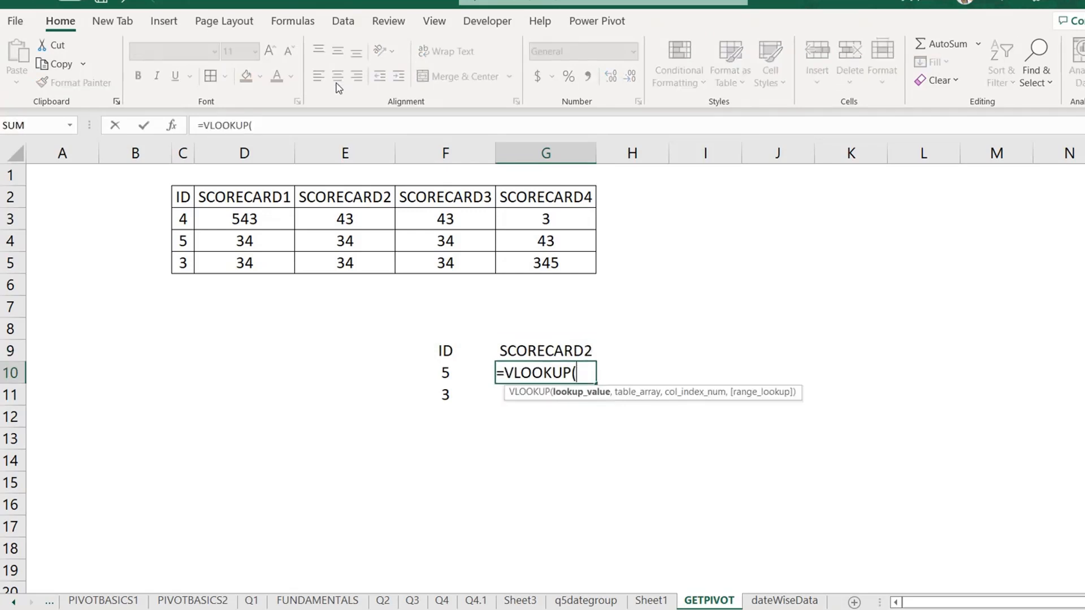
type("F10,TBL_BANK")
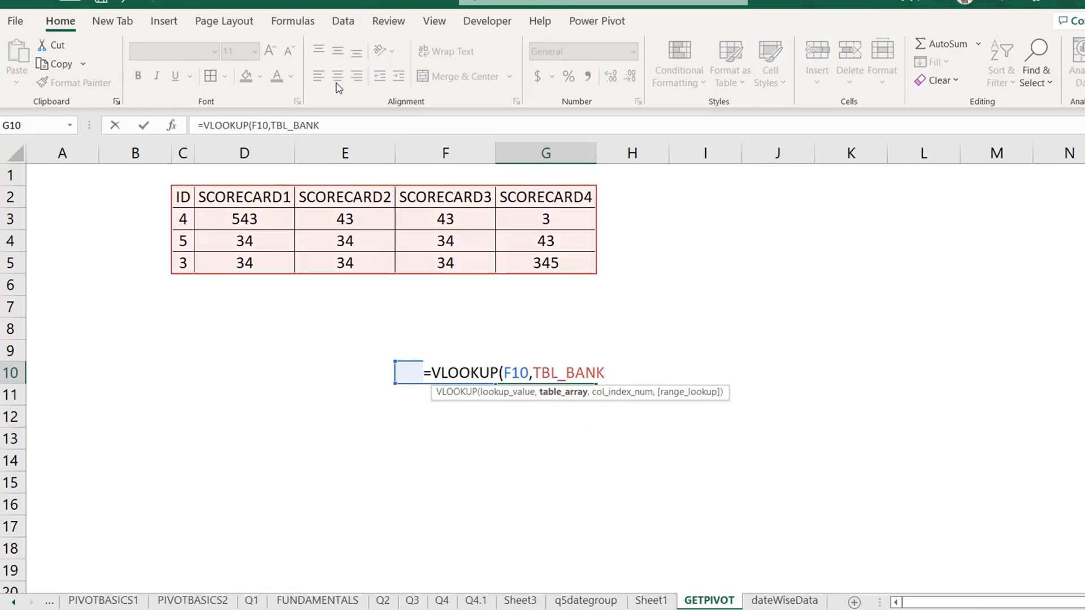
type(",2")
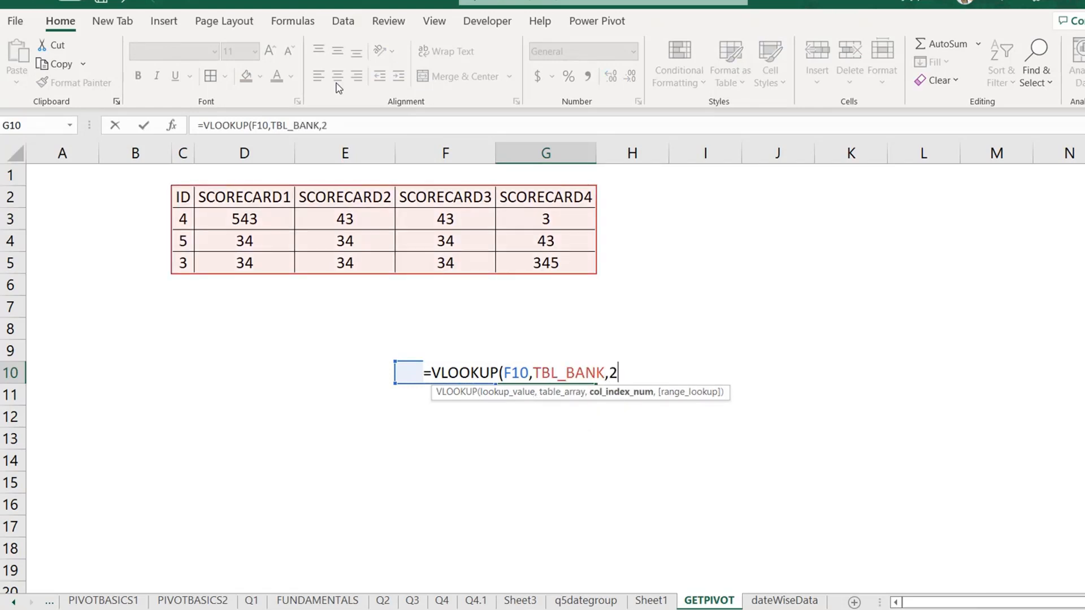
type(",")
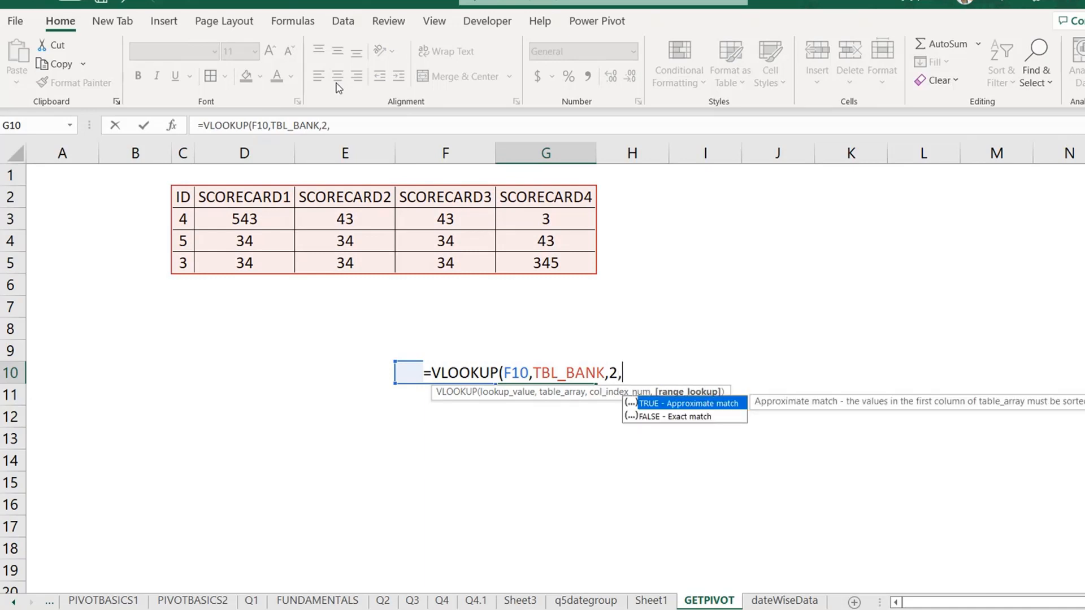
type("0)")
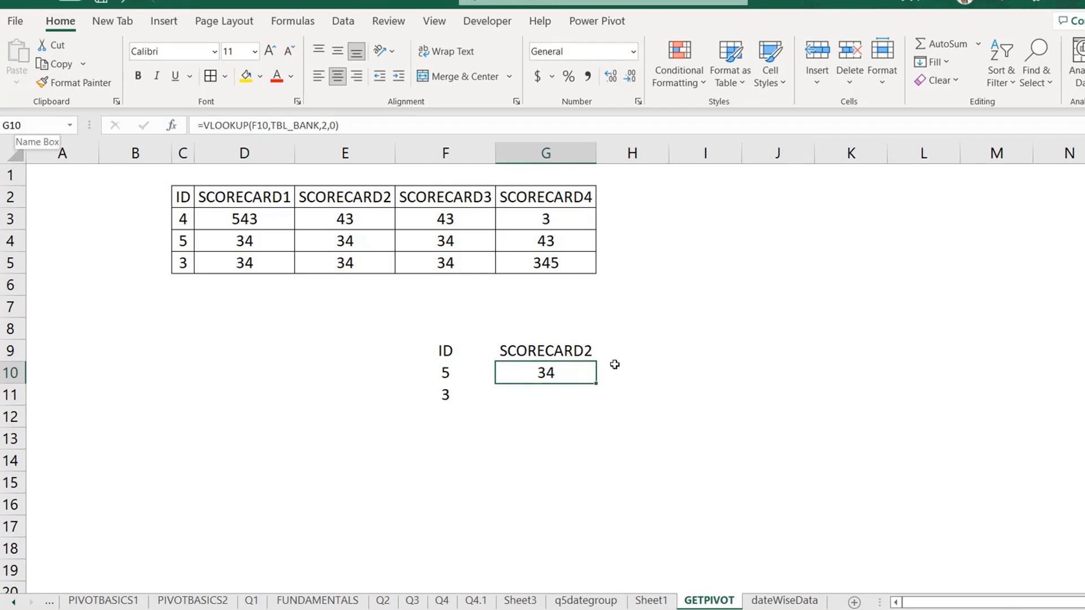
mouse_move(803, 308)
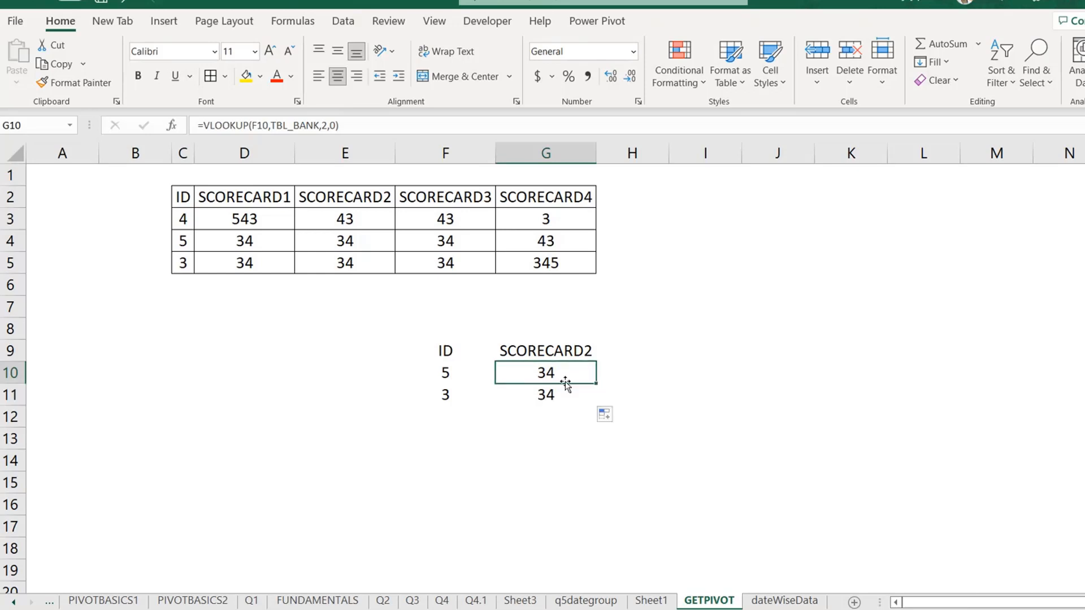
double_click(545, 373)
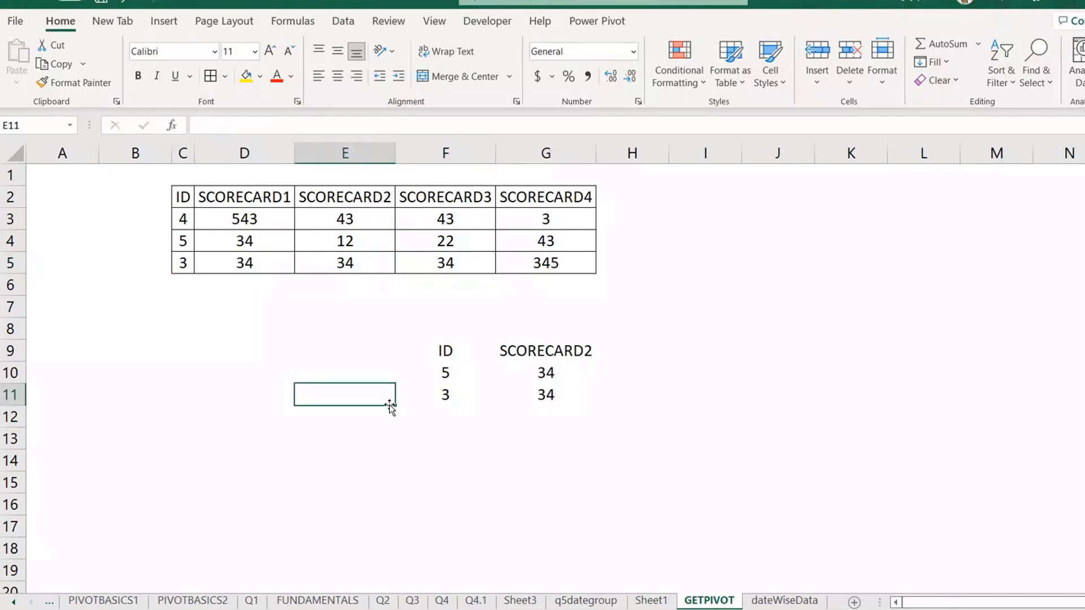
mouse_move(366, 421)
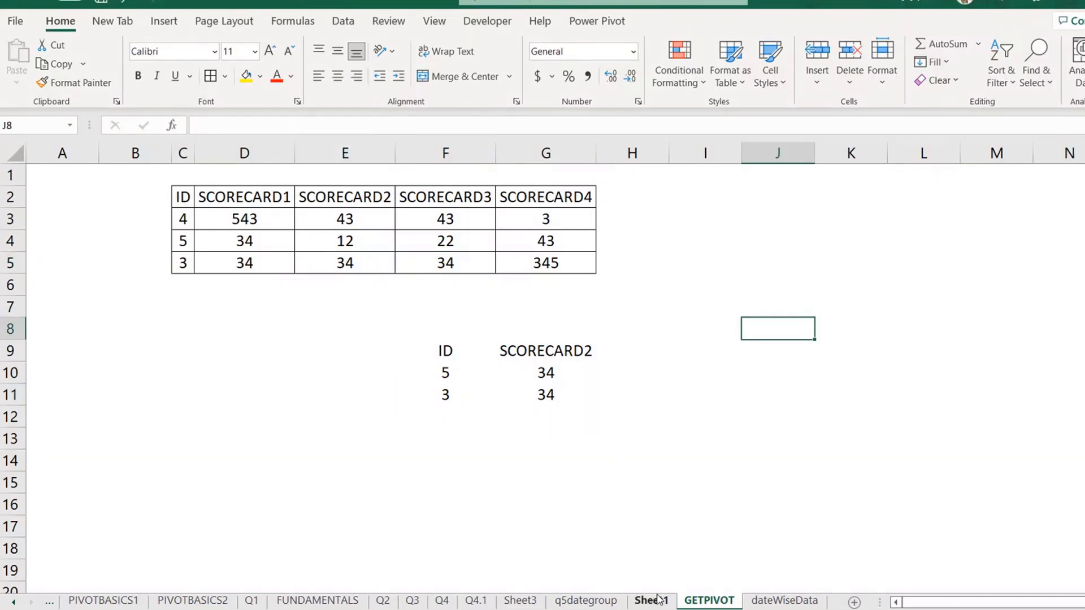
- Click the Child Fun label in Sheet1's pivot, then go to the scorecard sheet
left_click(649, 600)
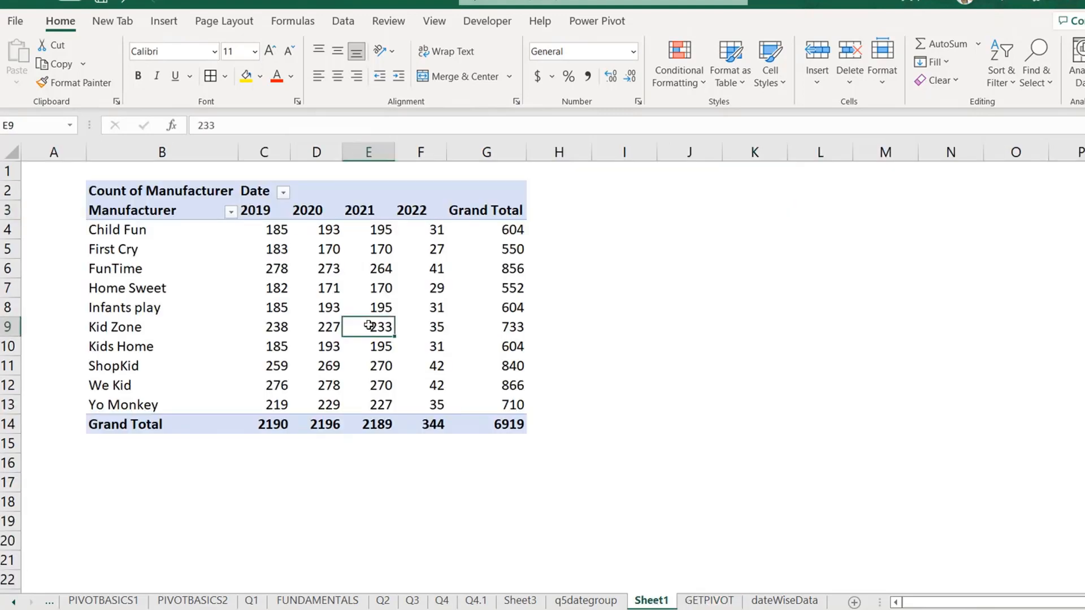
left_click(117, 229)
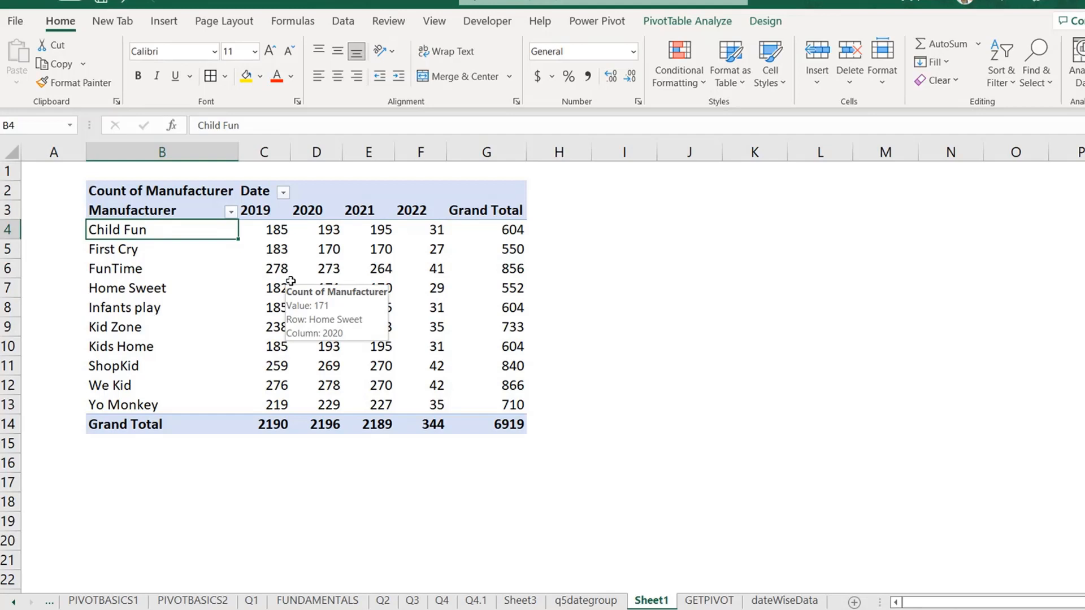
mouse_move(77, 132)
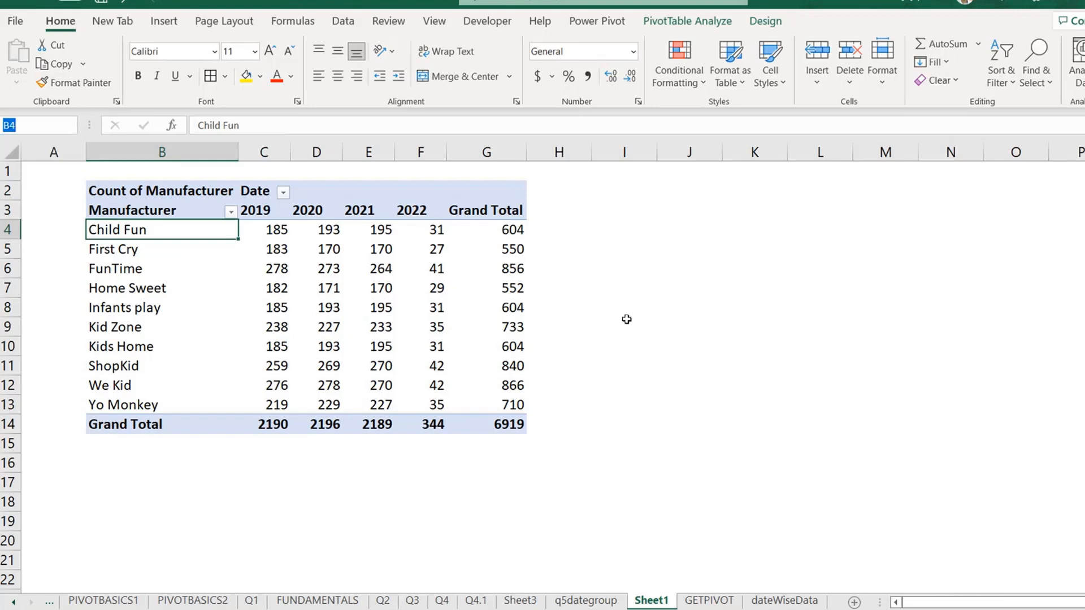
mouse_move(194, 276)
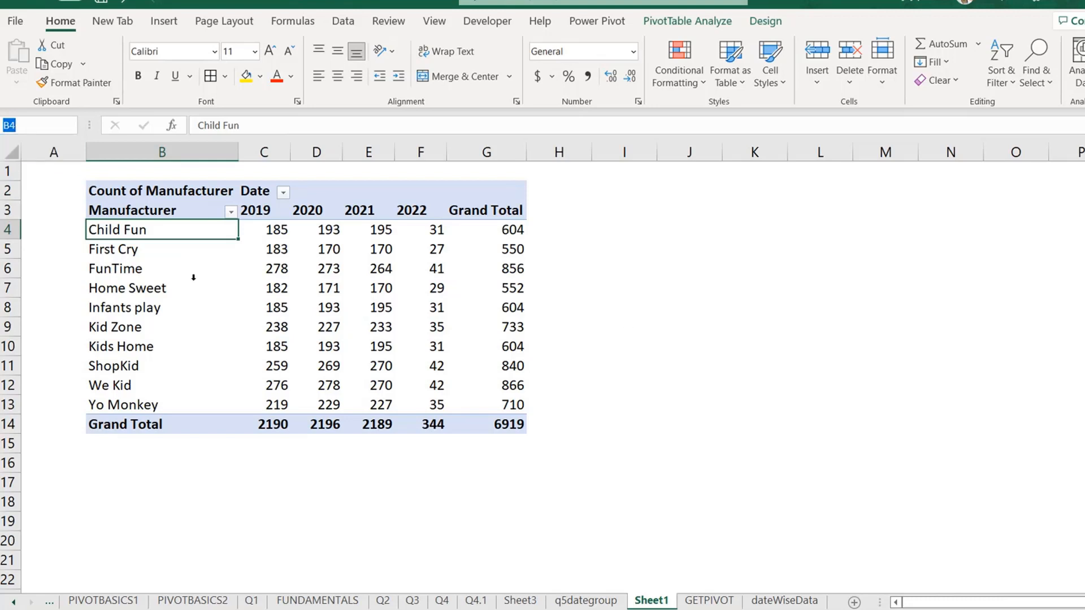
left_click(623, 228)
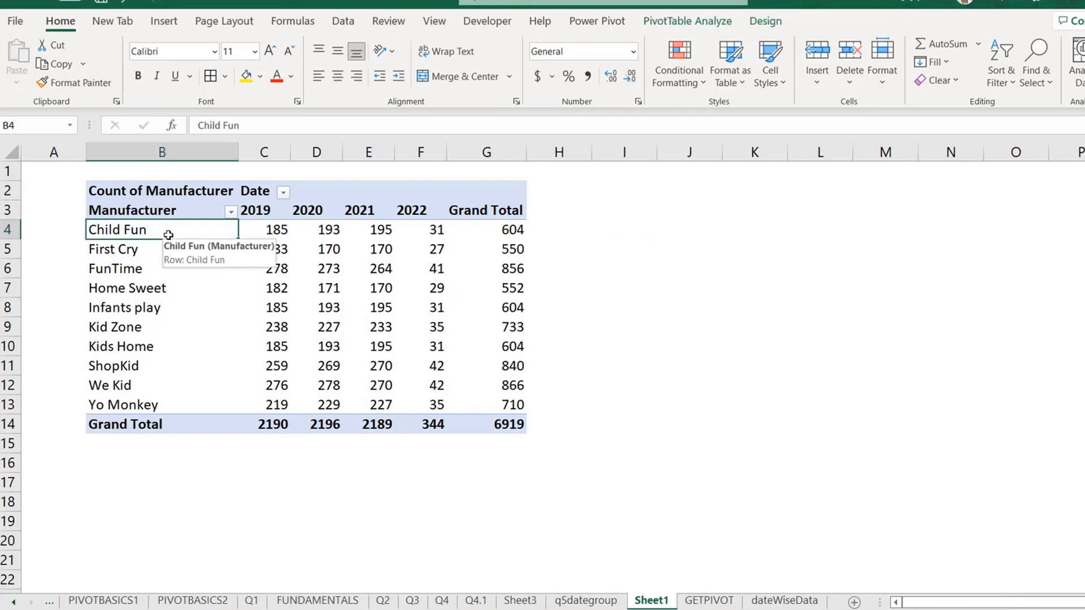
mouse_move(429, 404)
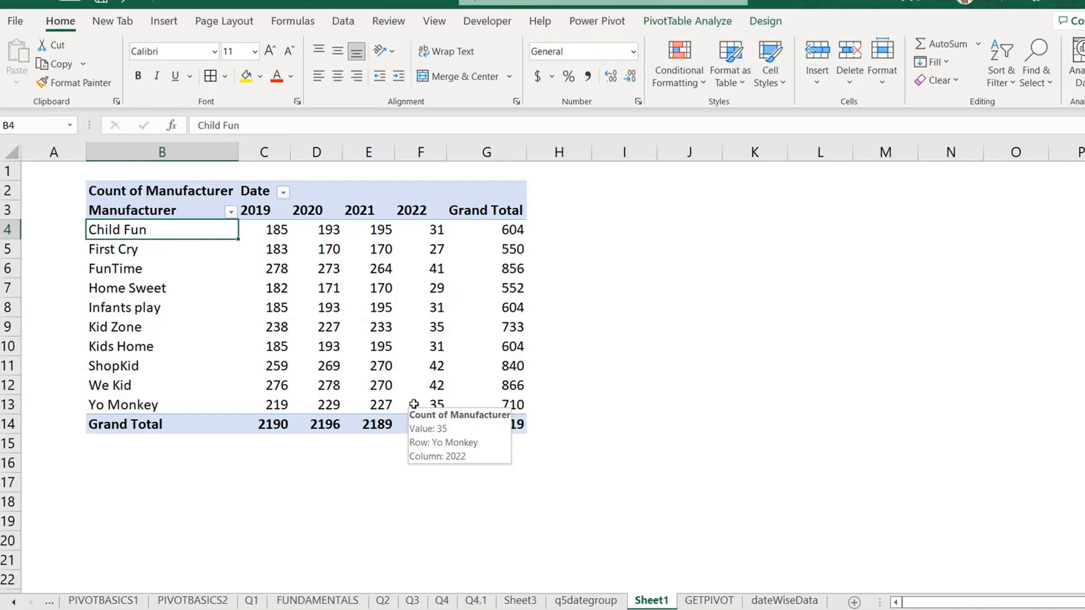
mouse_move(291, 242)
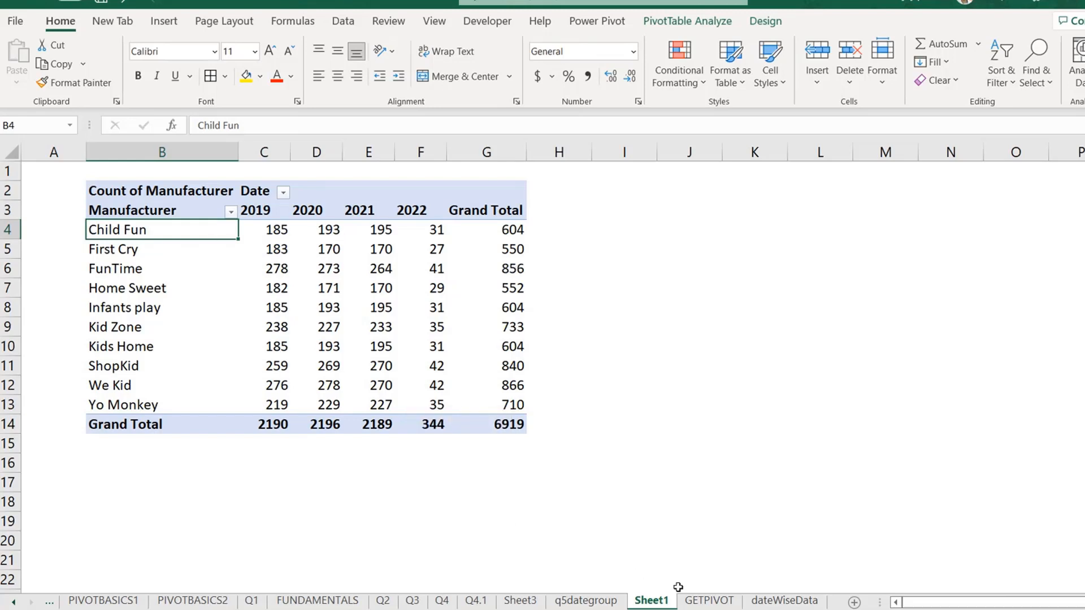
left_click(689, 268)
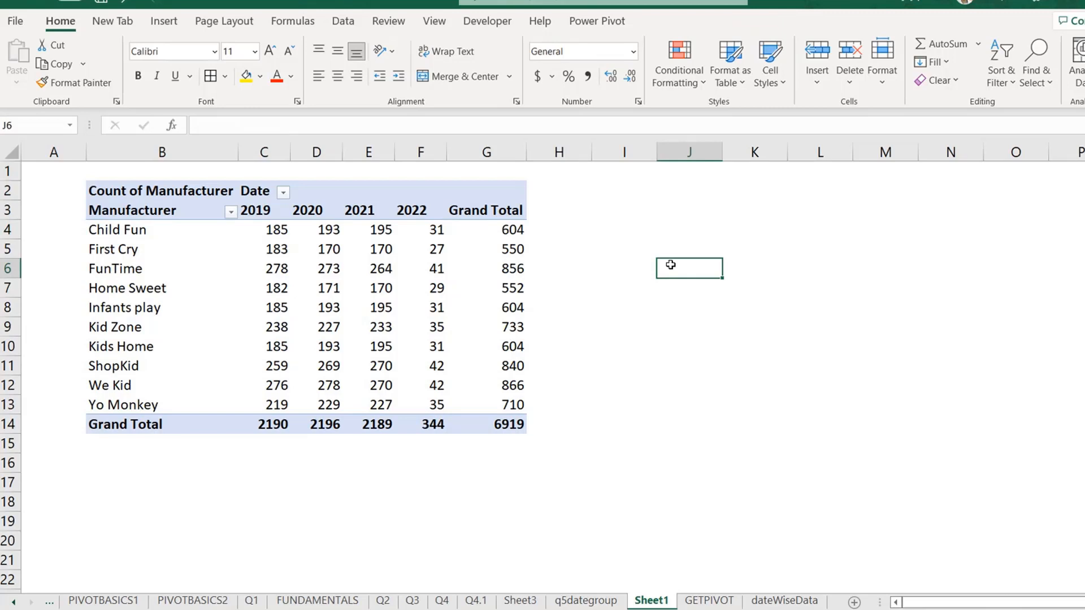
left_click(117, 229)
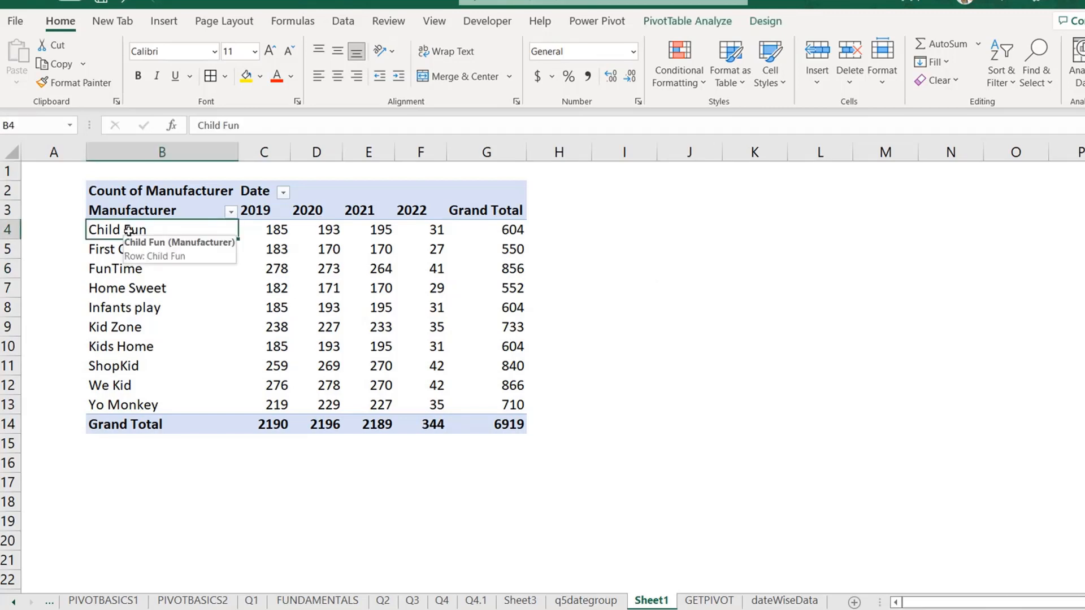
left_click(623, 229)
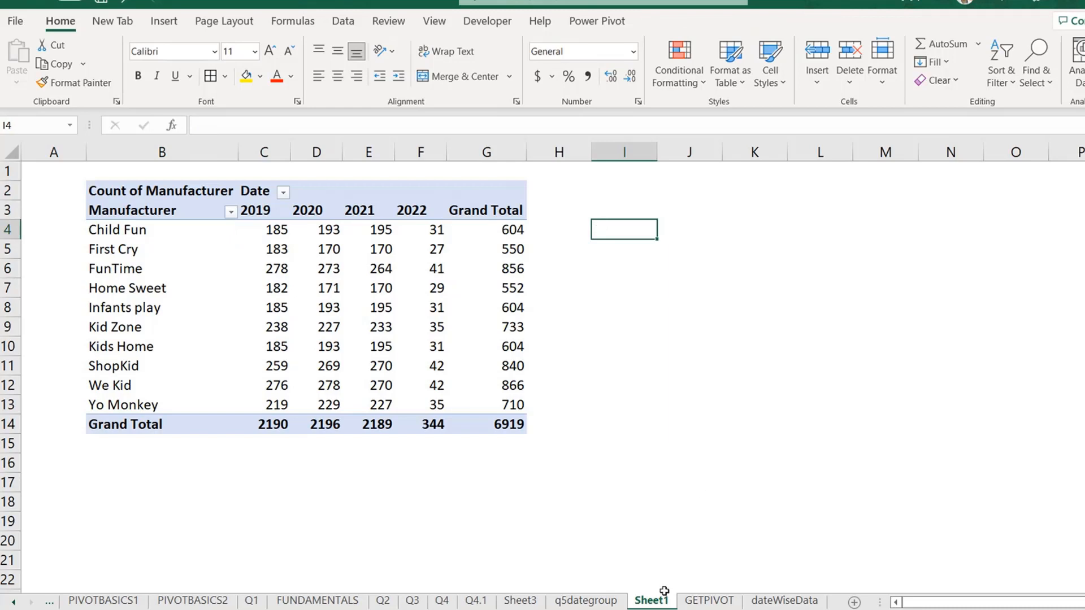
left_click(708, 600)
type("NAME")
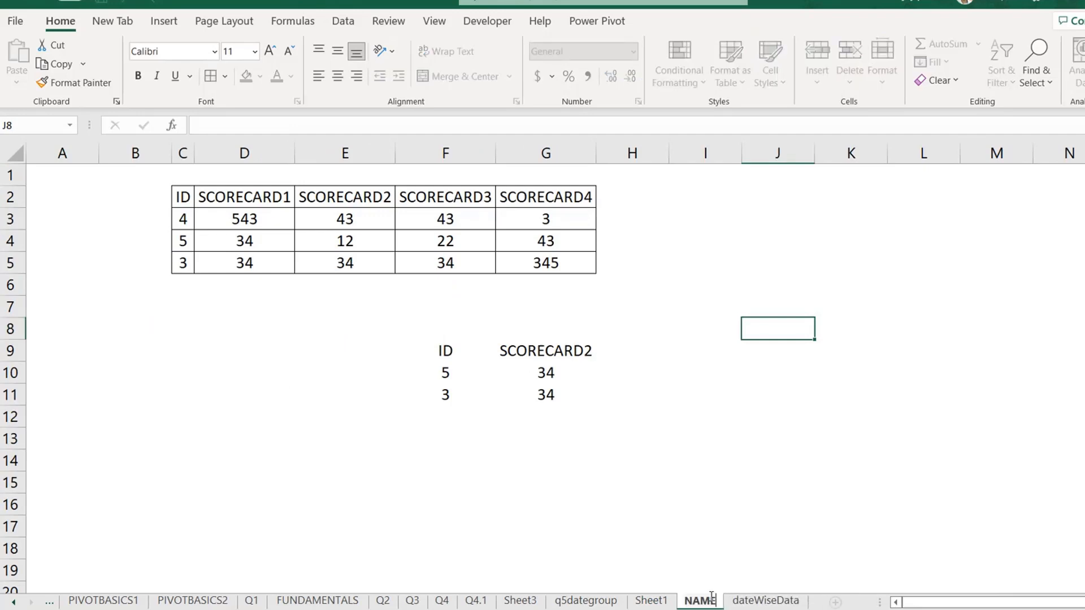
- Rename the scorecard tab NAMERANGES and add a new sheet named GETPIVOTDATA
double_click(699, 600)
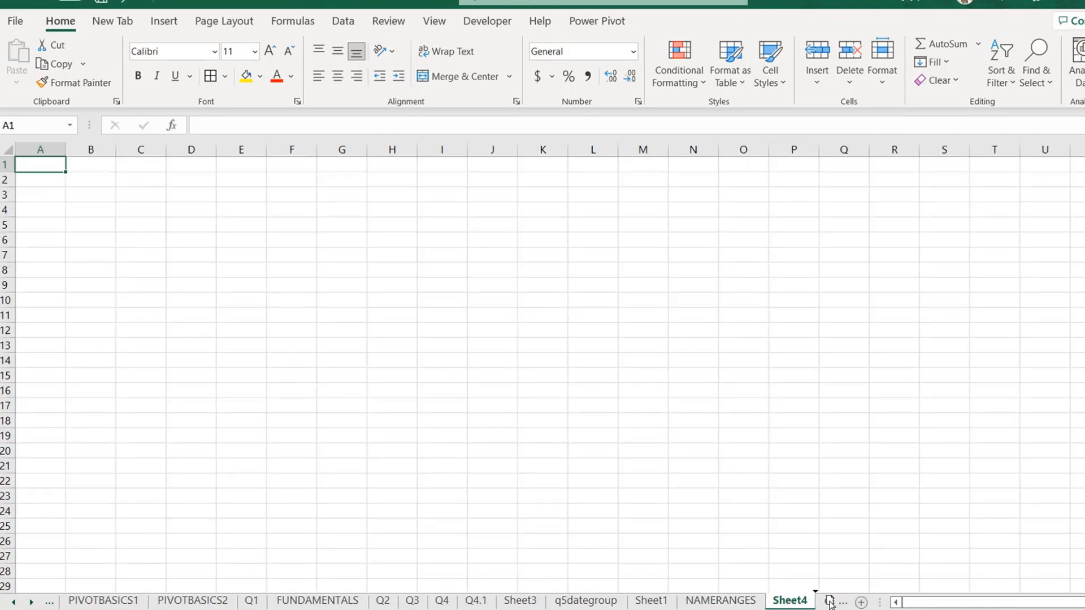
left_click(830, 601)
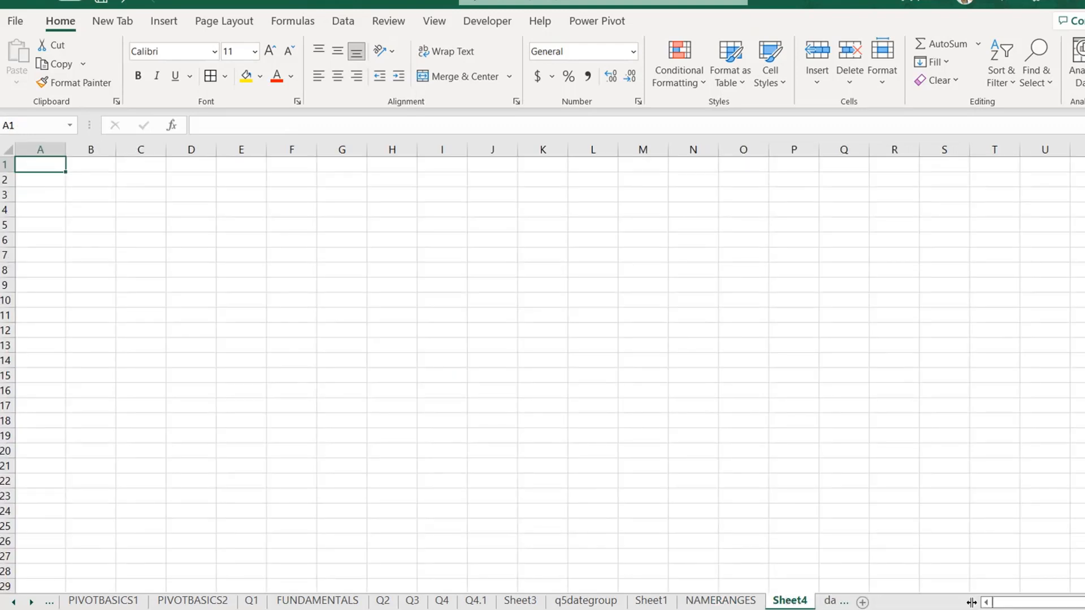
left_click(855, 601)
type("GETPIVOTDATA")
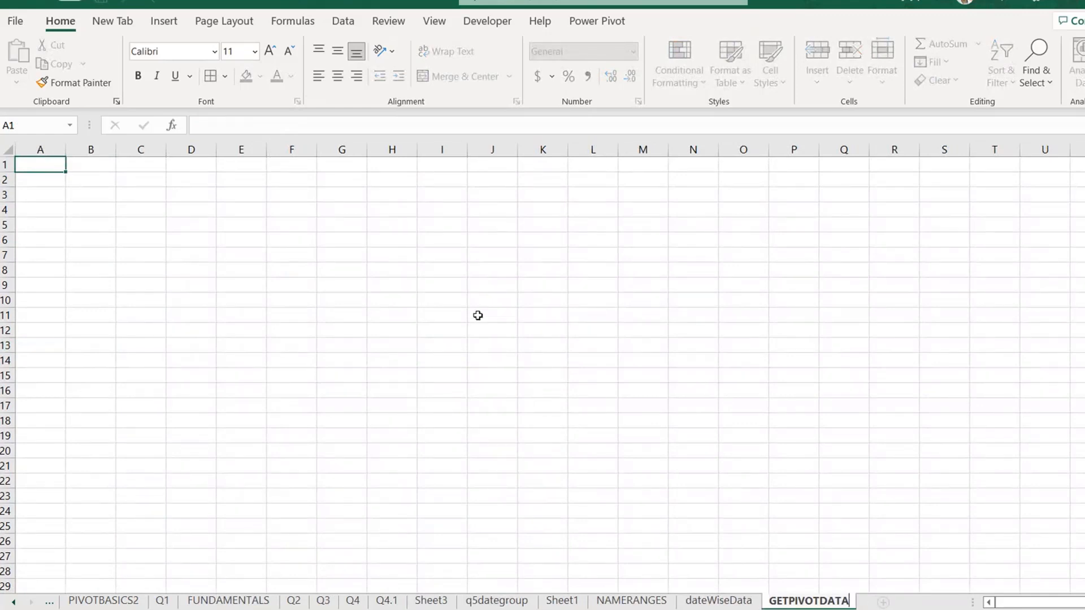
left_click(89, 194)
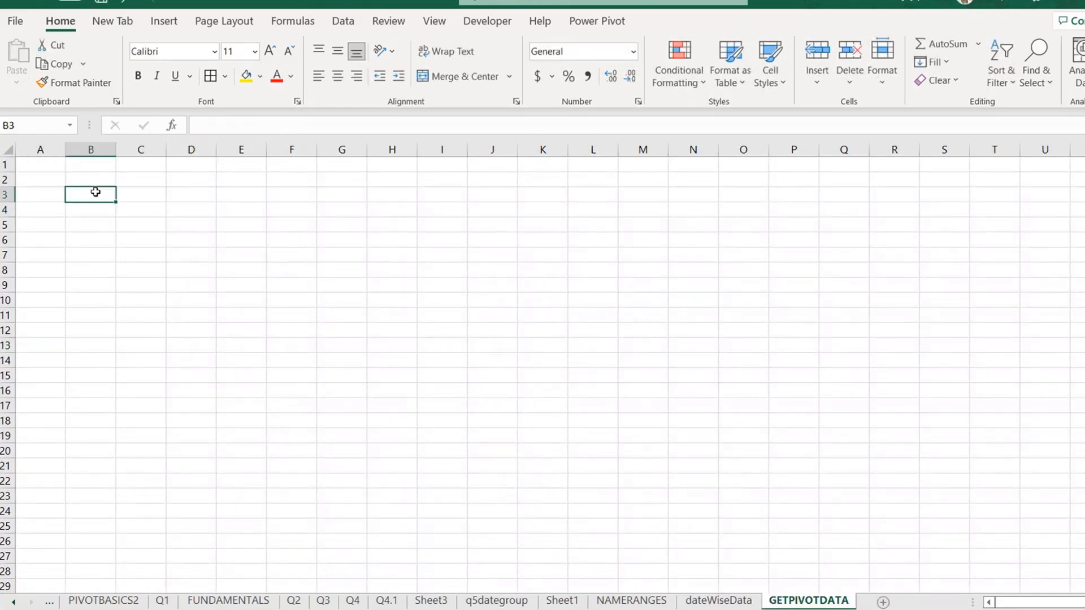
left_click(164, 21)
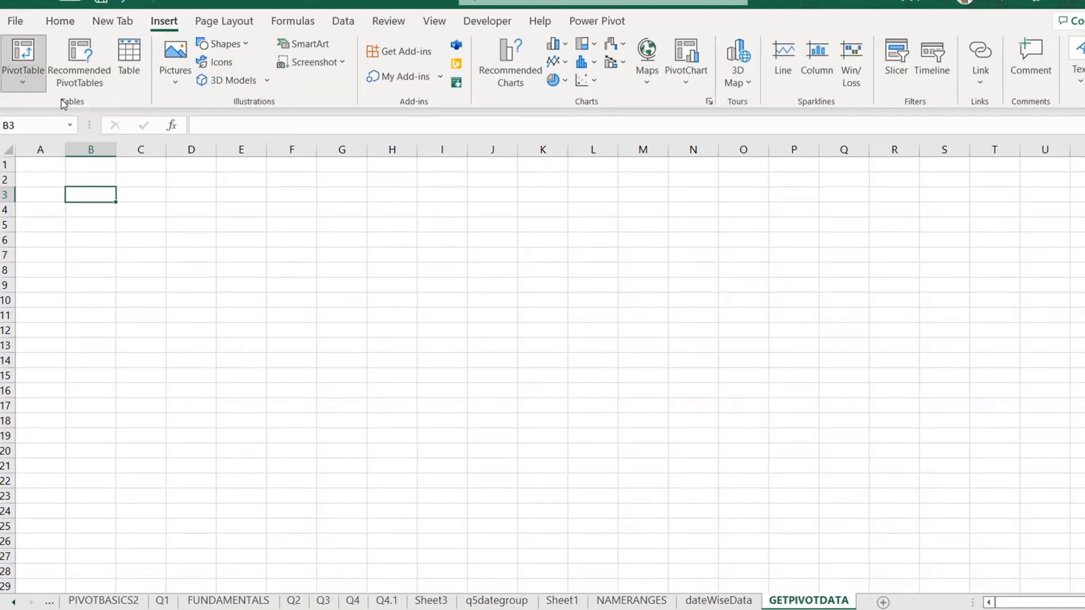
- Insert a pivot from prange at GETPIVOTDATA!$B$3 with Item name and Date as rows
left_click(23, 58)
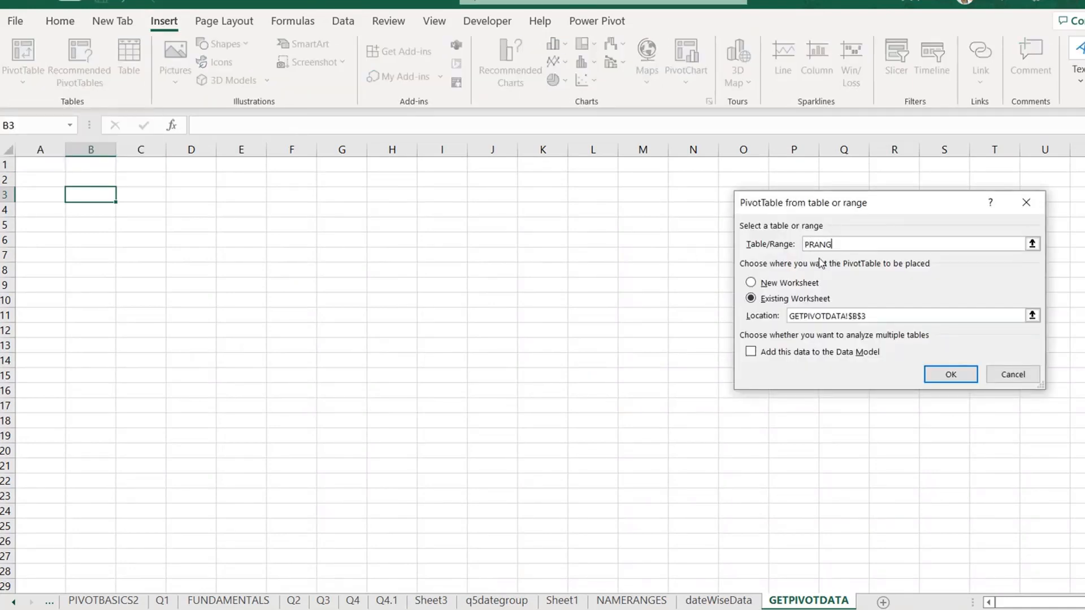
left_click(950, 374)
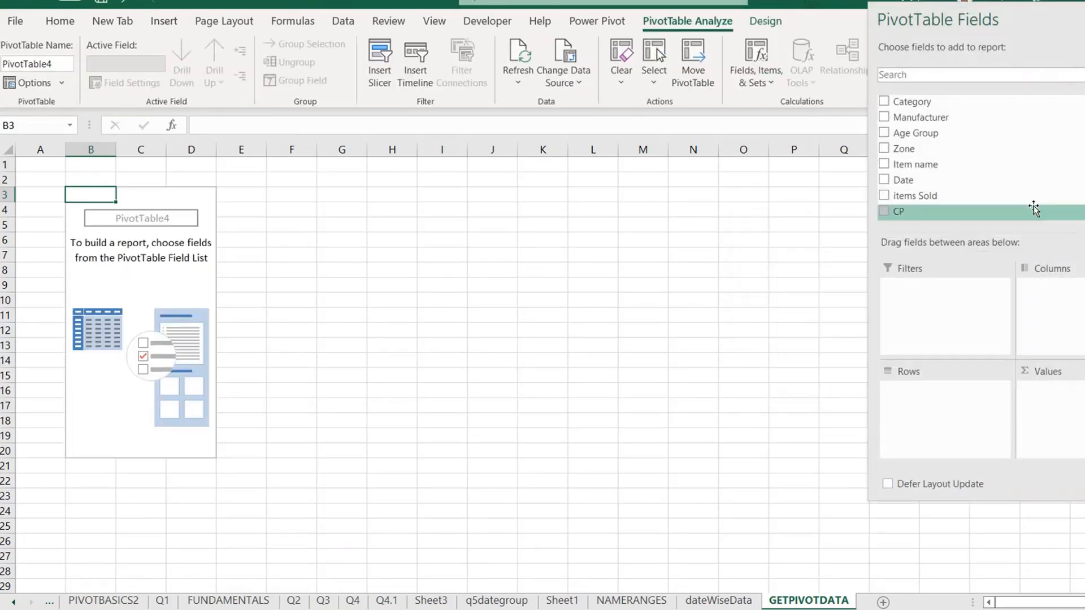
mouse_move(914, 132)
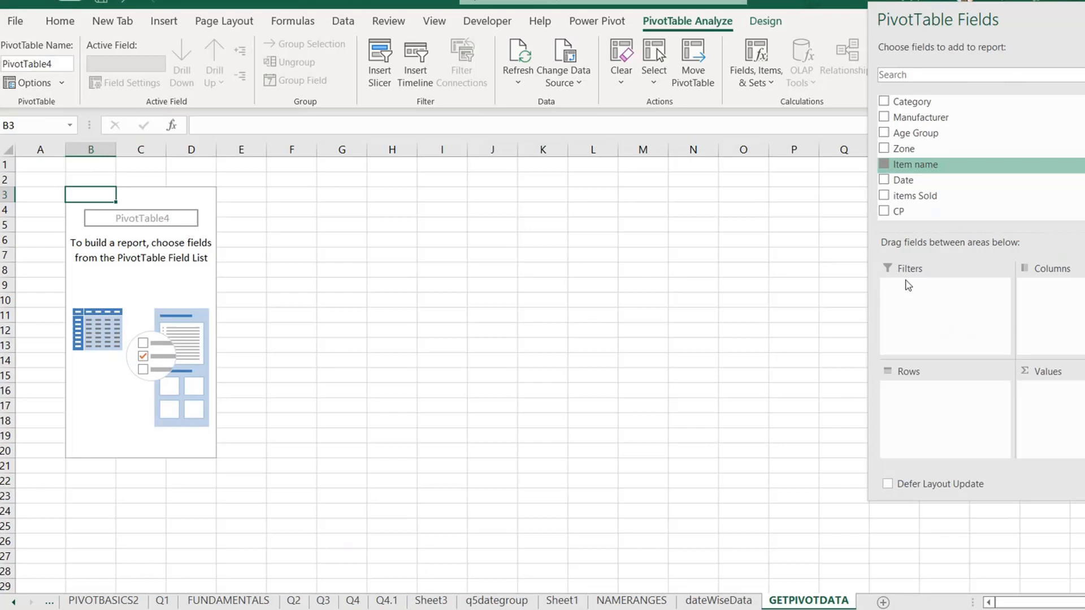
left_click(884, 164)
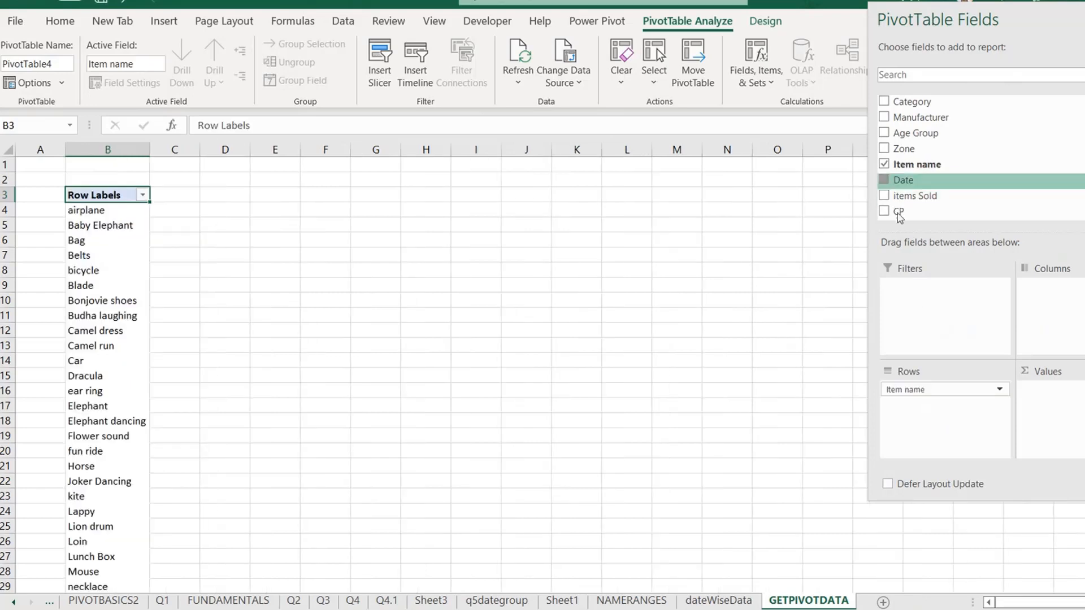
left_click(884, 180)
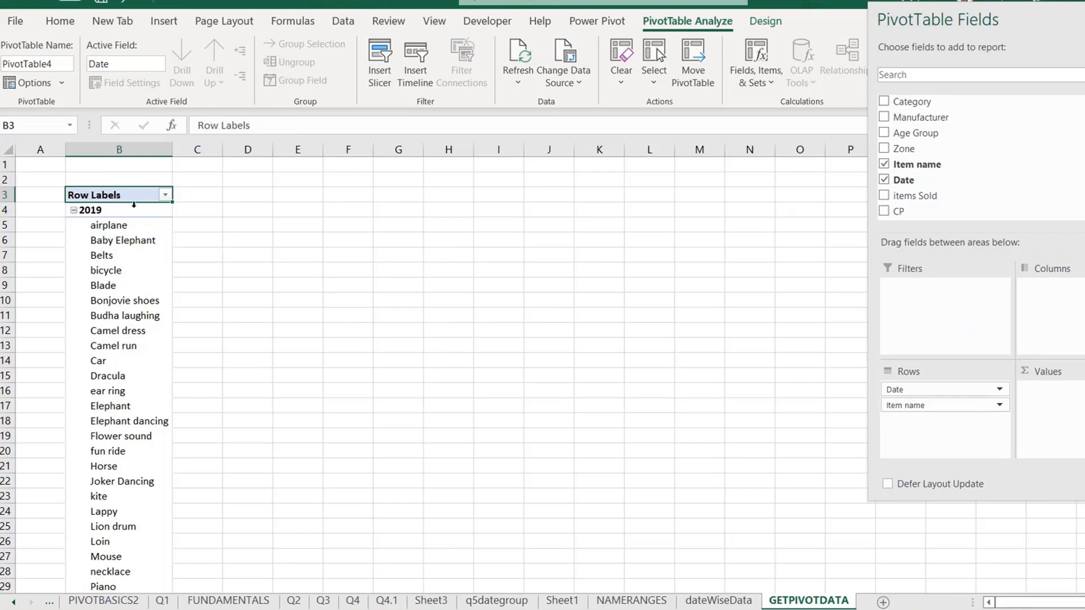
- Group the pivot's Date field by Days and Years from the 2019 label
right_click(90, 210)
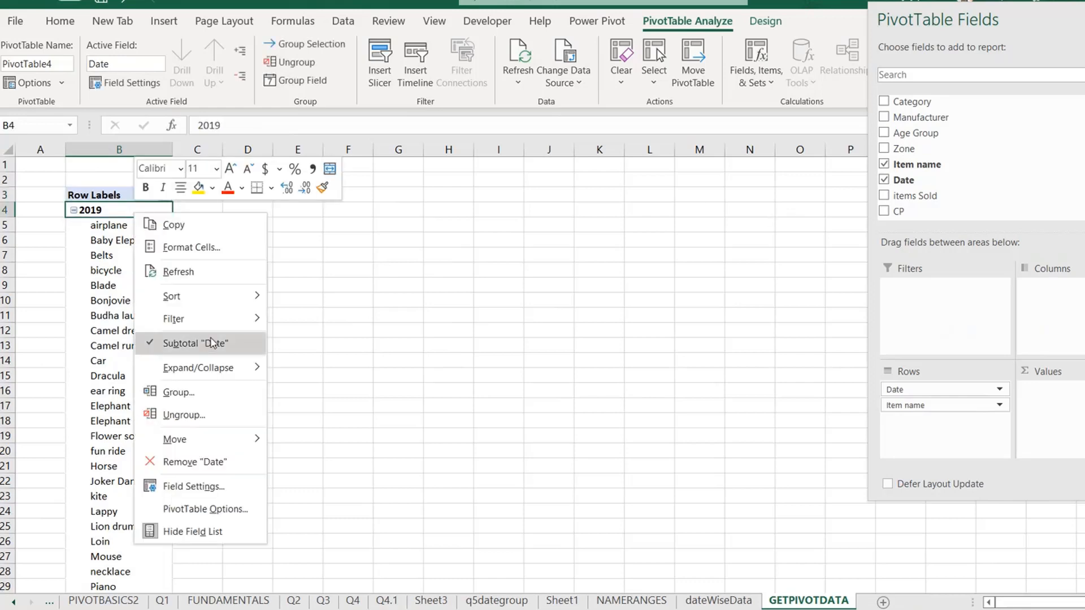
left_click(178, 391)
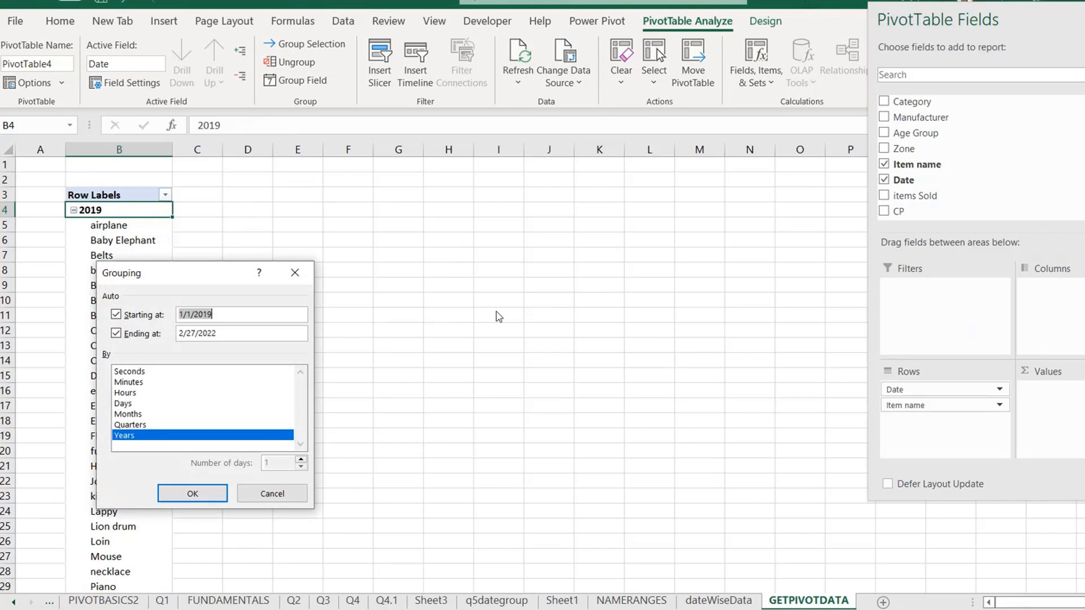
mouse_move(135, 422)
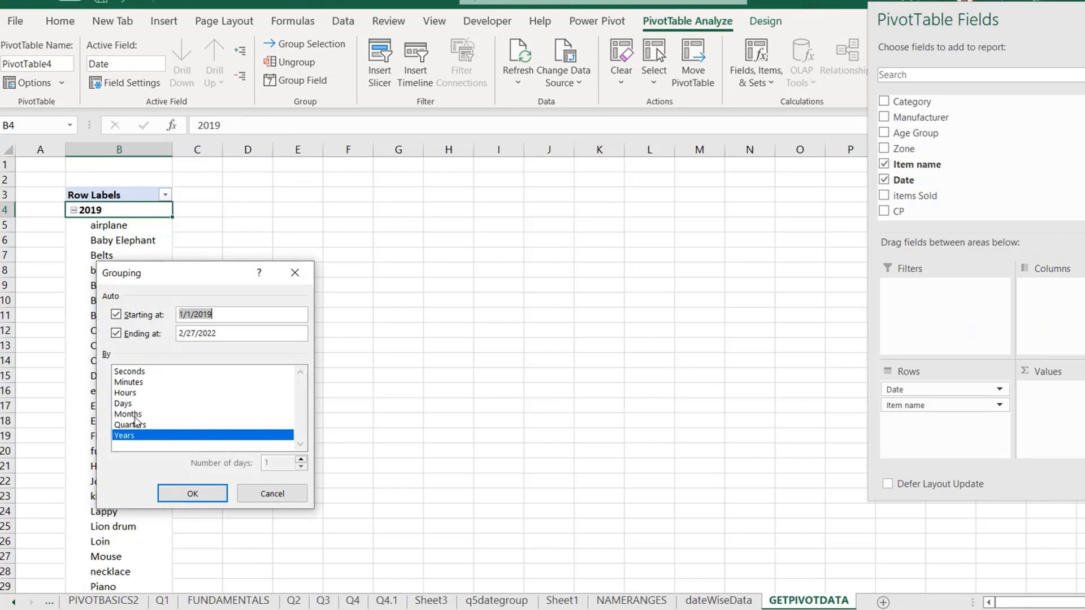
mouse_move(132, 413)
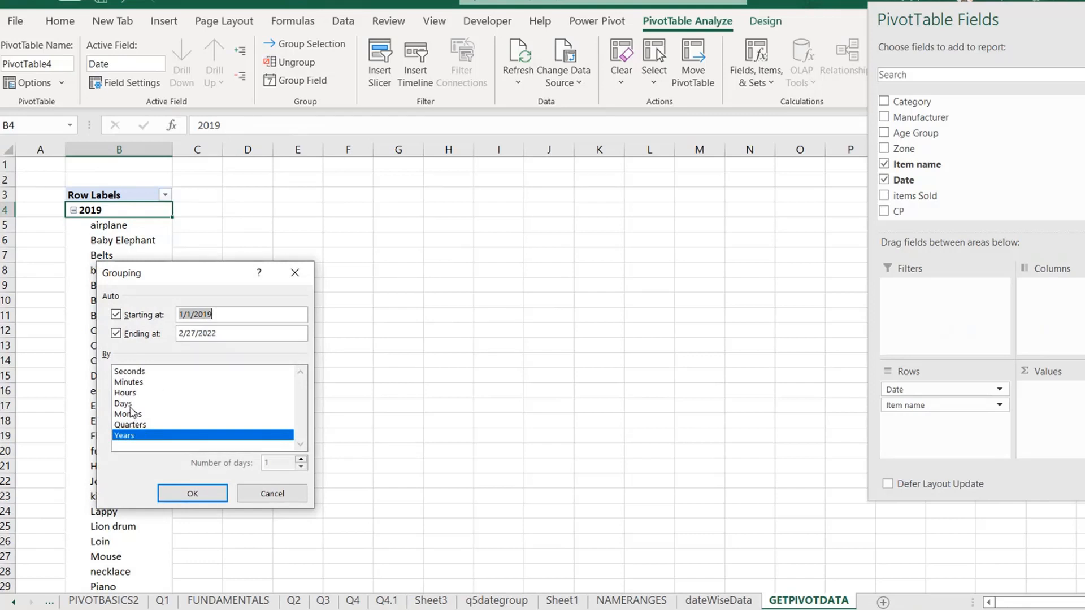
left_click(123, 403)
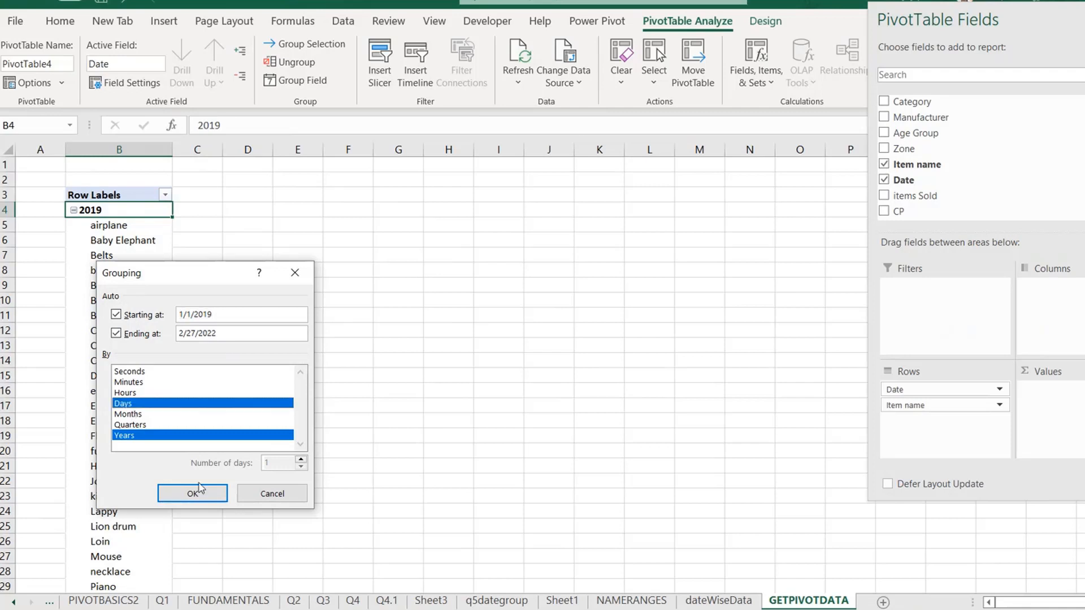
left_click(192, 493)
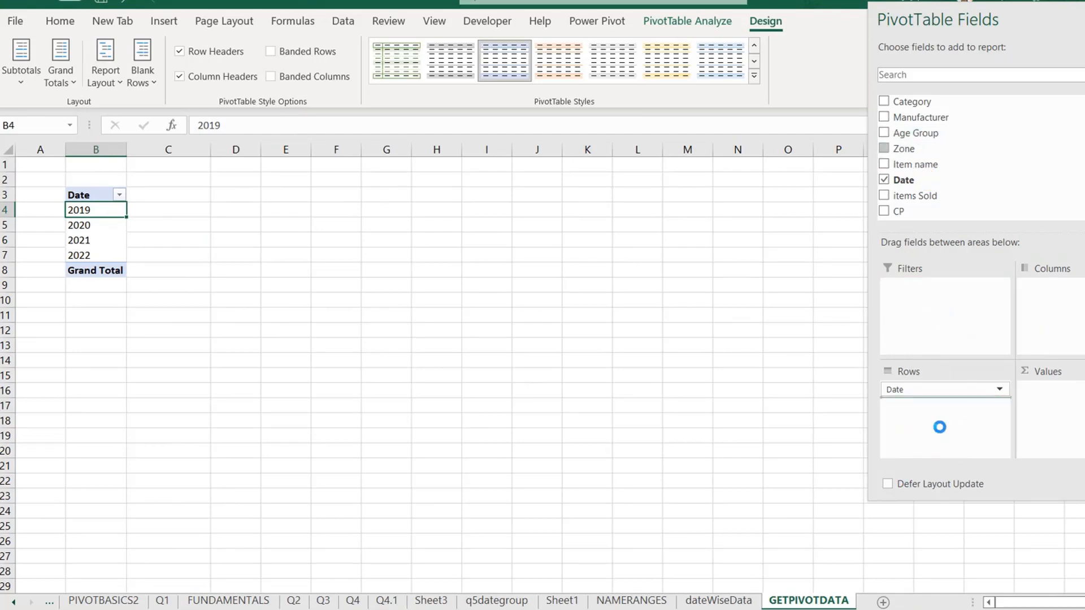
left_click(884, 148)
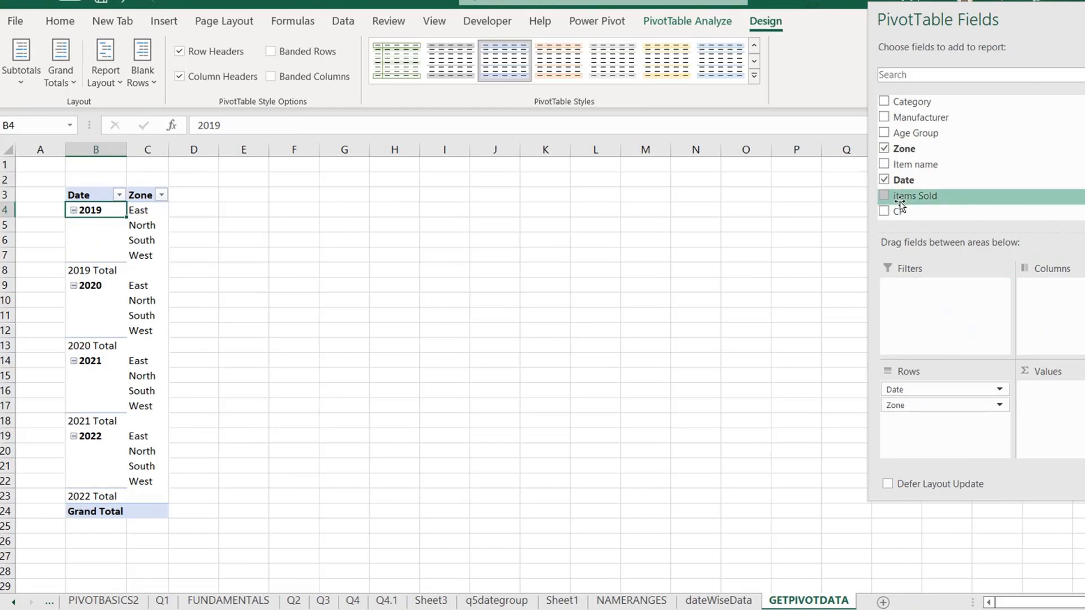
left_click(884, 211)
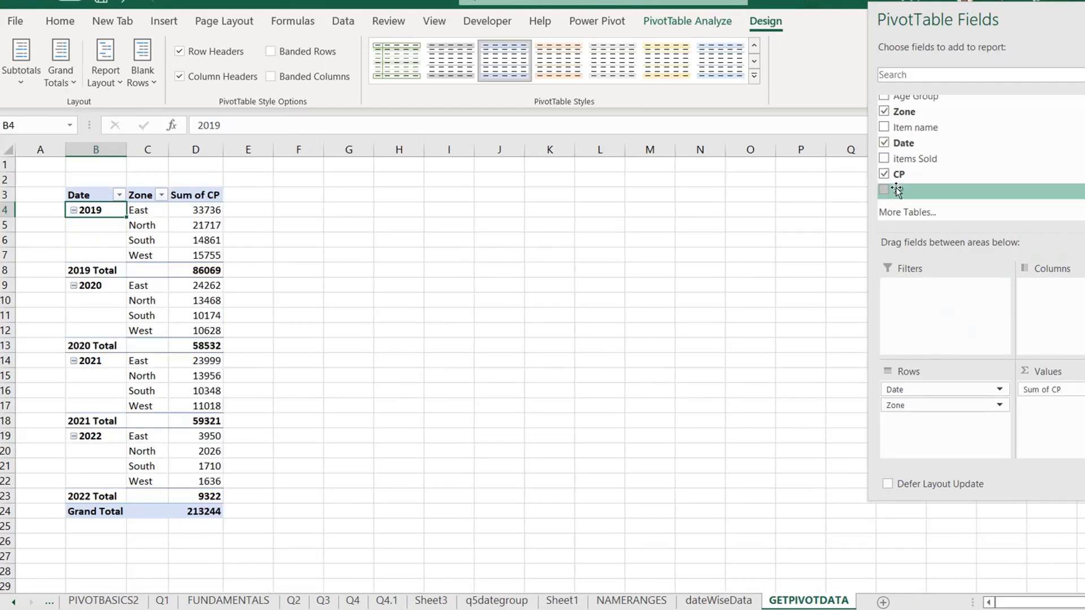
left_click(884, 190)
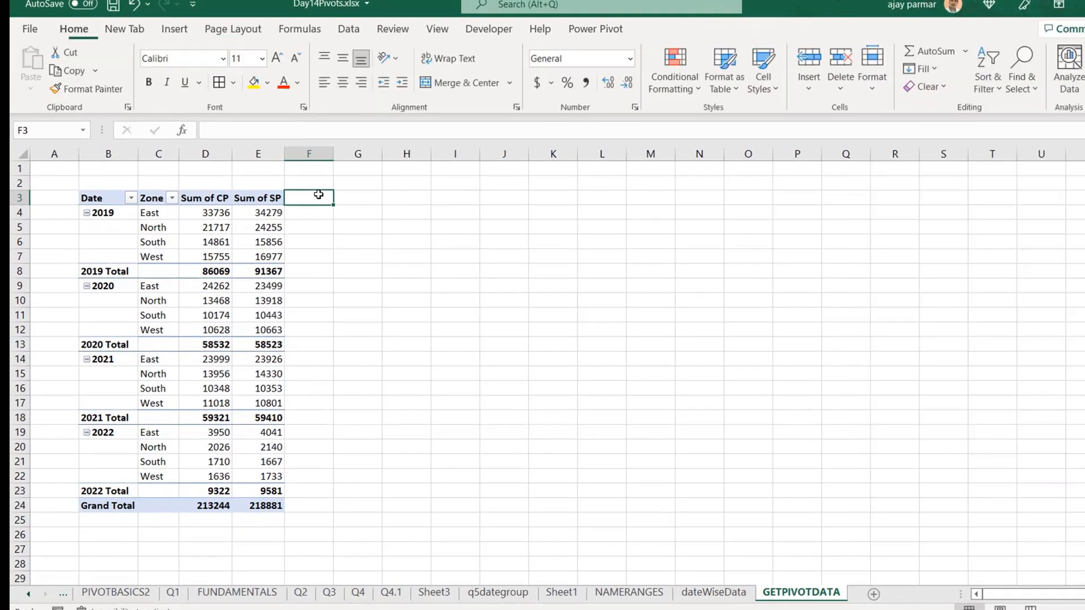
left_click(258, 198)
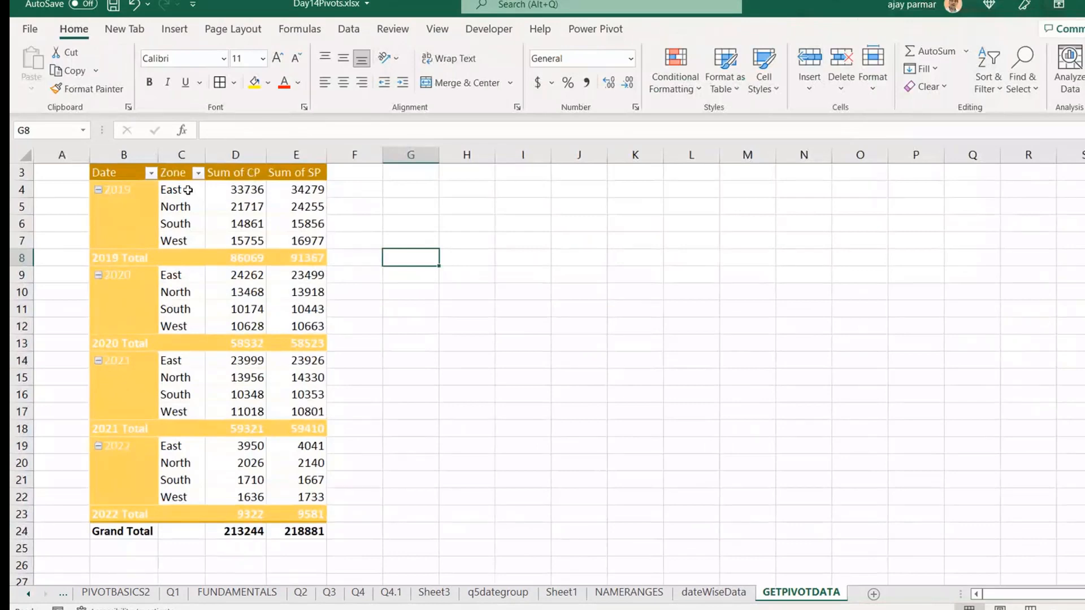
left_click(181, 190)
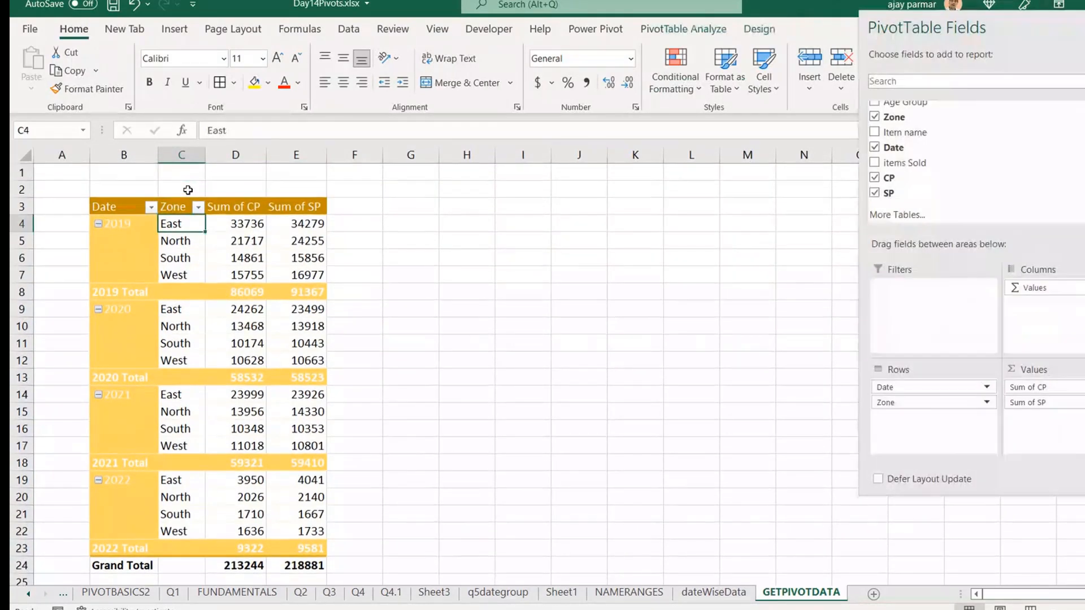
left_click(235, 224)
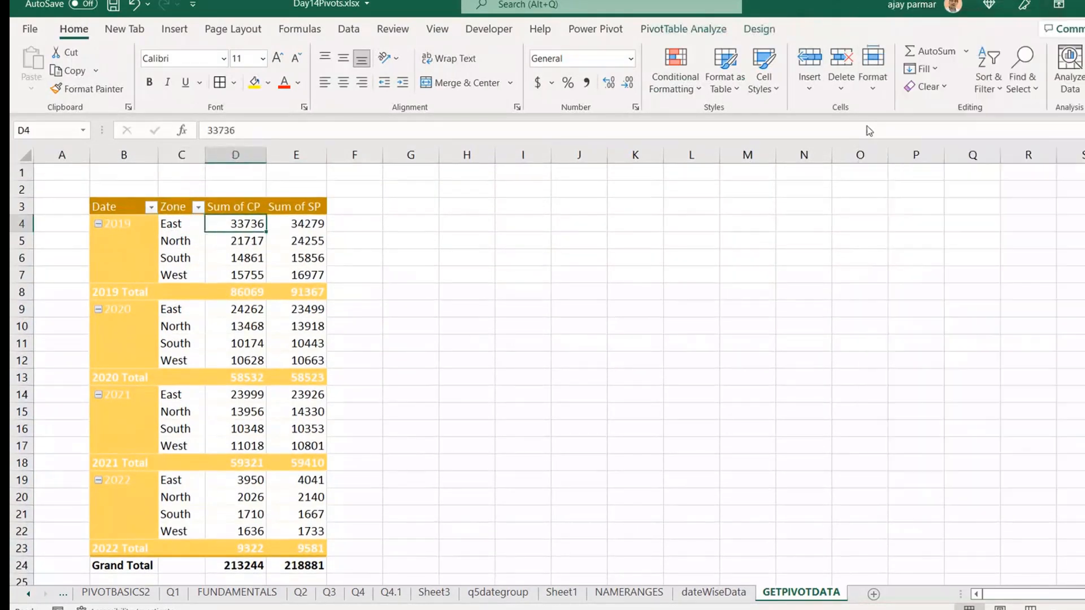
left_click(690, 240)
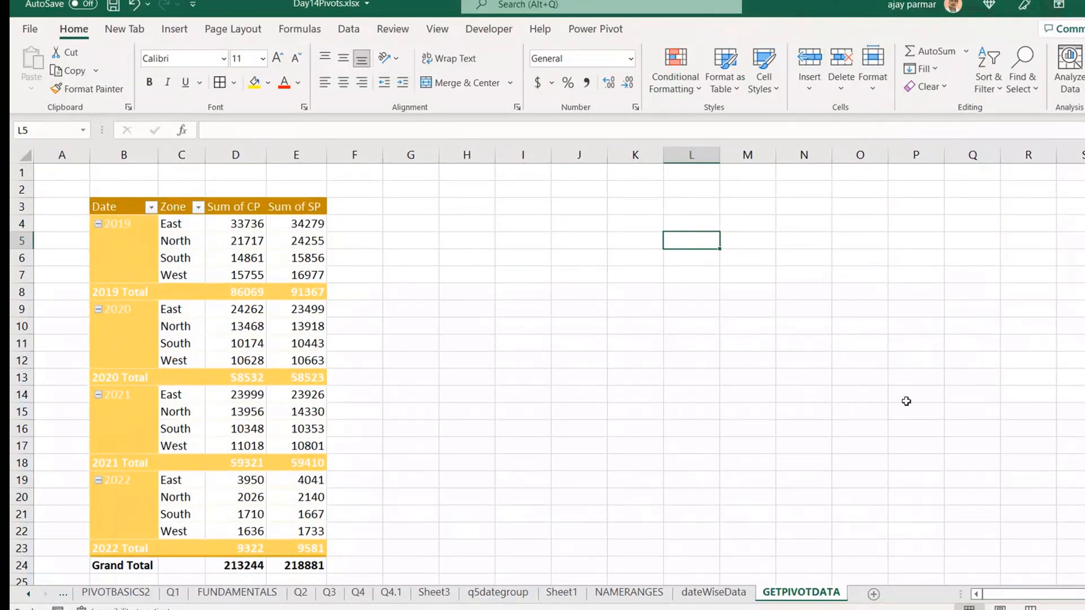
left_click(634, 275)
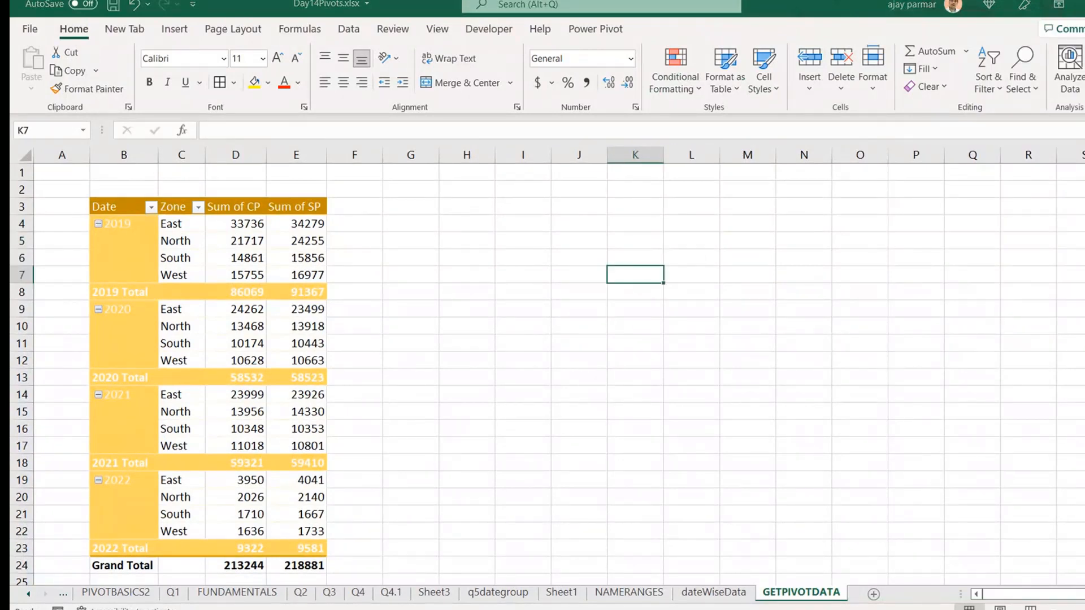
left_click(634, 258)
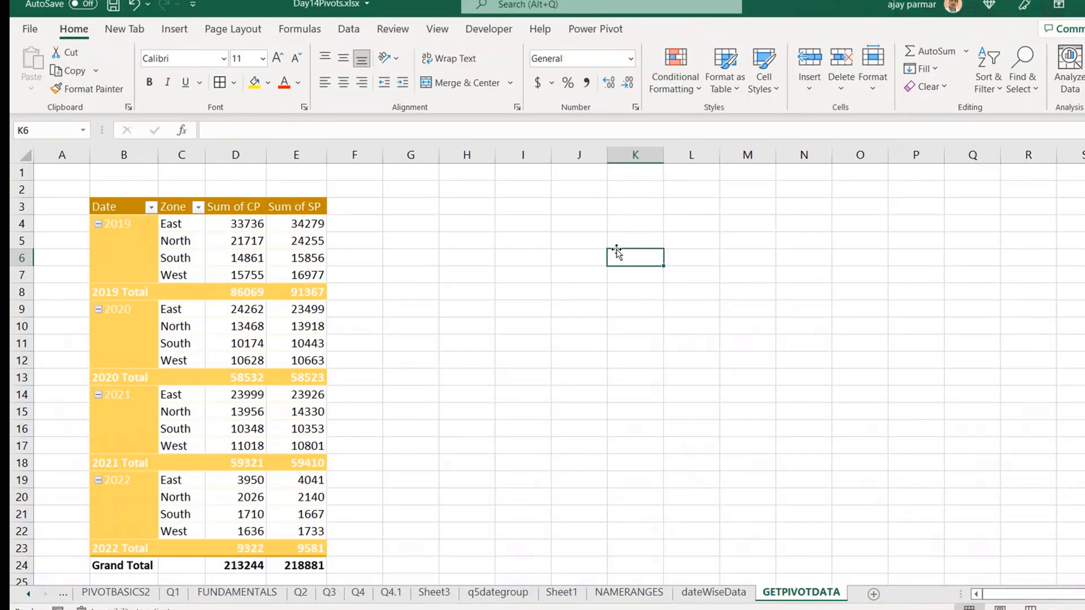
left_click(578, 240)
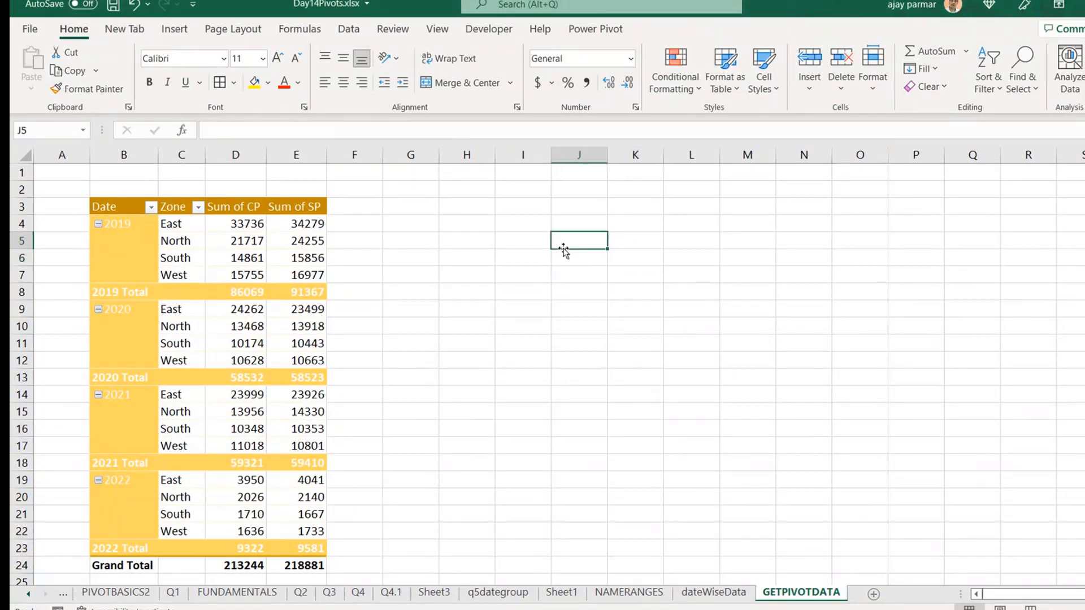
- Enter DATE in J5, 1/1/2019 in K5, and =K5+1 for consecutive dates across
type("D")
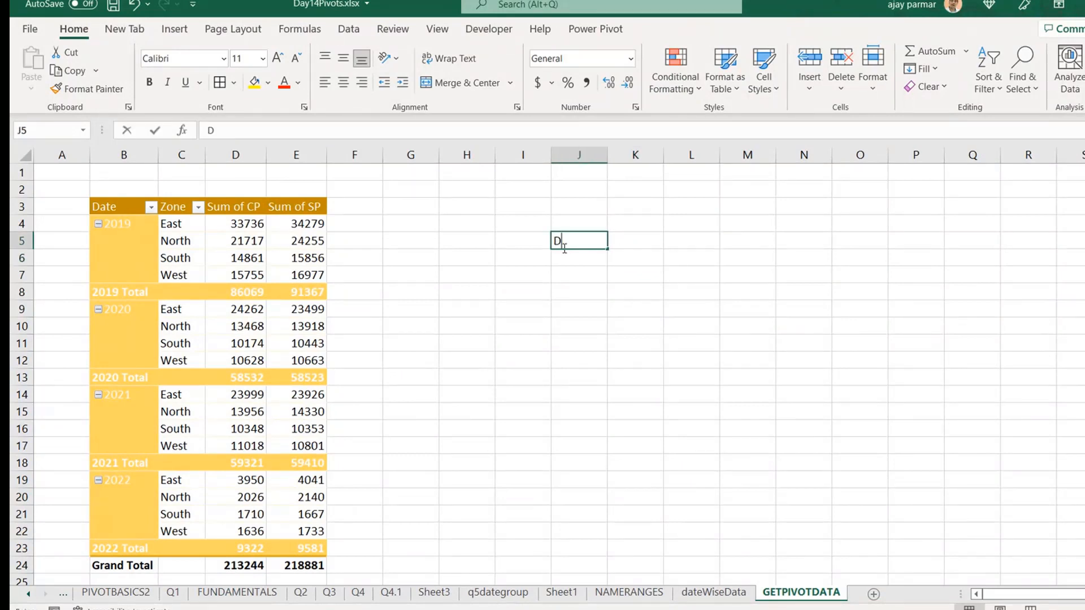
type("ATE")
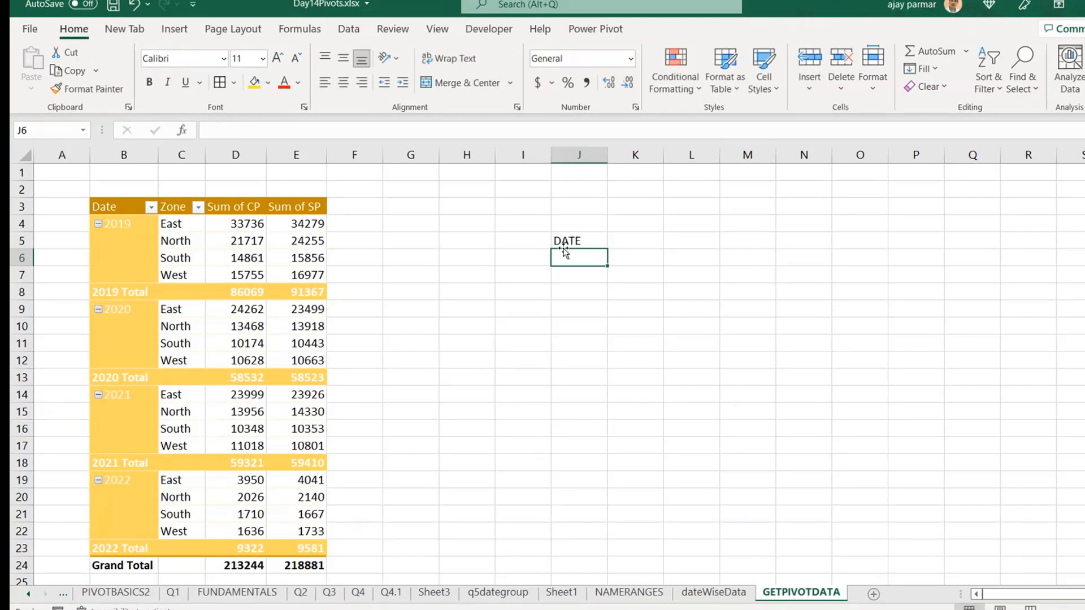
type("1/1/2019")
left_click(692, 241)
type("=K5+")
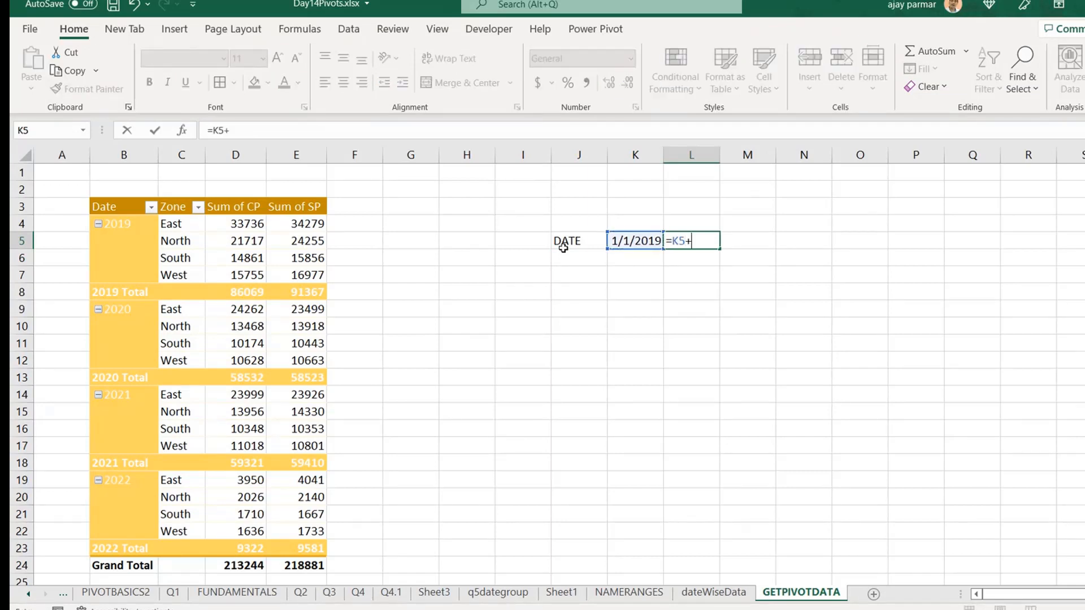
key("backspace")
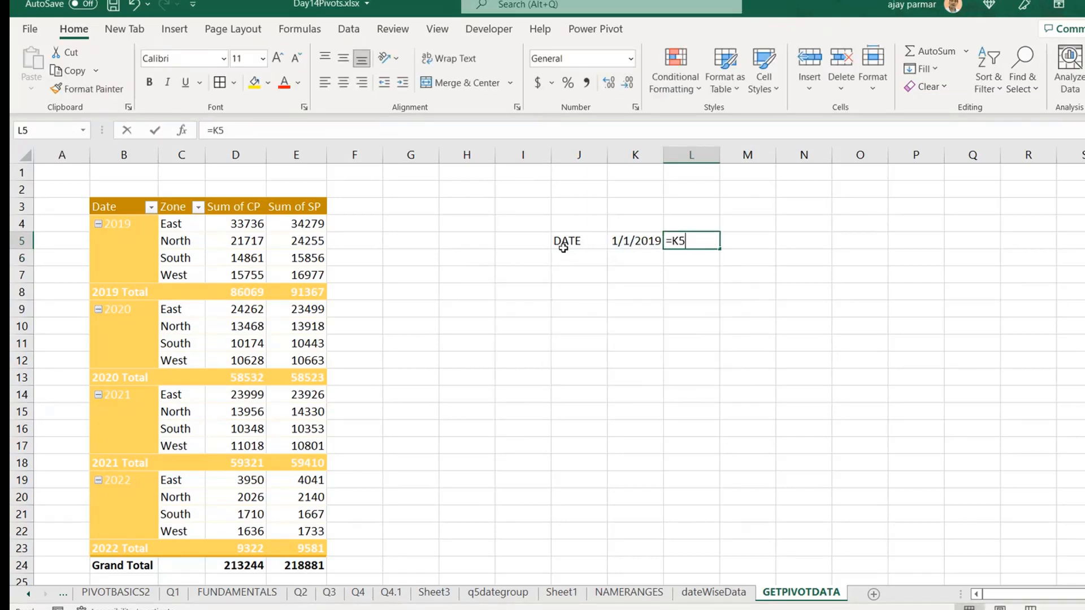
type("+1")
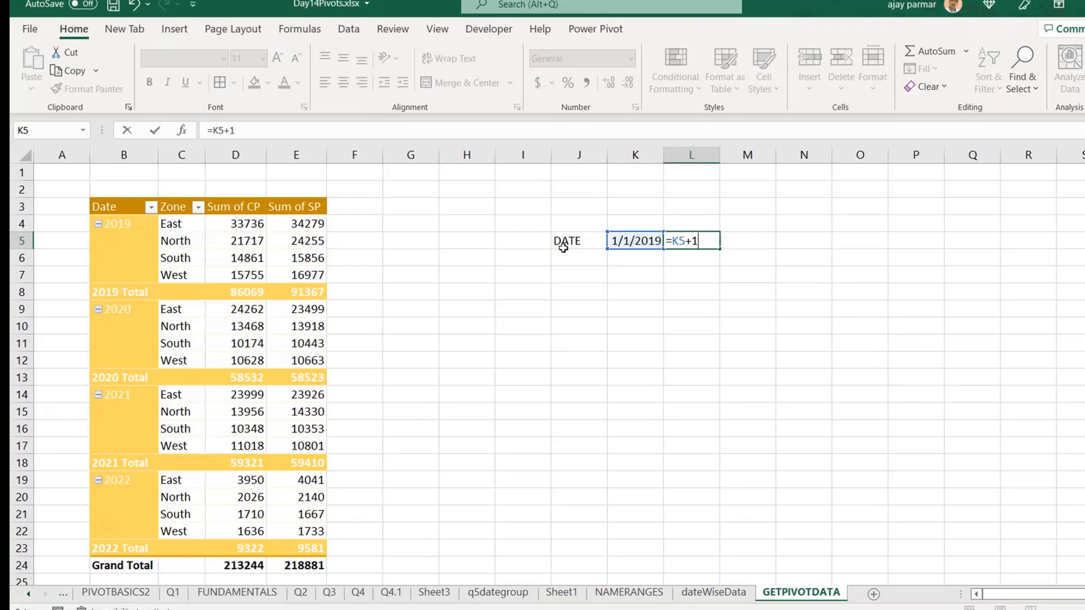
key("Enter")
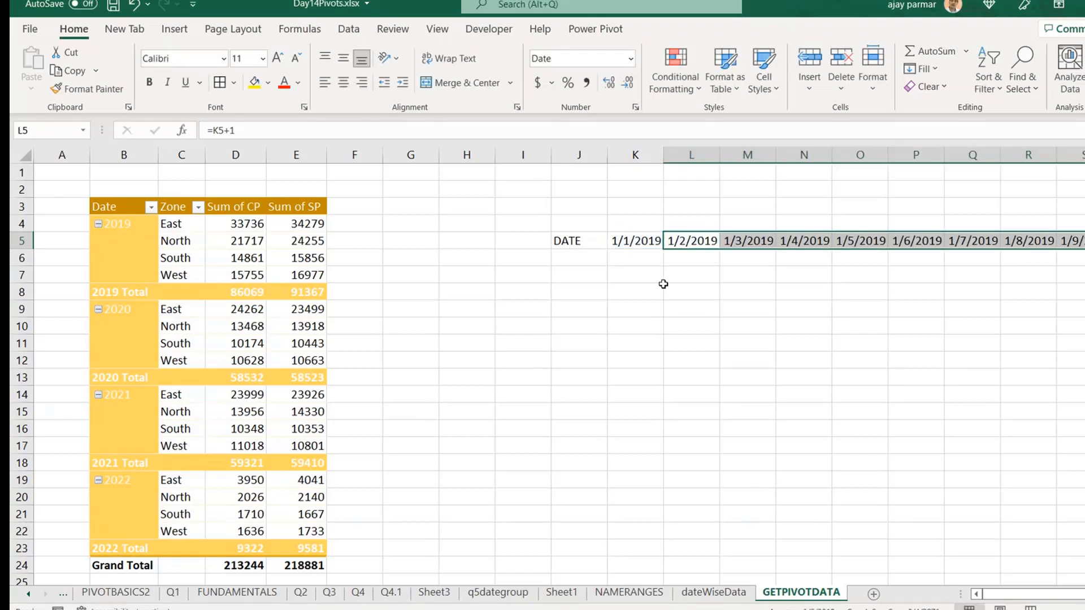
- Add EAST and NORTH zone rows below DATE and apply All Borders
left_click(579, 257)
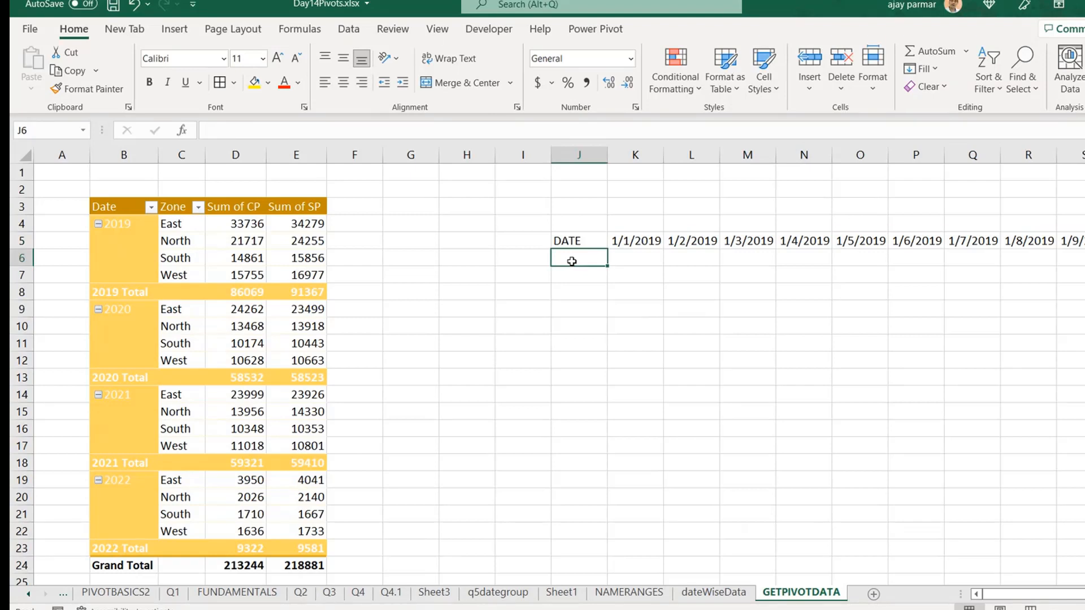
type("EASTE")
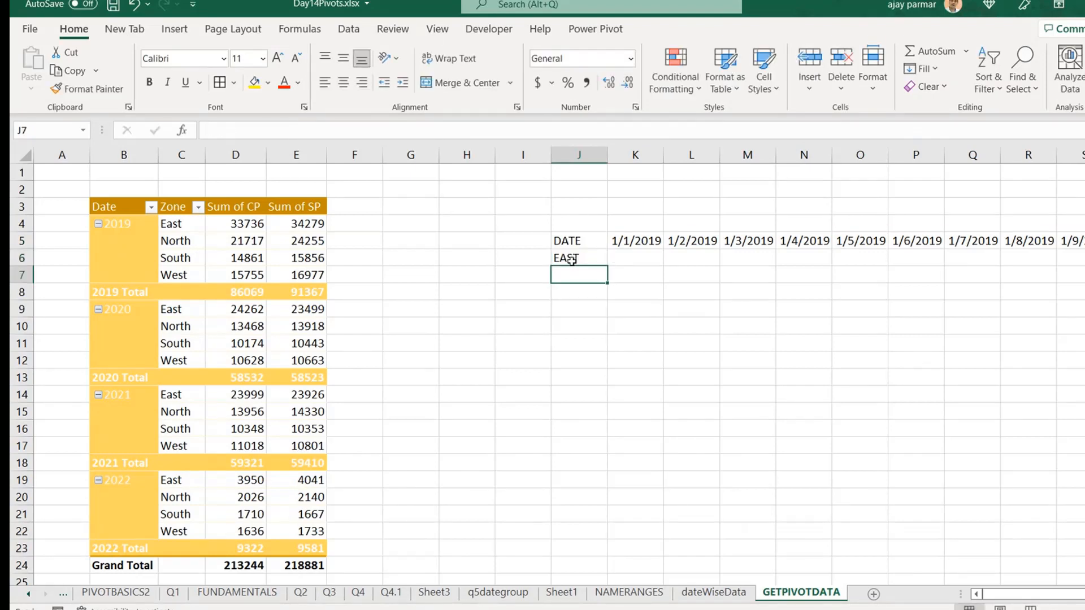
type("NORTH")
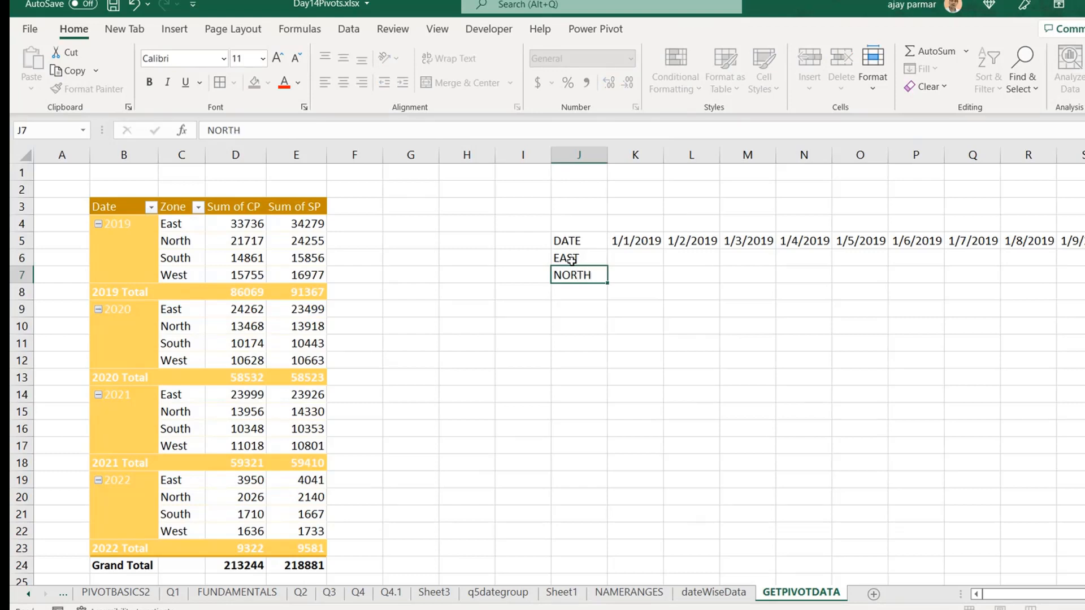
left_click(578, 241)
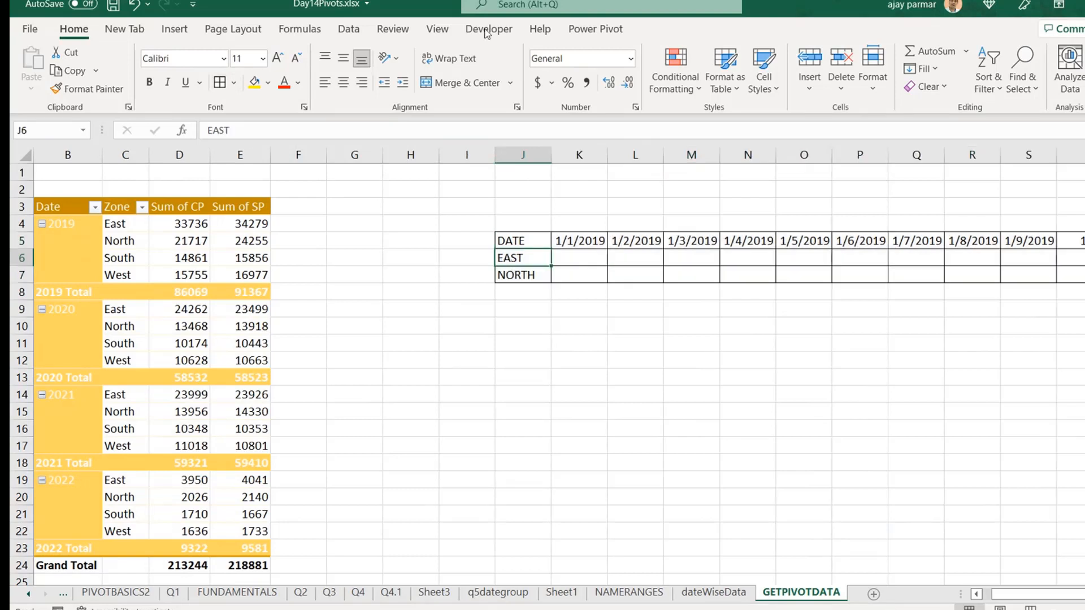
left_click(436, 28)
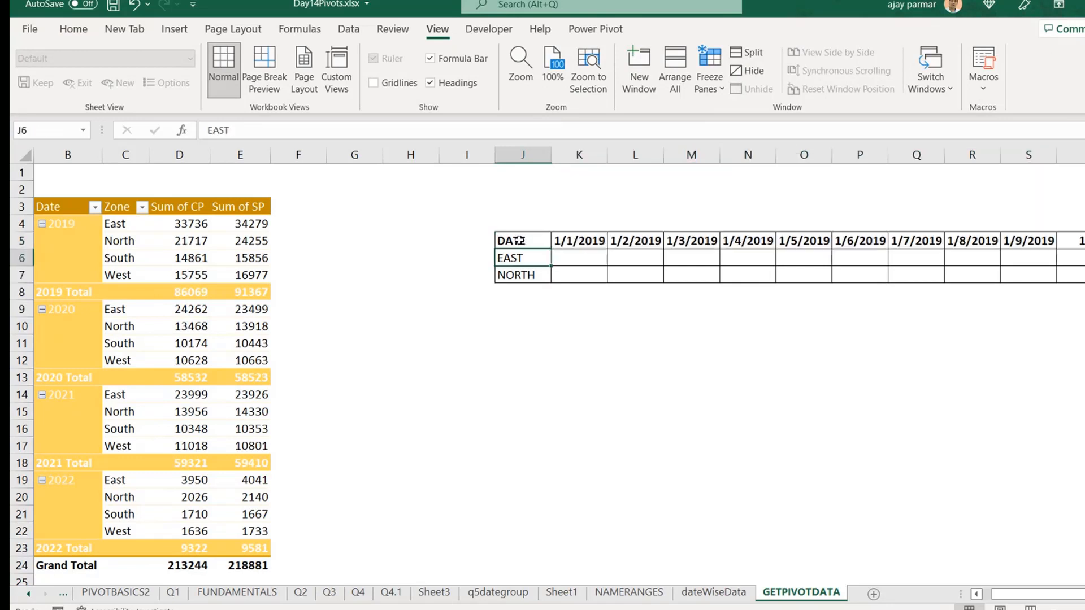
- Bold the DATE header row and narrow the spacer columns A and I
left_click(579, 257)
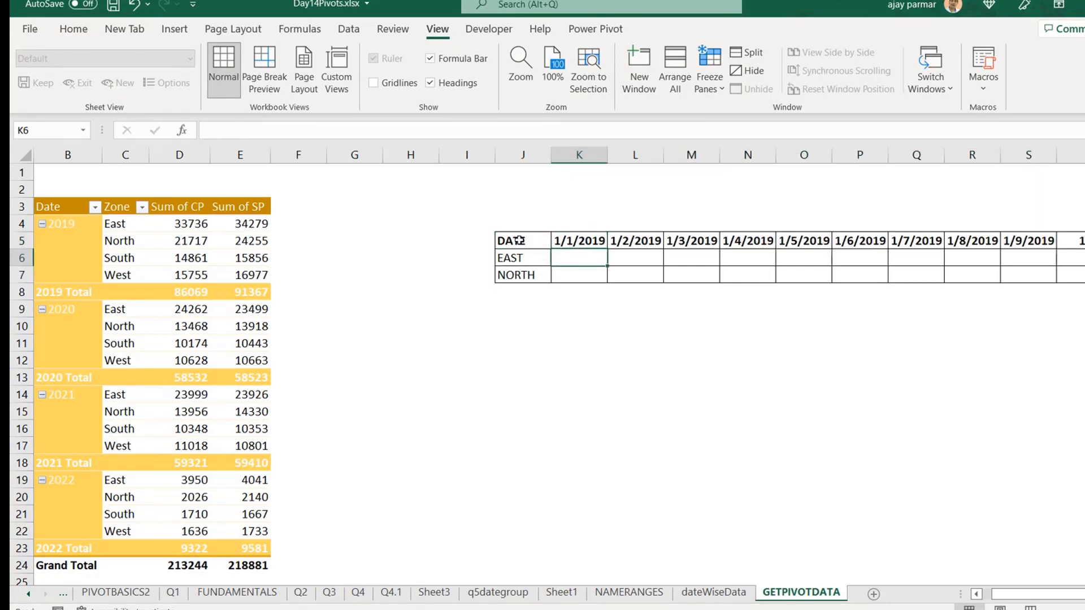
left_click(240, 240)
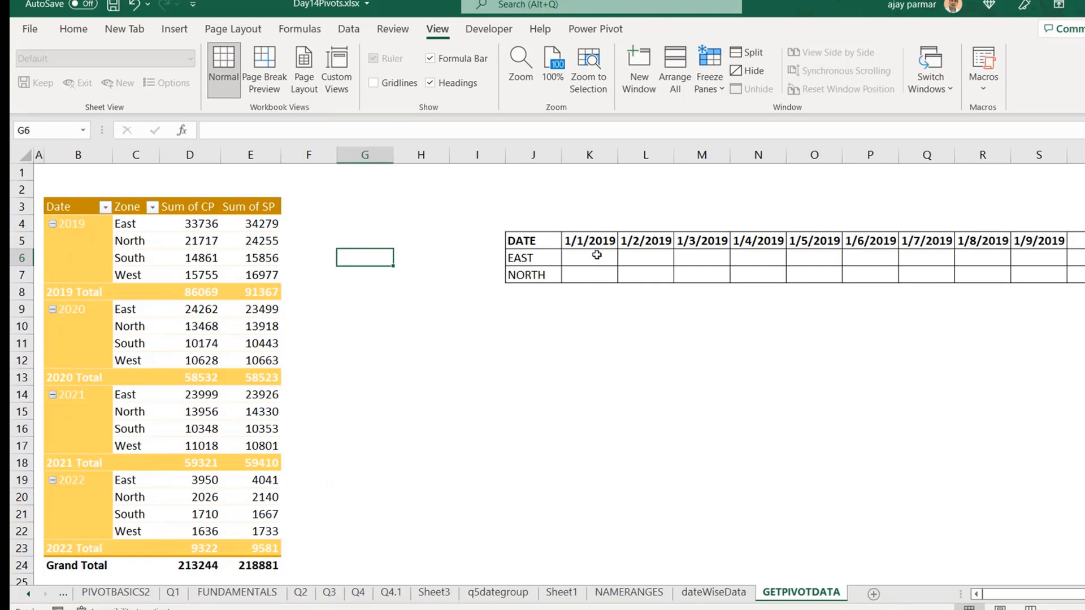
left_click(589, 257)
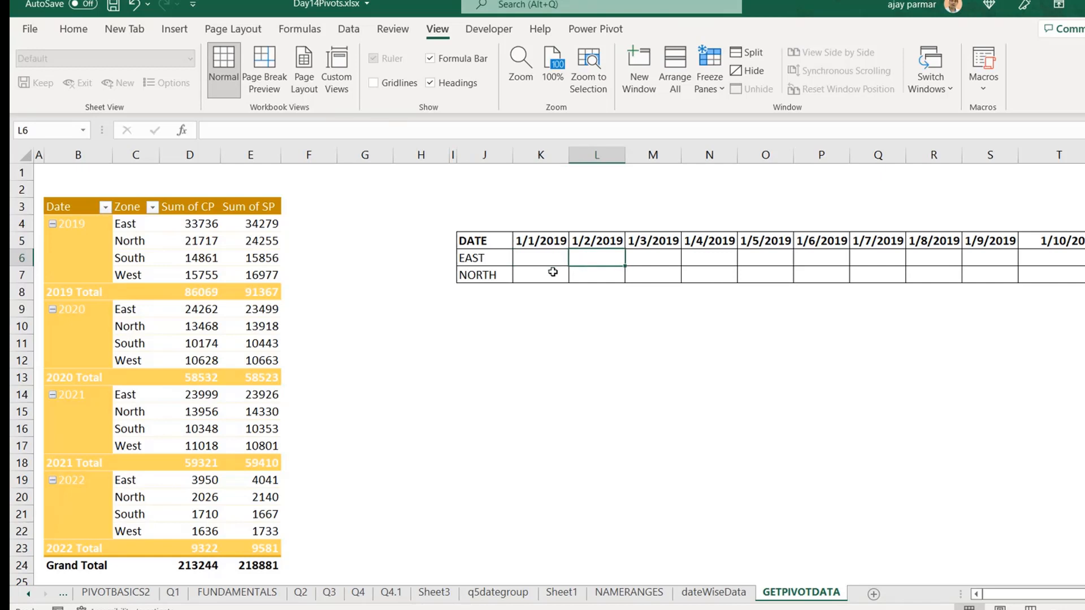
left_click(540, 257)
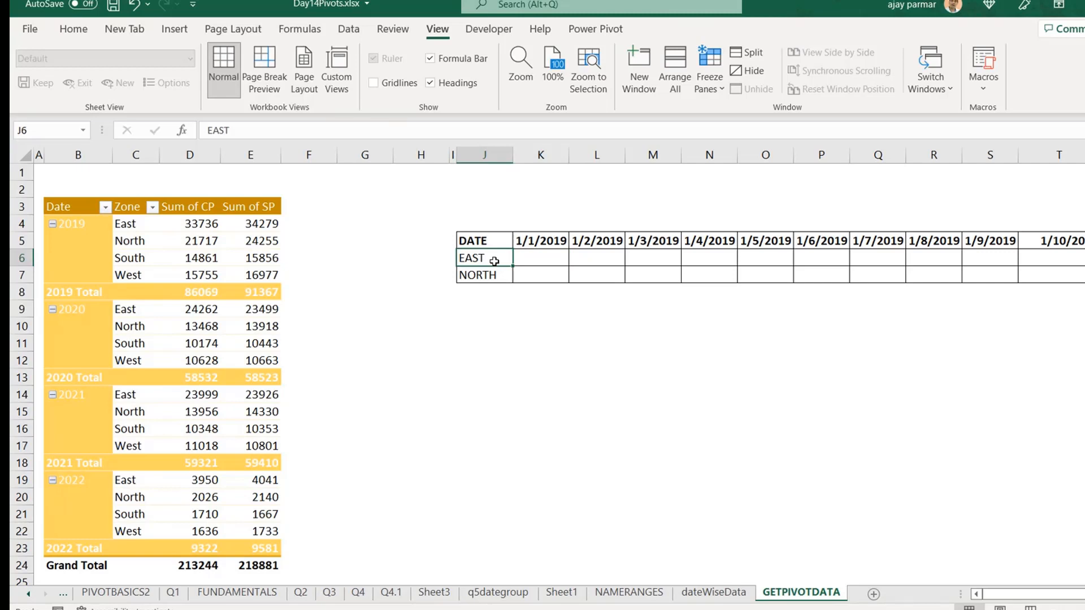
mouse_move(95, 224)
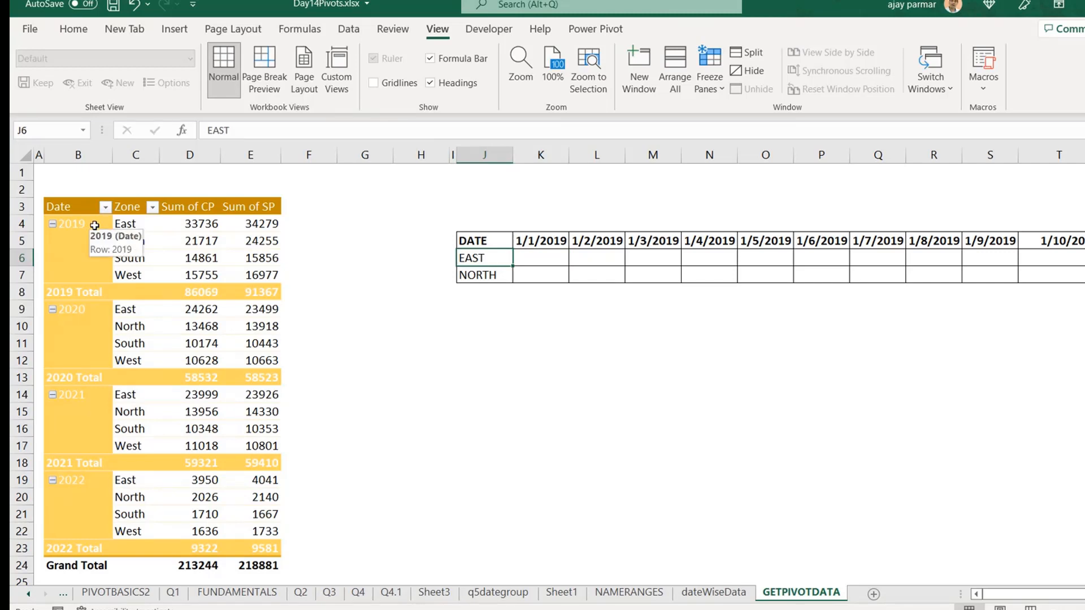
- Ungroup the pivot's years into daily dates, hide all subtotals, and apply a blue style
right_click(69, 224)
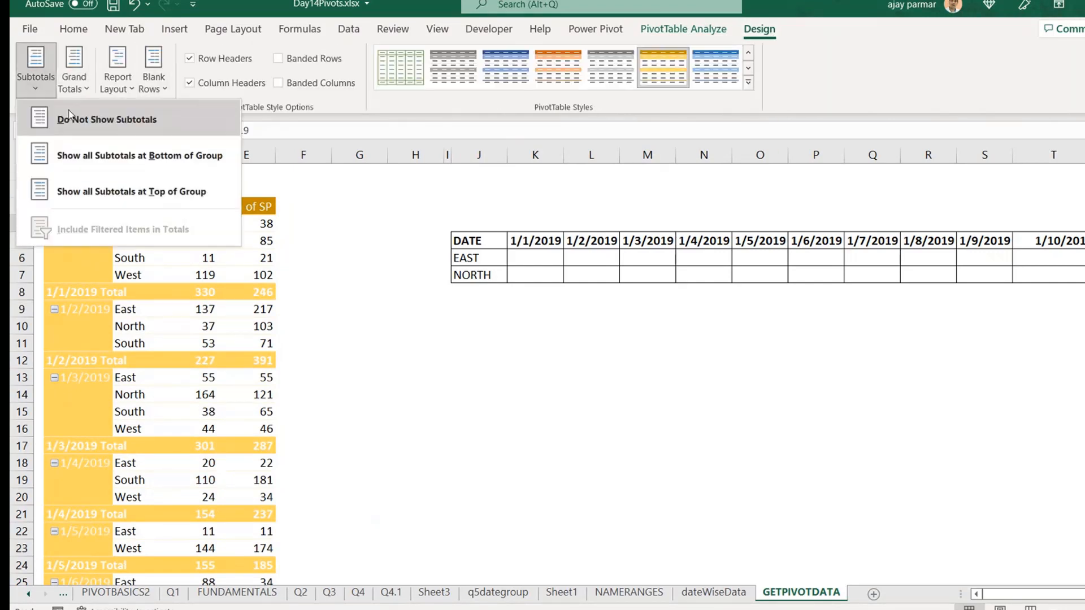
left_click(106, 119)
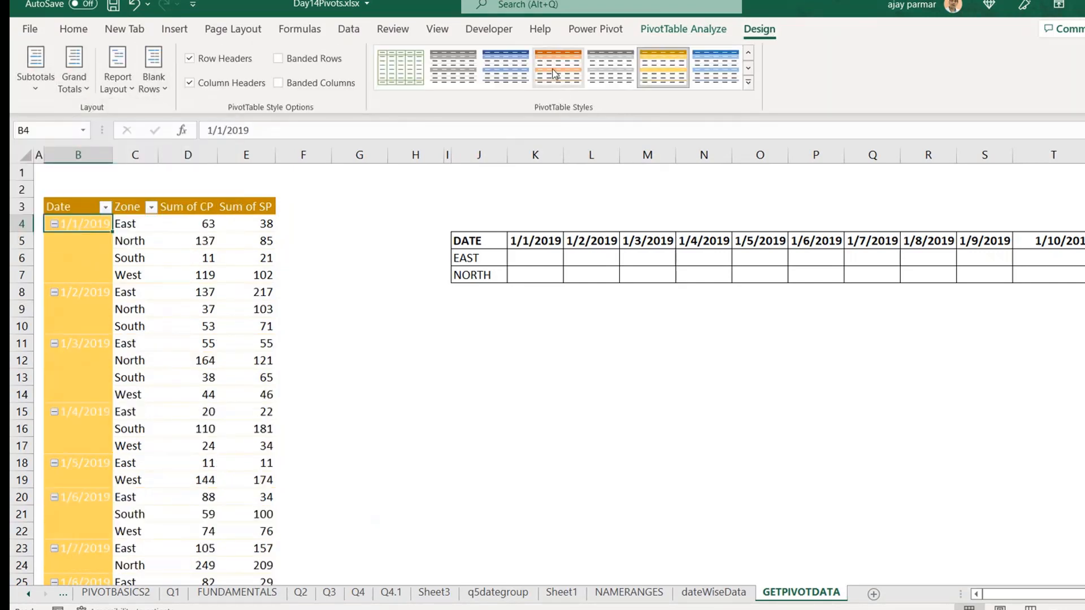
left_click(505, 66)
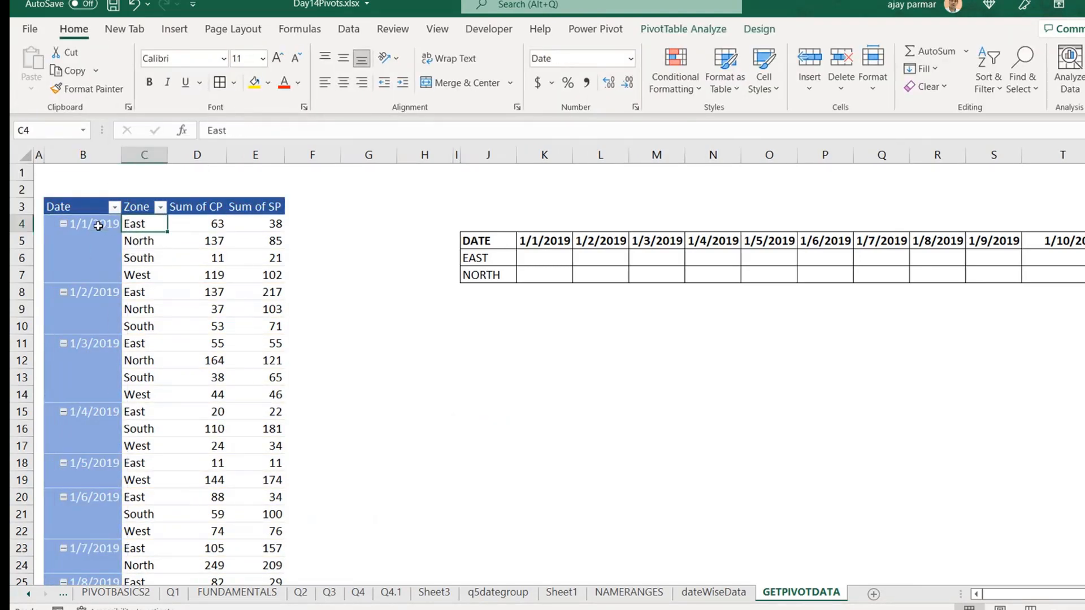
- Add the South and West zone labels below NORTH
left_click(145, 257)
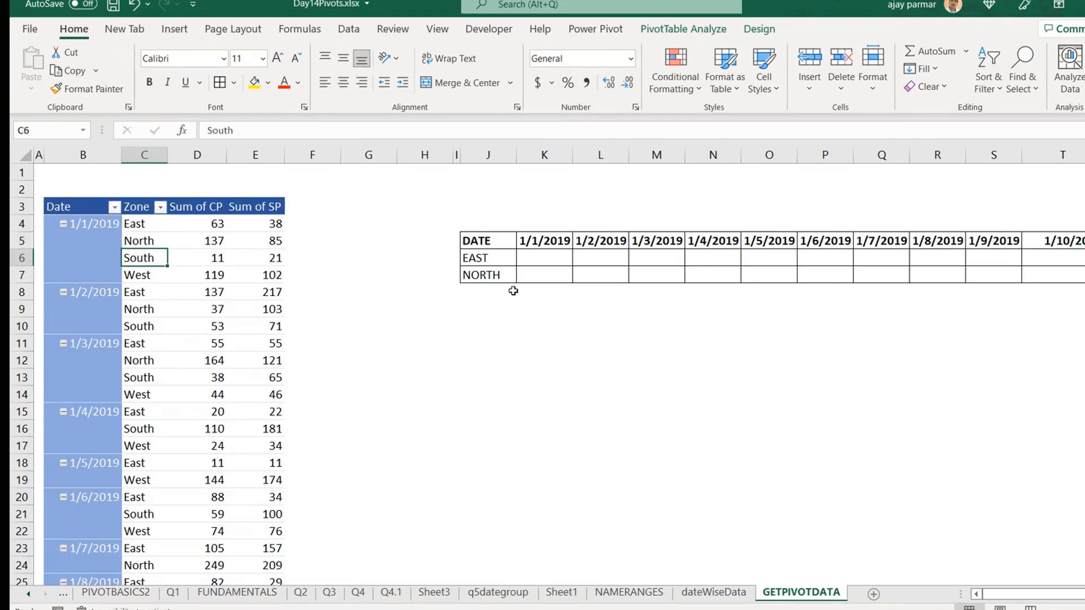
type("s")
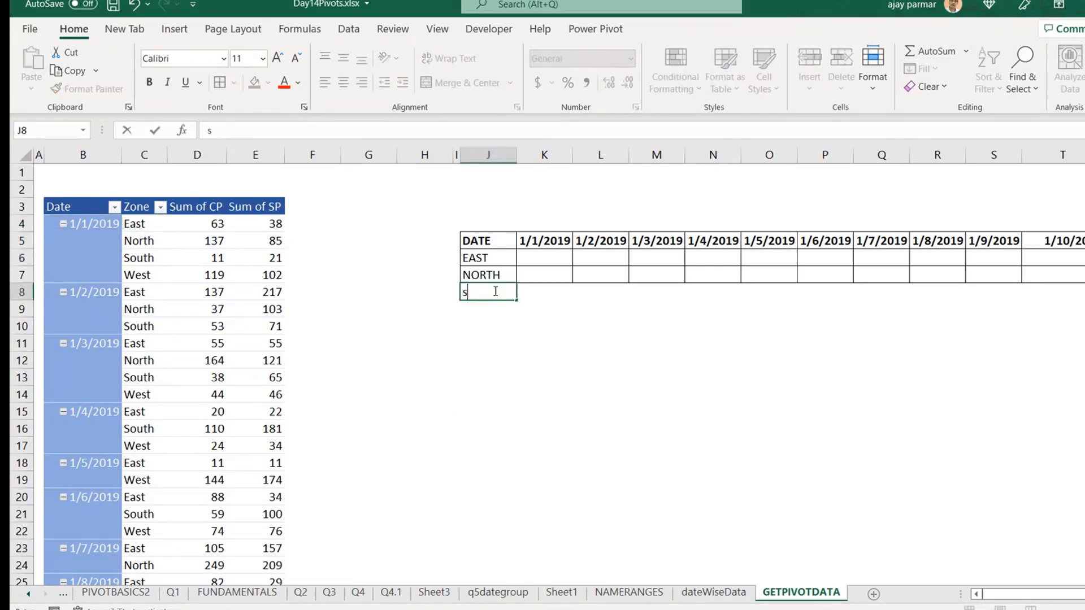
type("South")
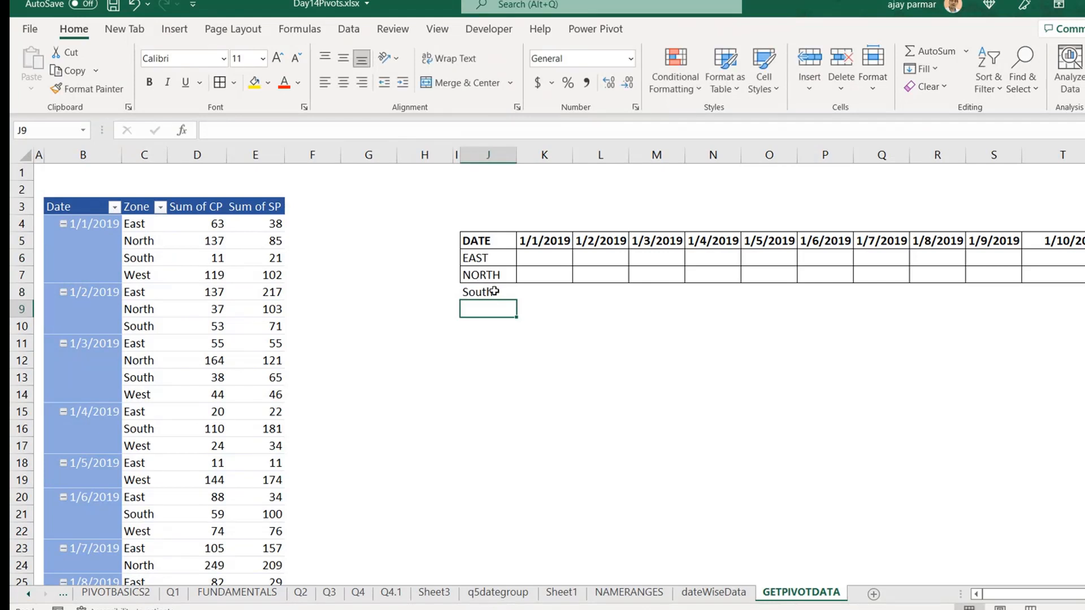
type("West")
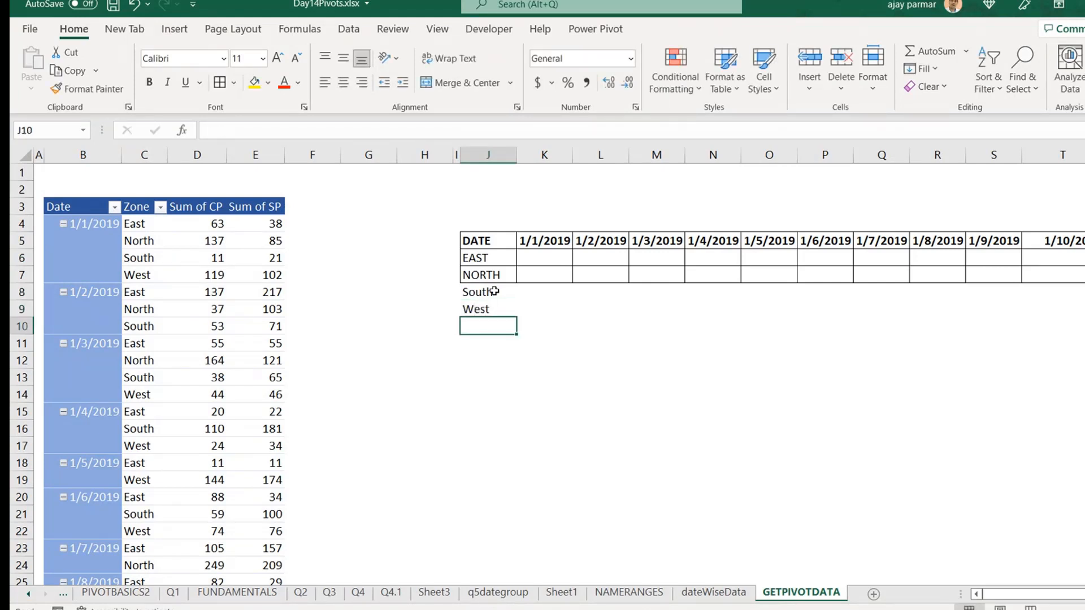
- Paste the NORTH row's borders onto the South and West rows and insert a blank column A
left_click(544, 275)
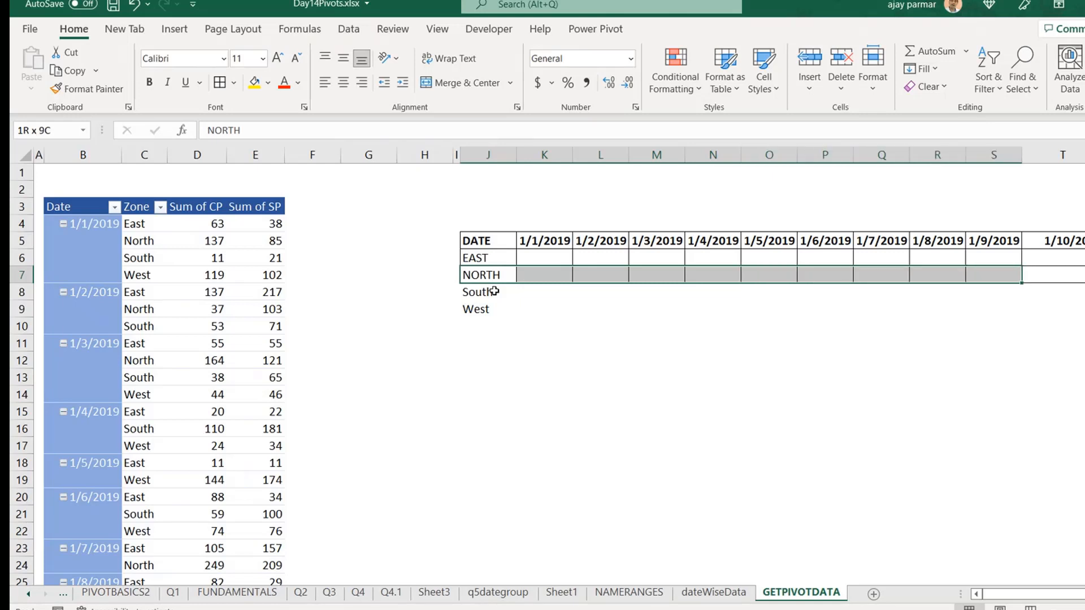
left_click(474, 300)
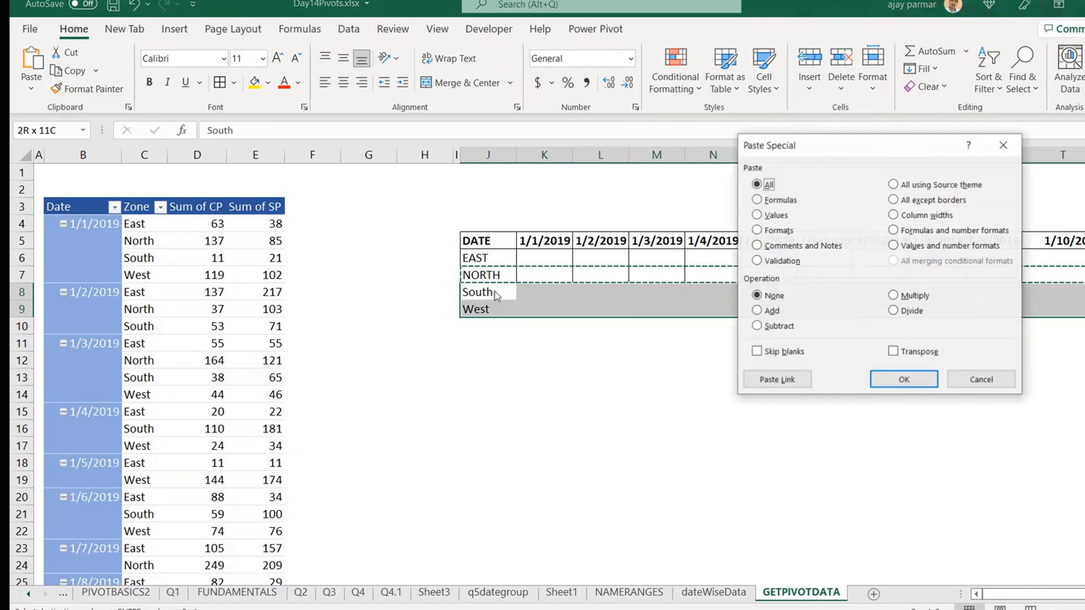
left_click(903, 379)
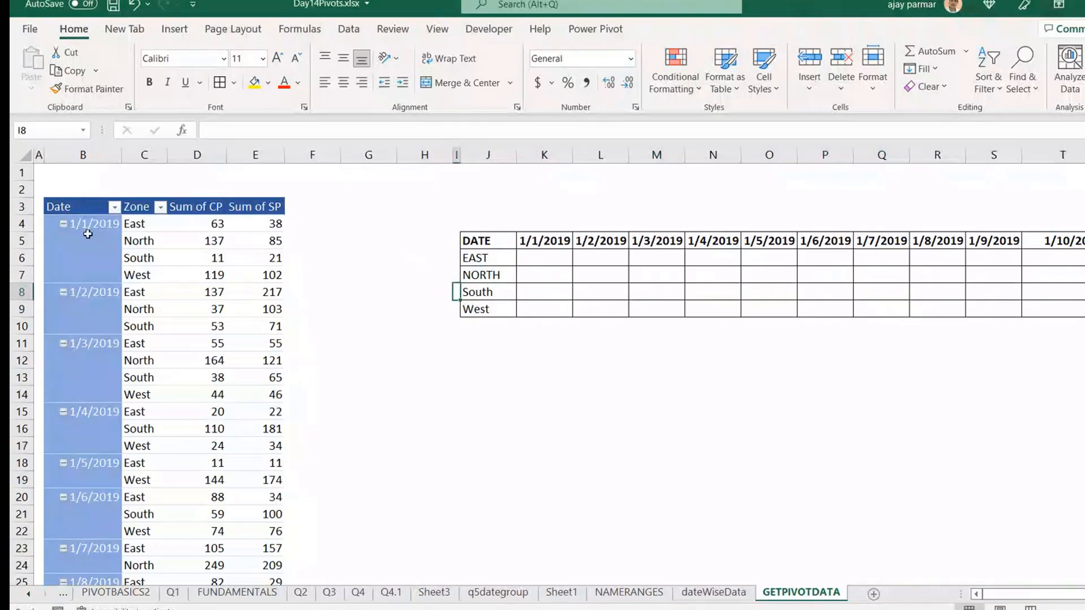
left_click(90, 222)
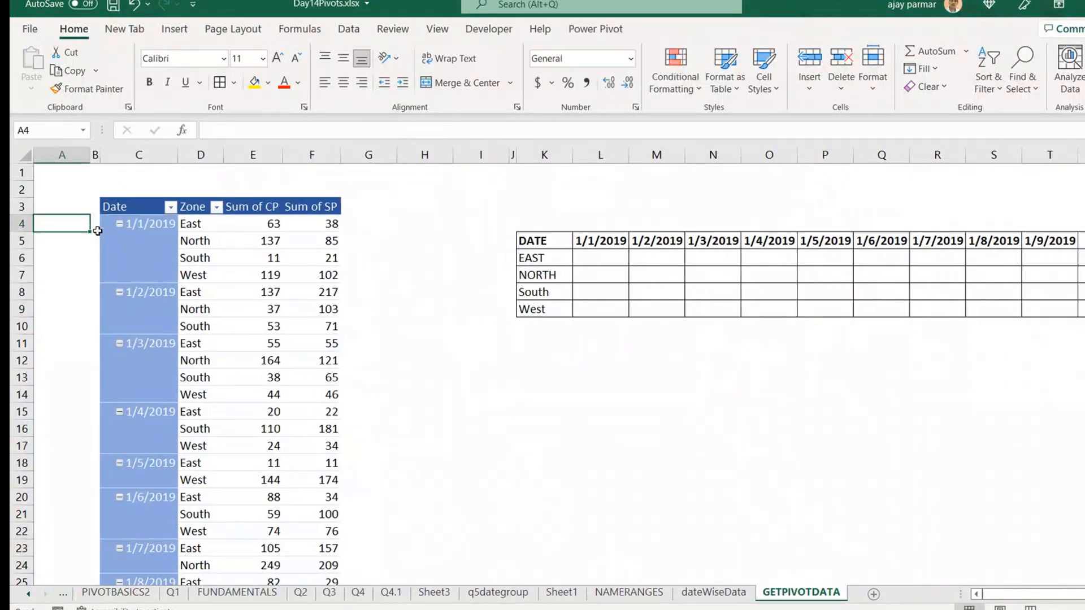
- Start the =C4&D4 date-and-zone key formula in A4
type("=C4")
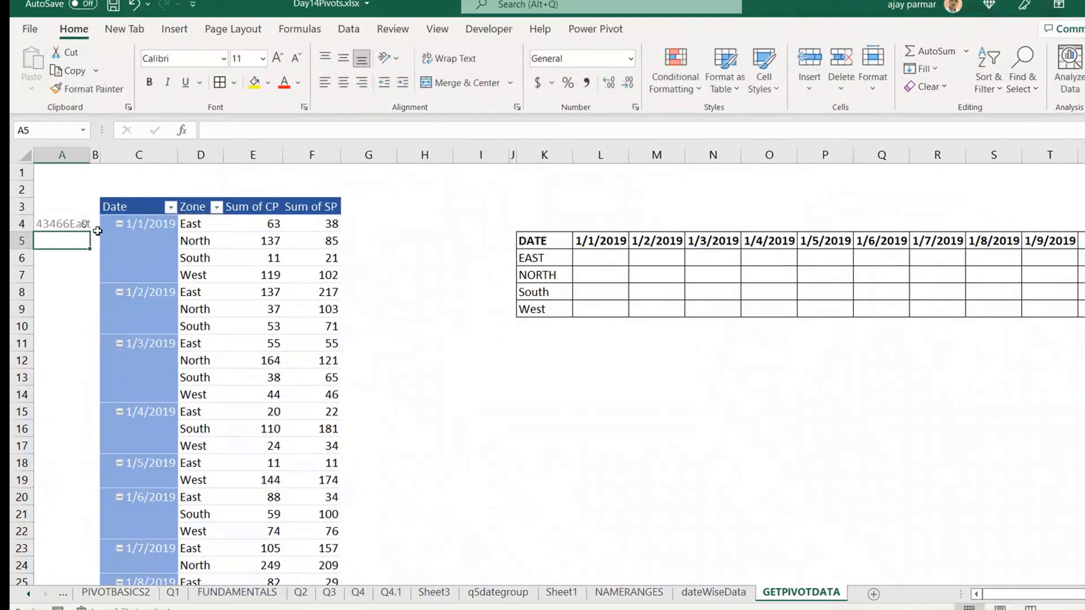
left_click(139, 240)
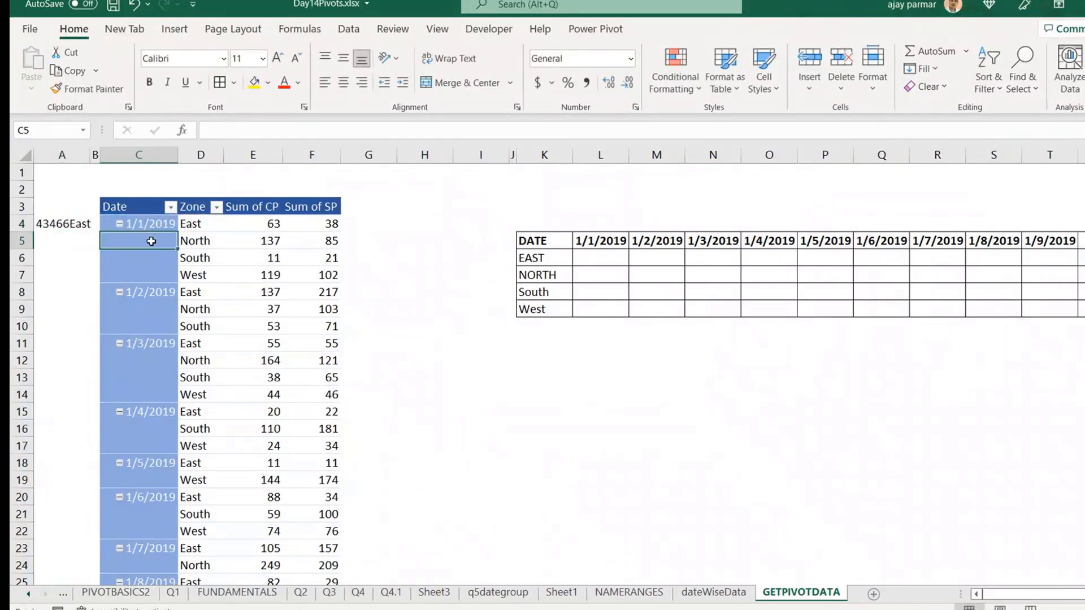
left_click(138, 240)
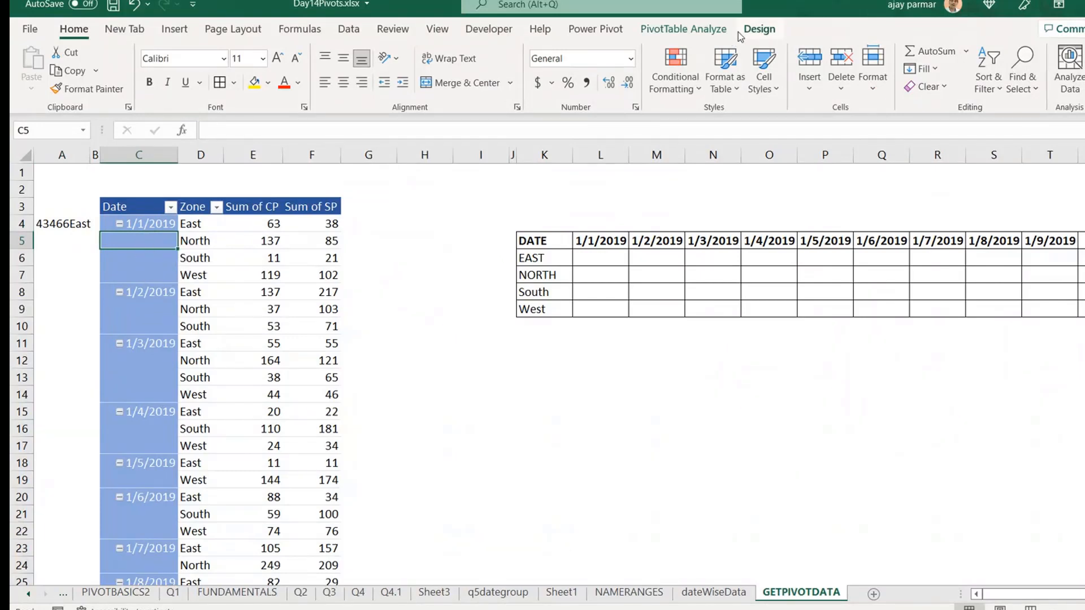
- Set the pivot to Repeat All Item Labels and fill the key formula down to row 18
left_click(683, 29)
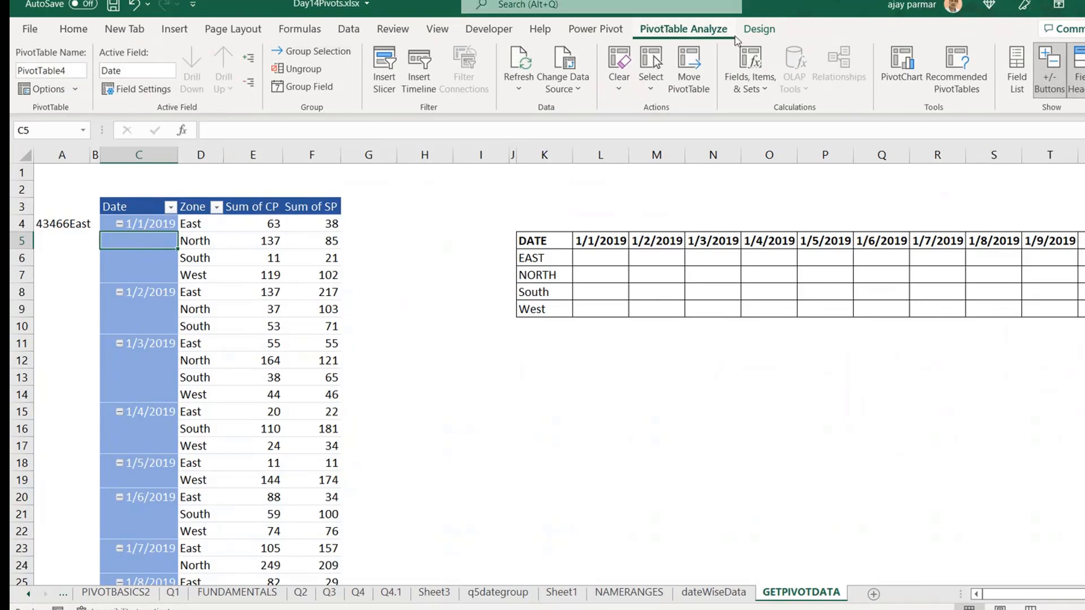
left_click(758, 28)
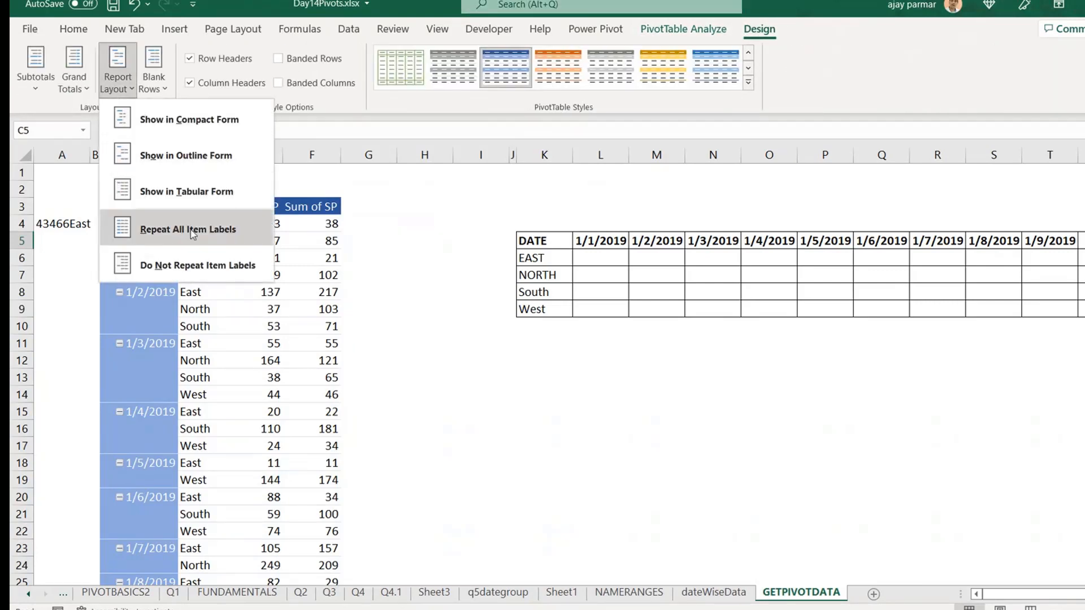
left_click(188, 229)
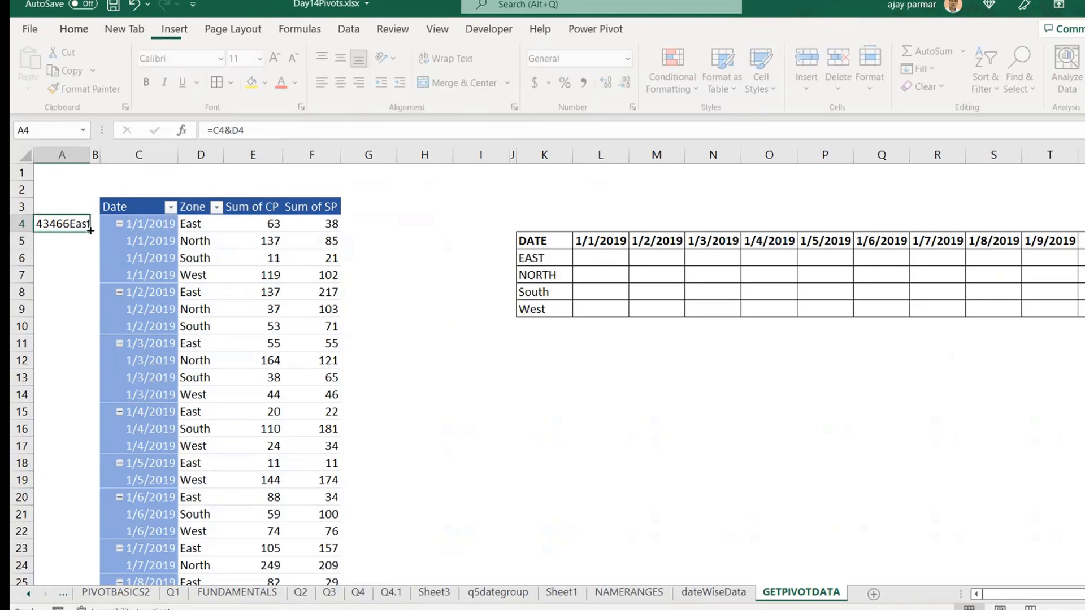
left_click_drag(89, 231, 88, 471)
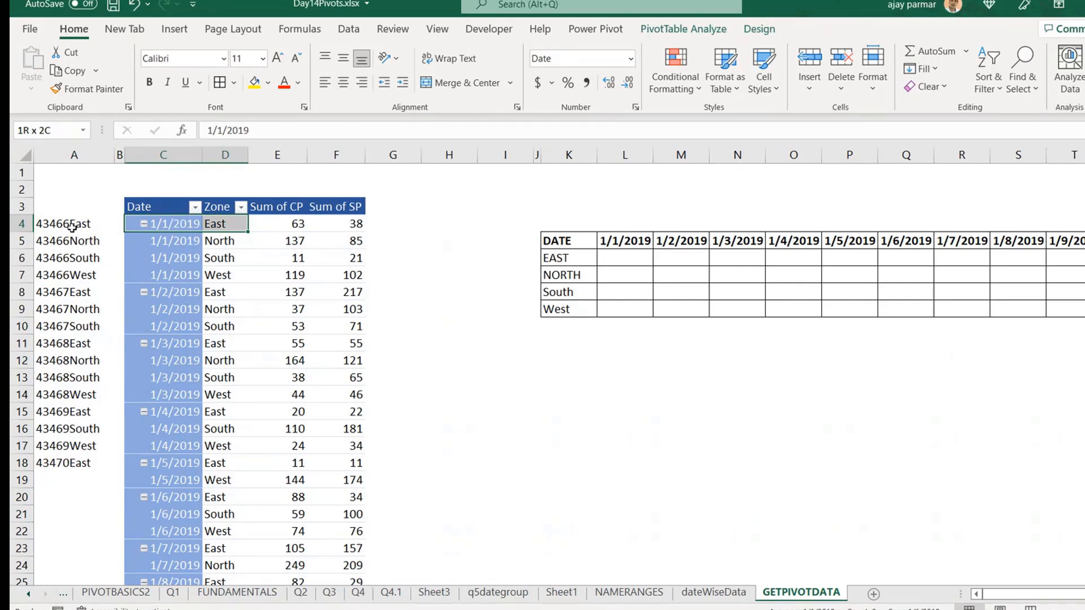
left_click(162, 292)
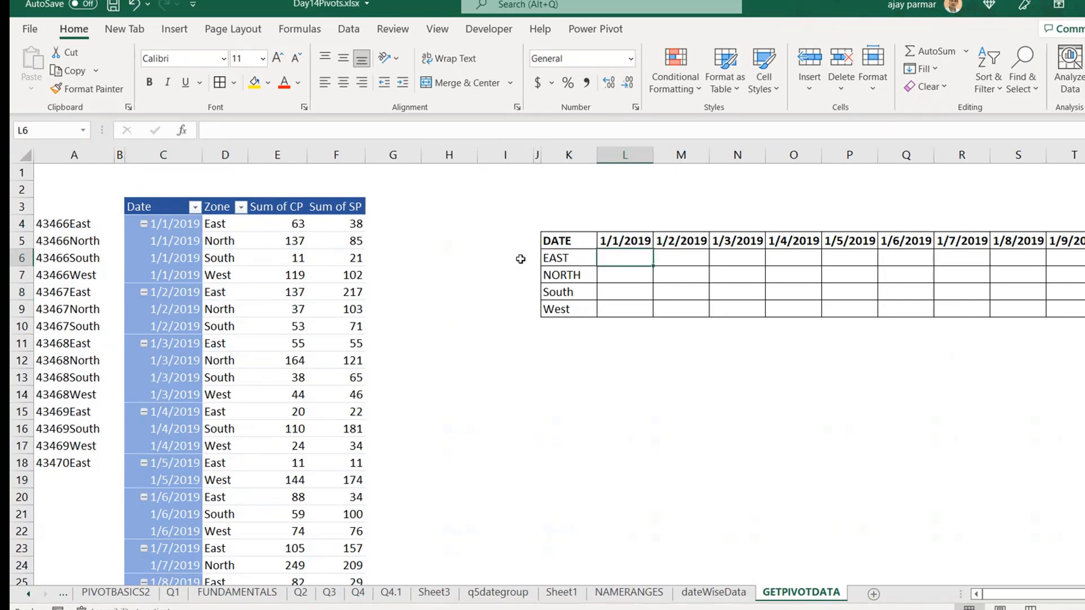
type("=VLOOKUP(")
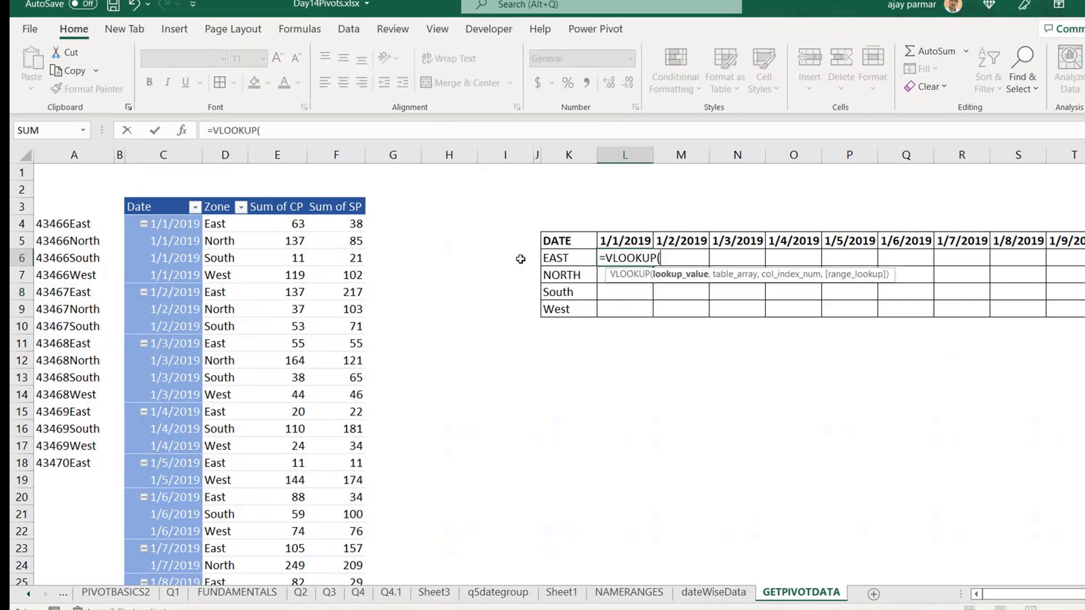
left_click(623, 240)
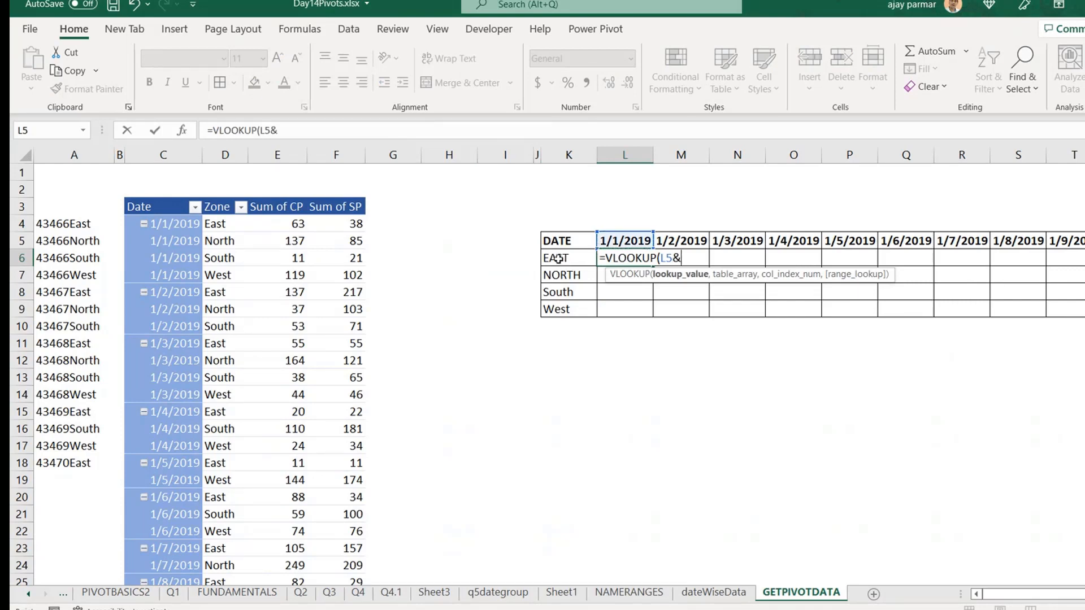
left_click(568, 258)
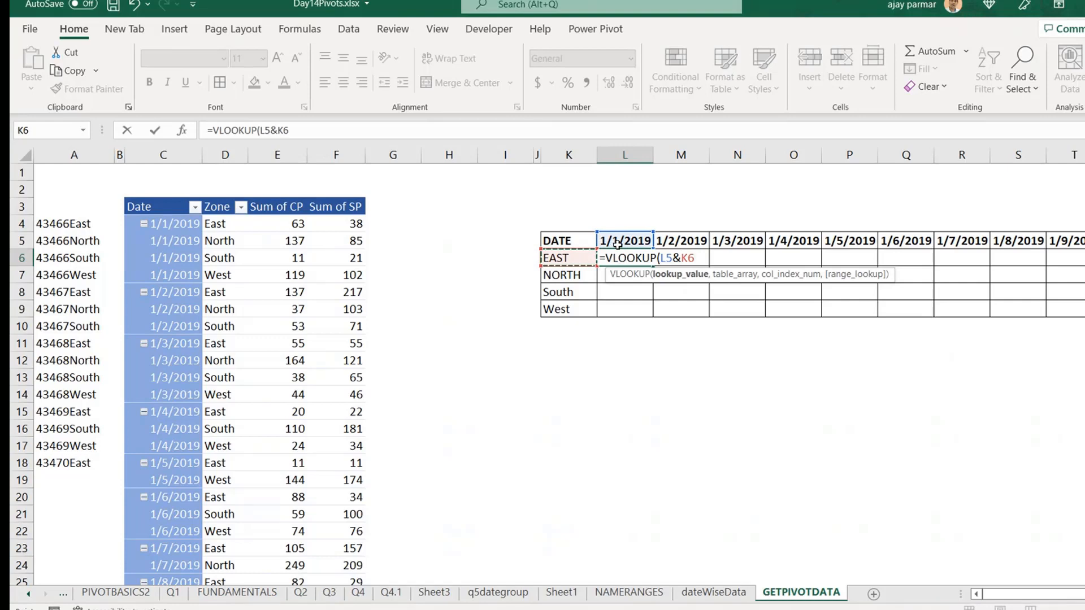
type(",A:E")
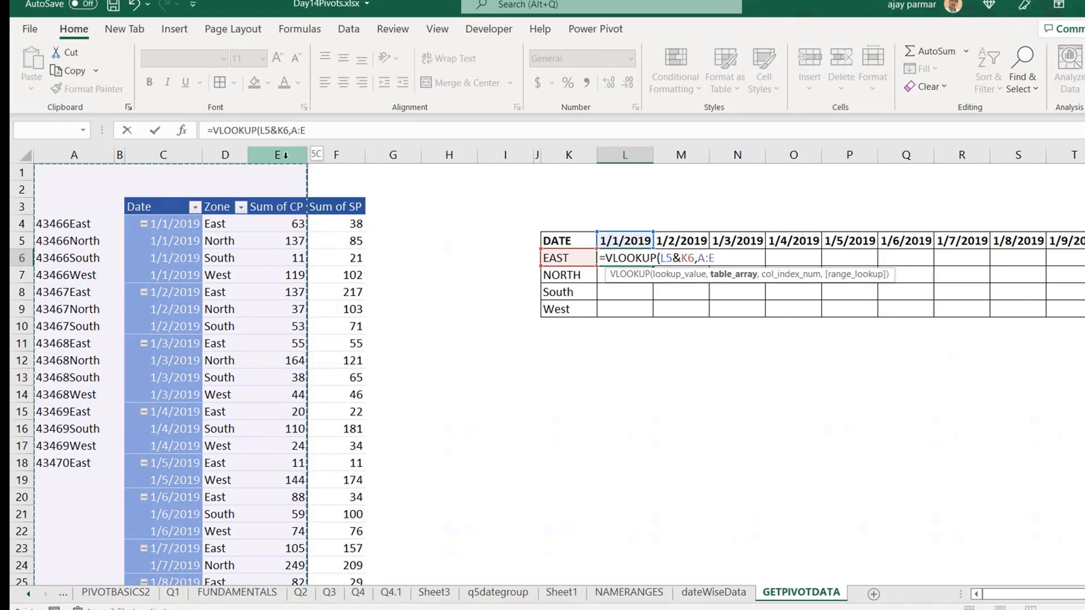
type("5,")
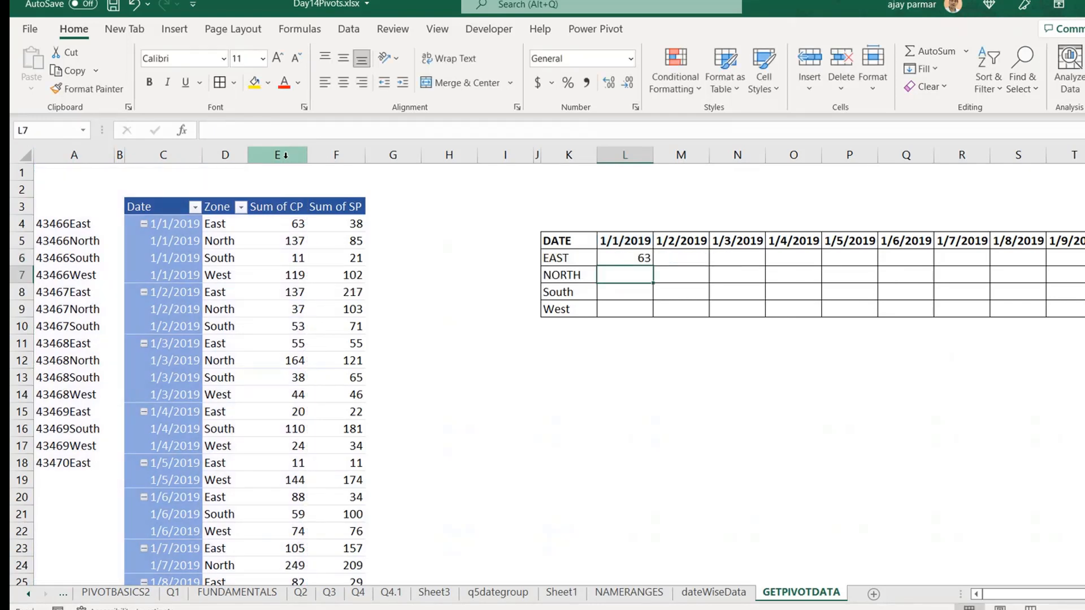
left_click(623, 257)
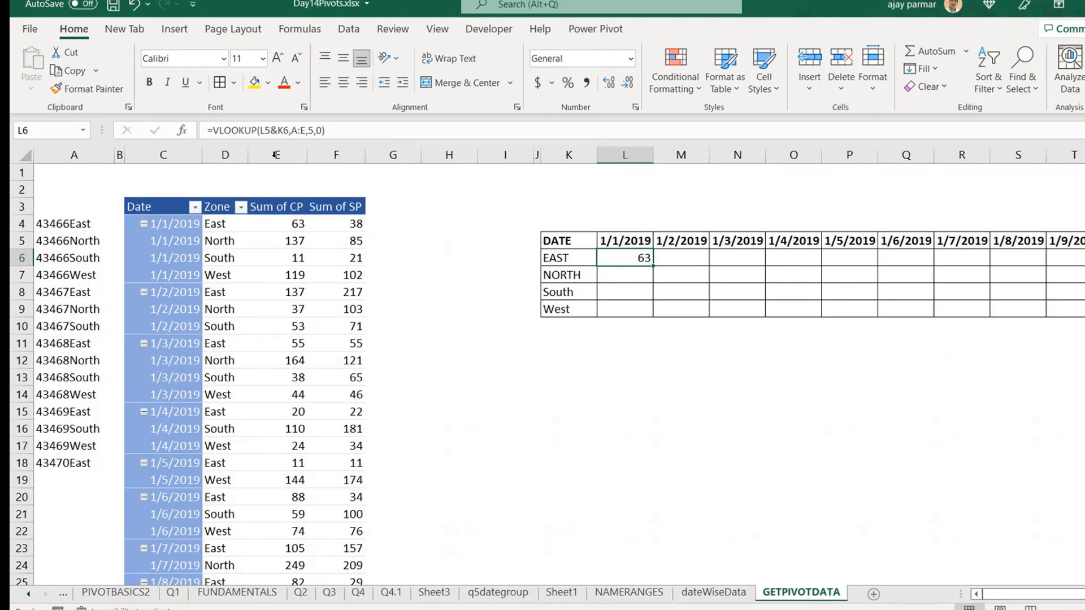
key("Delete")
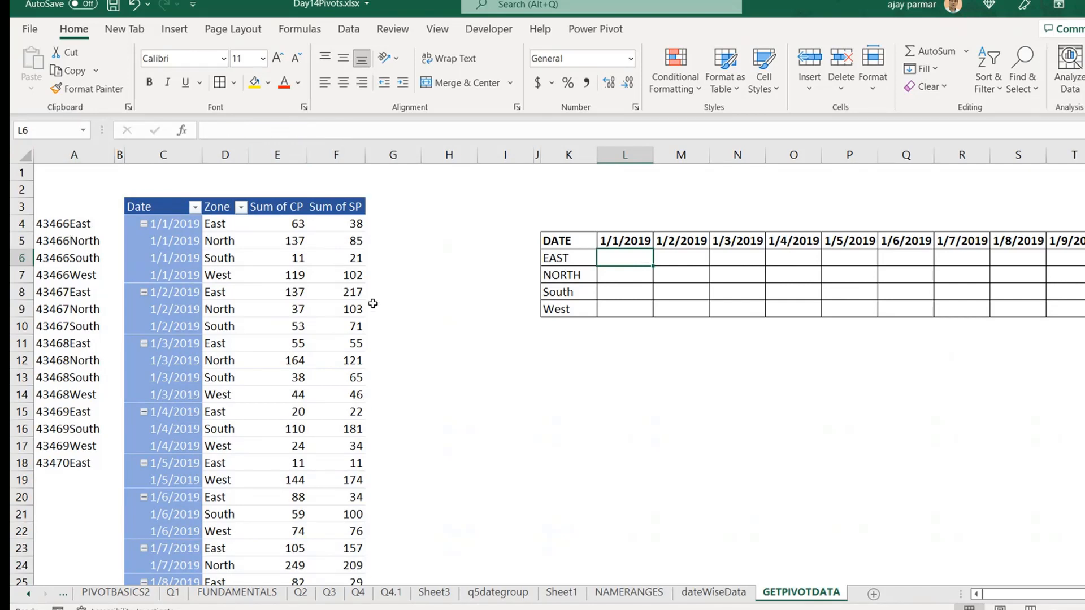
- Enable the pivot's Generate GetPivotData option and confirm it is ticked
left_click(225, 224)
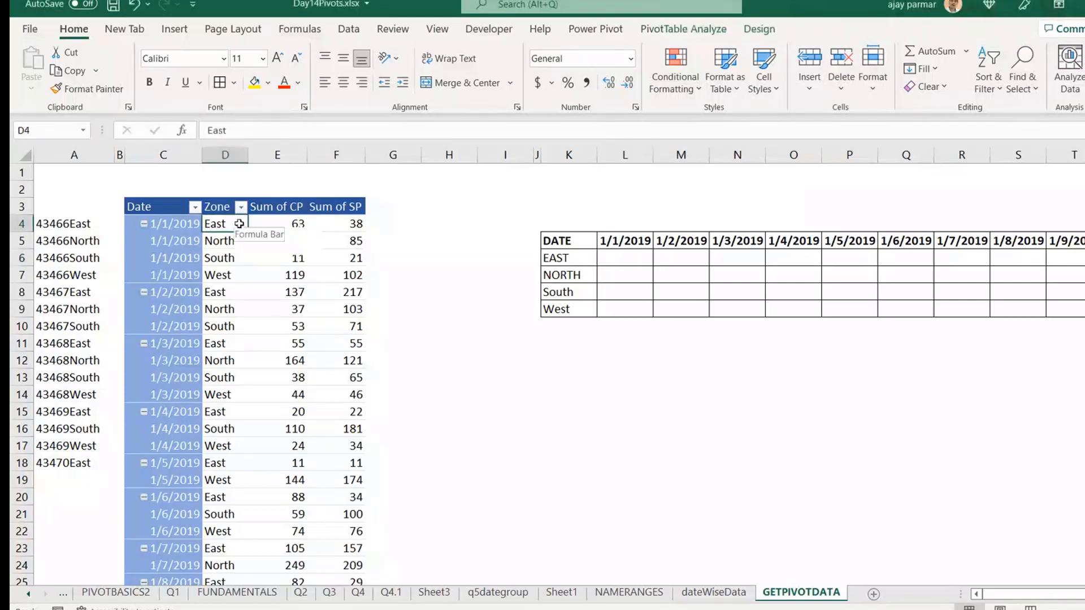
left_click(683, 29)
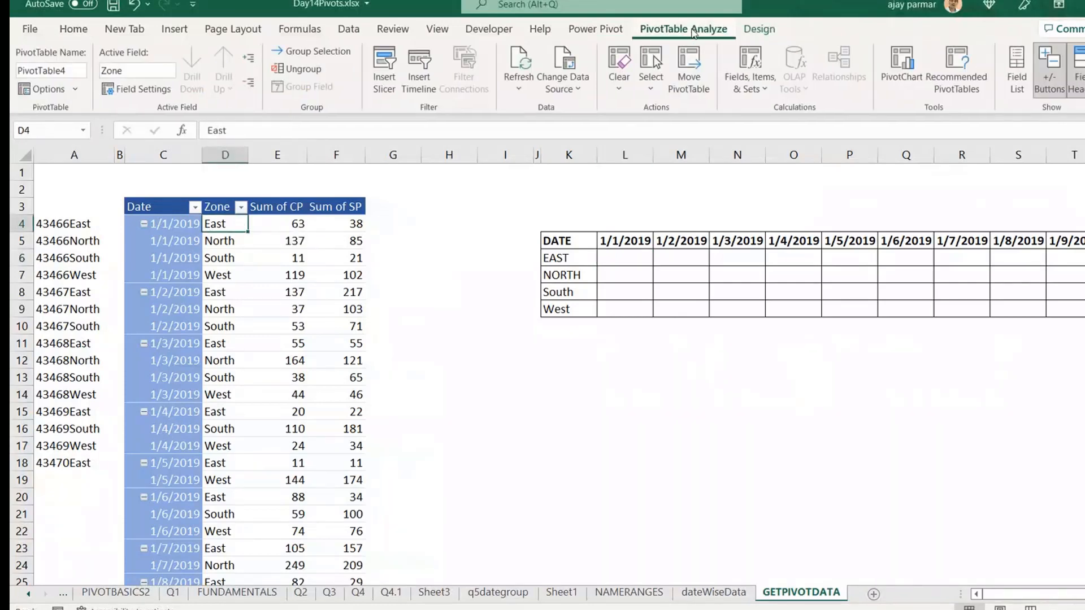
left_click(47, 89)
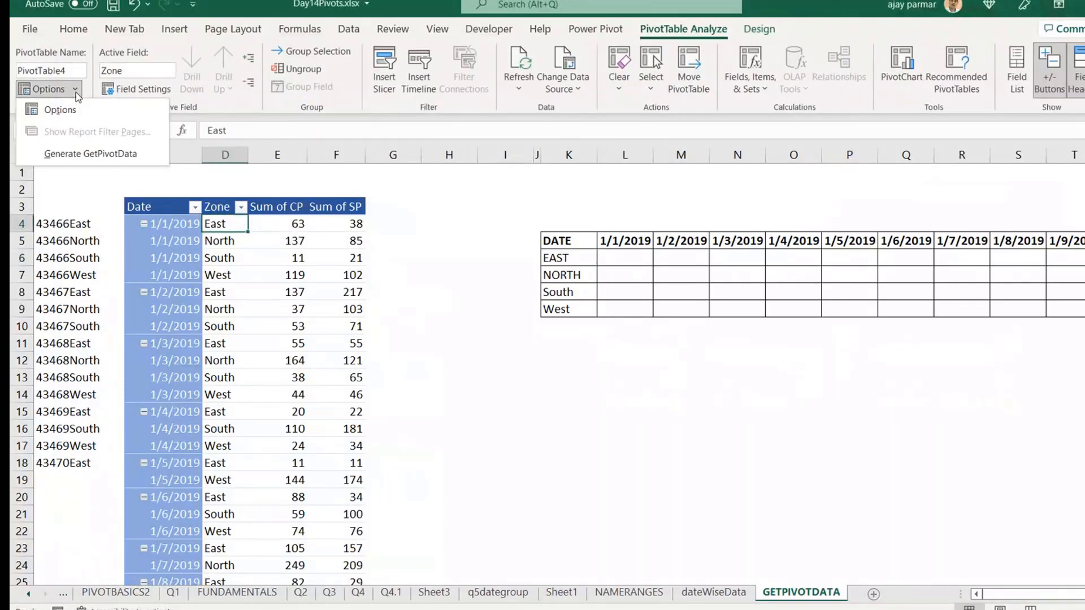
mouse_move(90, 153)
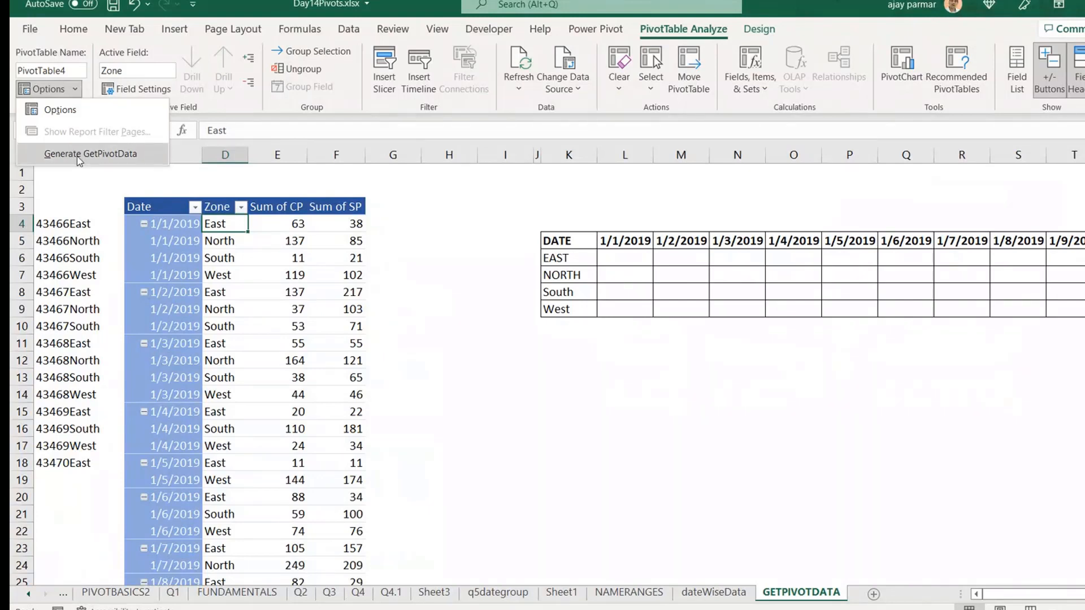
left_click(90, 153)
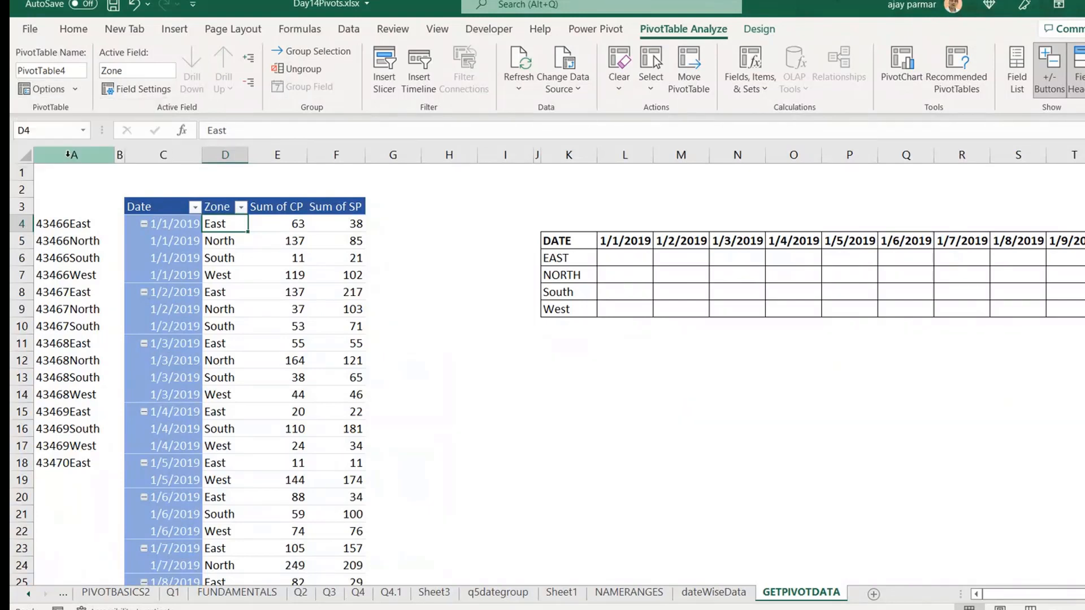
left_click(44, 88)
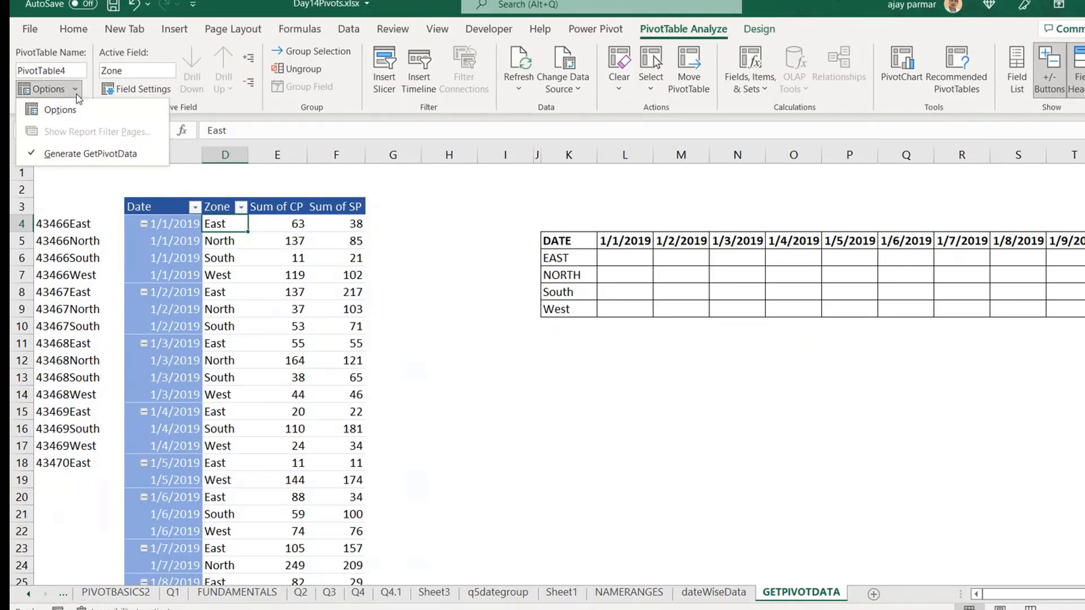
mouse_move(358, 248)
type("=")
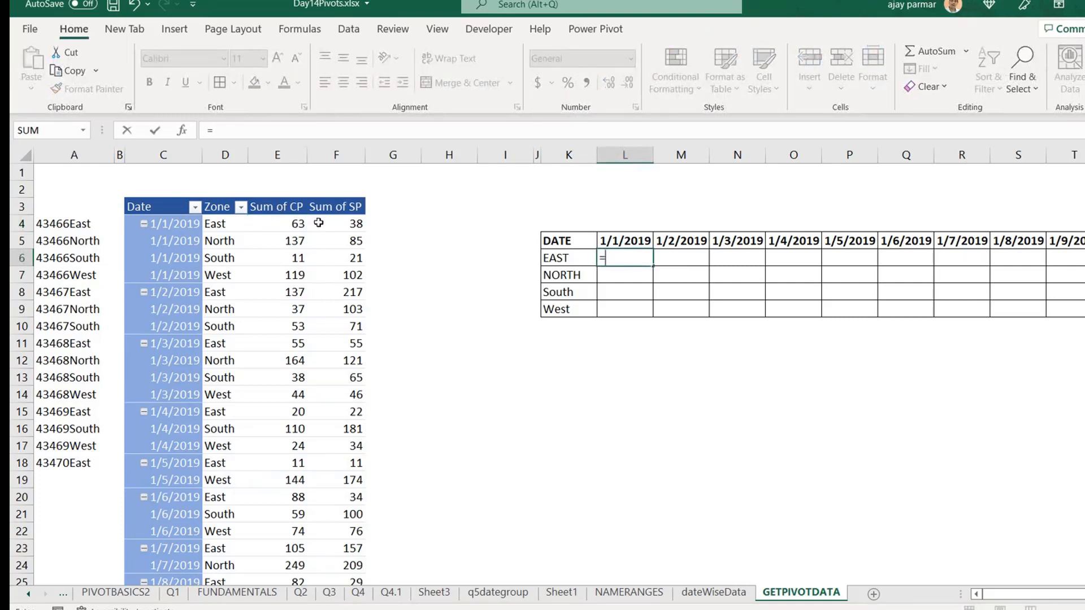
mouse_move(342, 226)
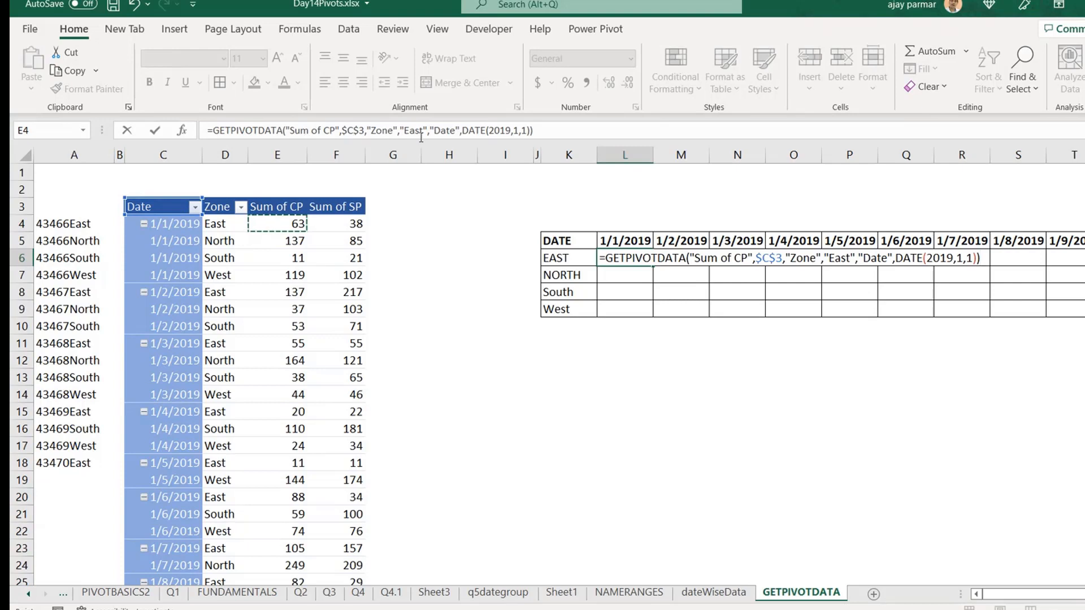
- Enter the East 1/1/2019 GETPIVOTDATA formula returning 63 in L6 and fill it across
key("Enter")
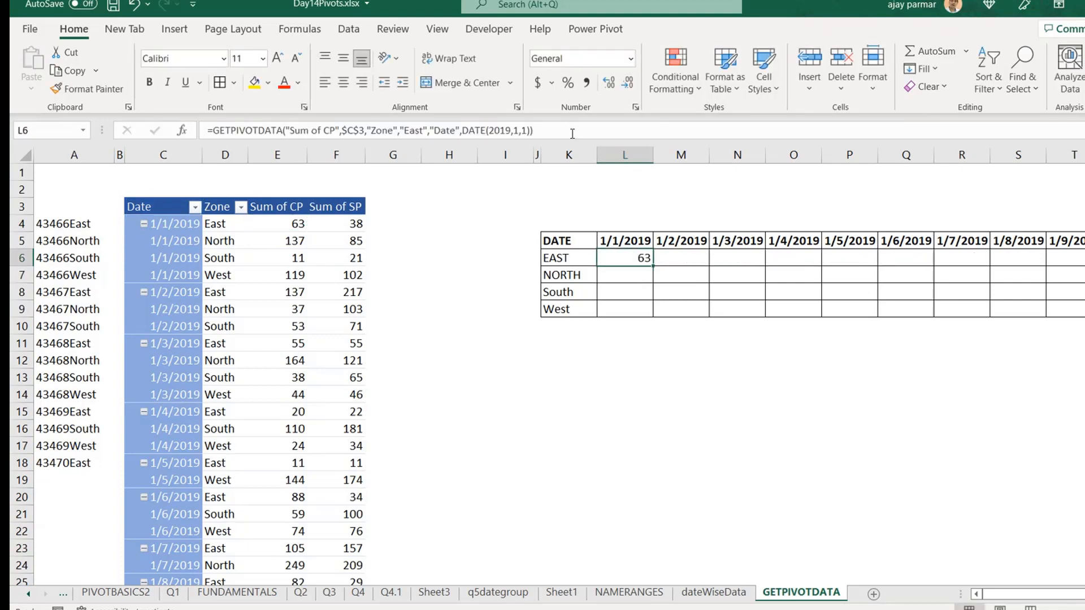
mouse_move(292, 136)
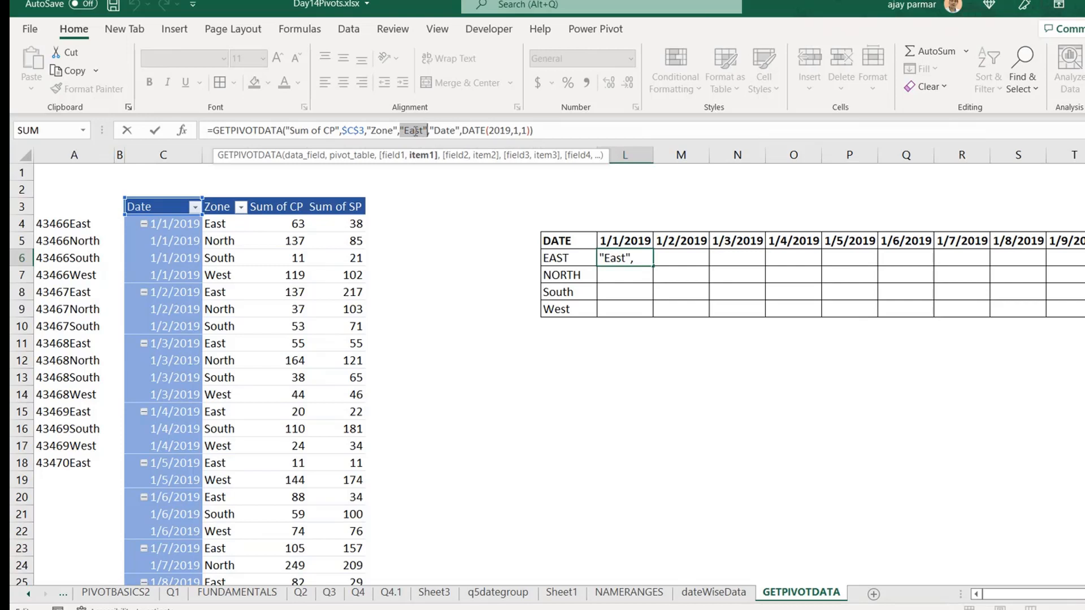
key("Enter")
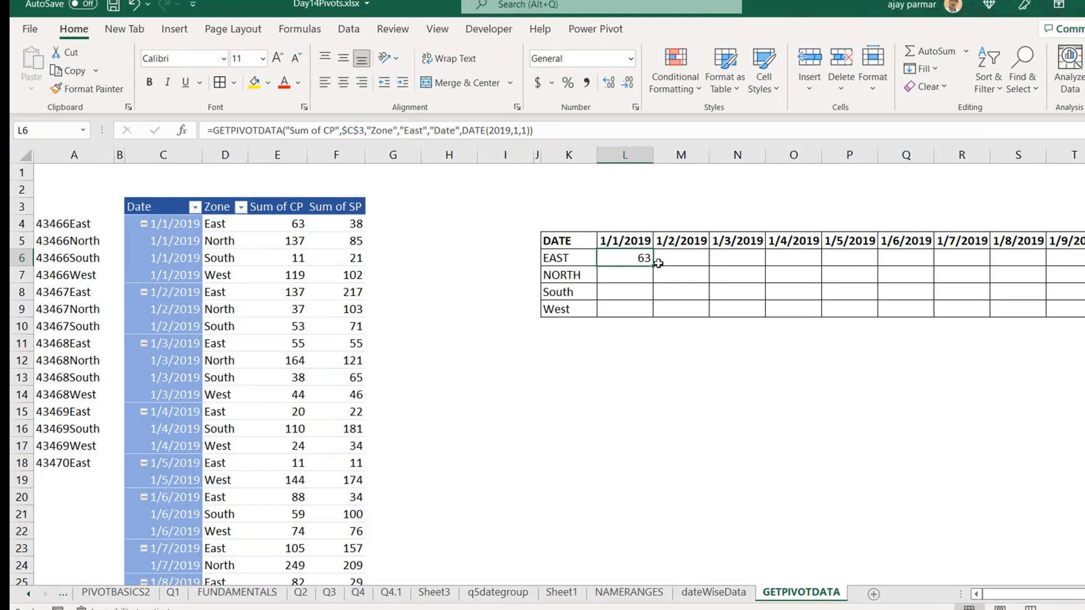
left_click_drag(651, 258, 863, 257)
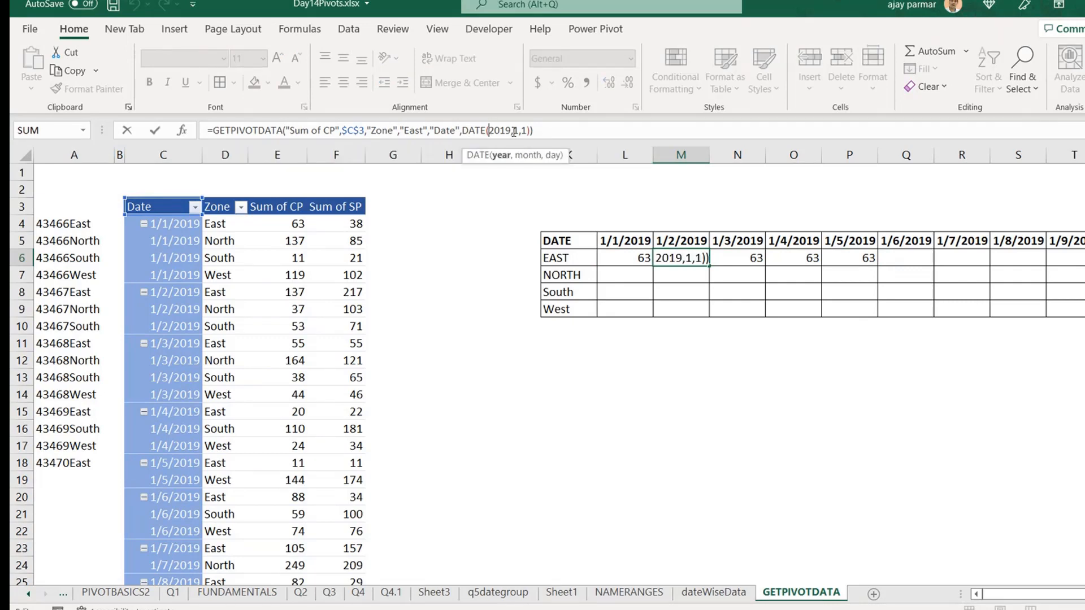
mouse_move(675, 282)
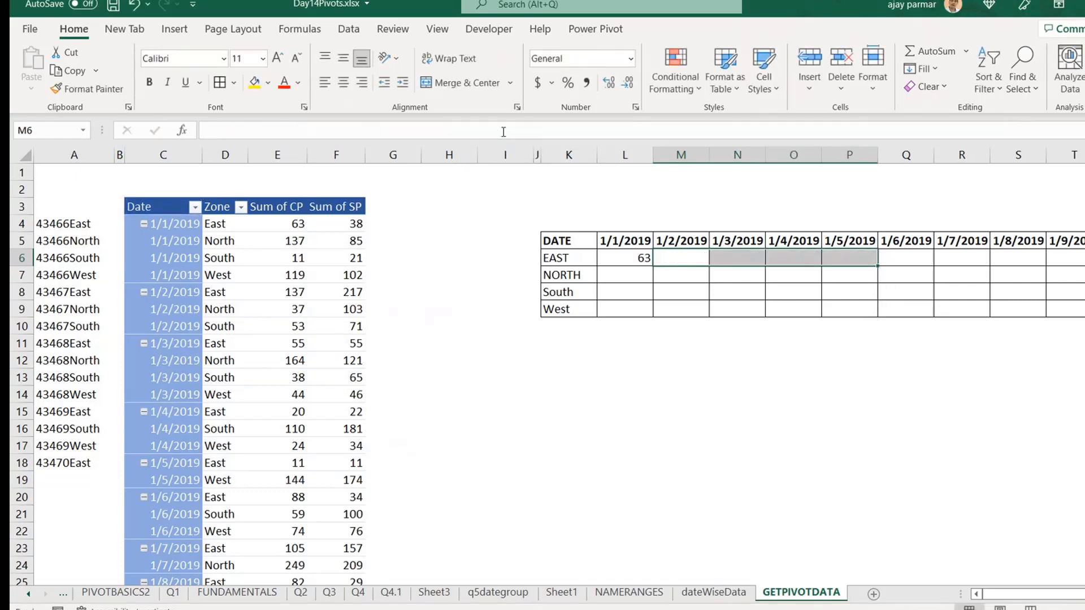
- Rewrite L6's GETPIVOTDATA to take the zone from $K6 and the date from L$5
left_click(623, 257)
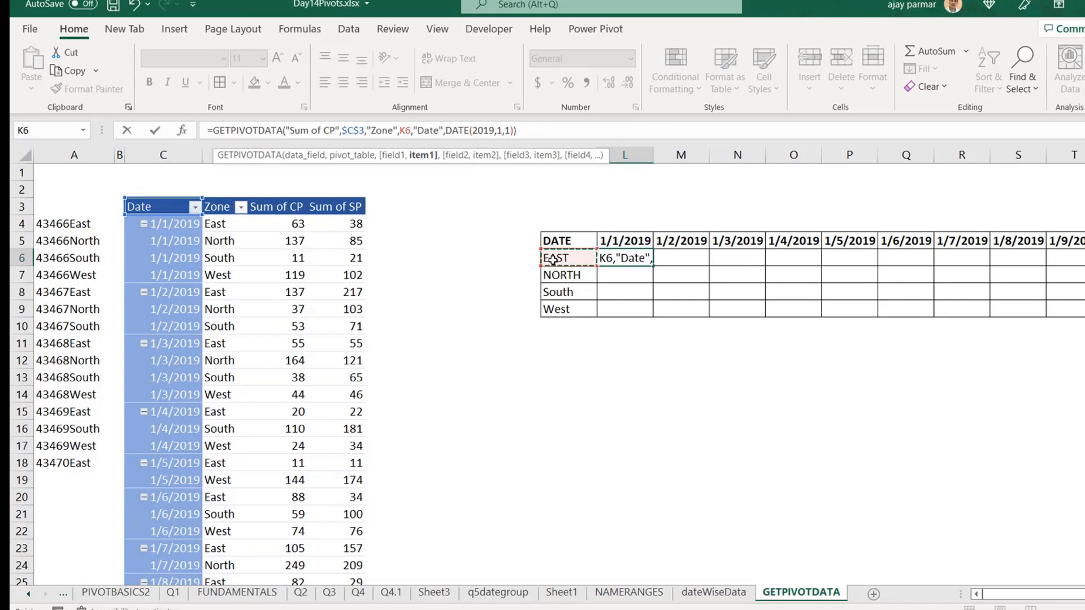
mouse_move(561, 302)
type("$")
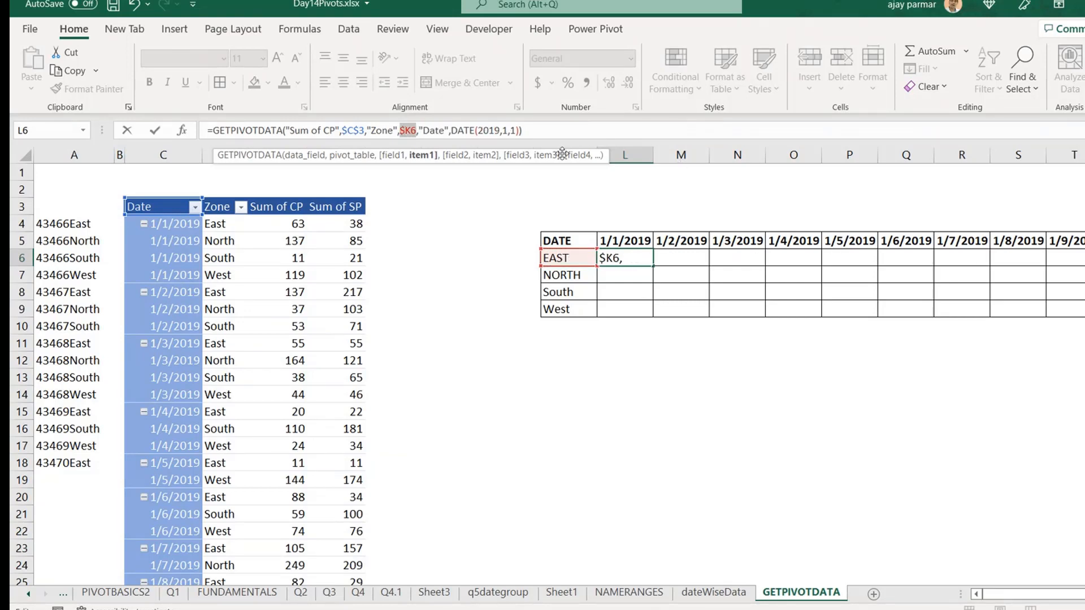
type("\"Date\",")
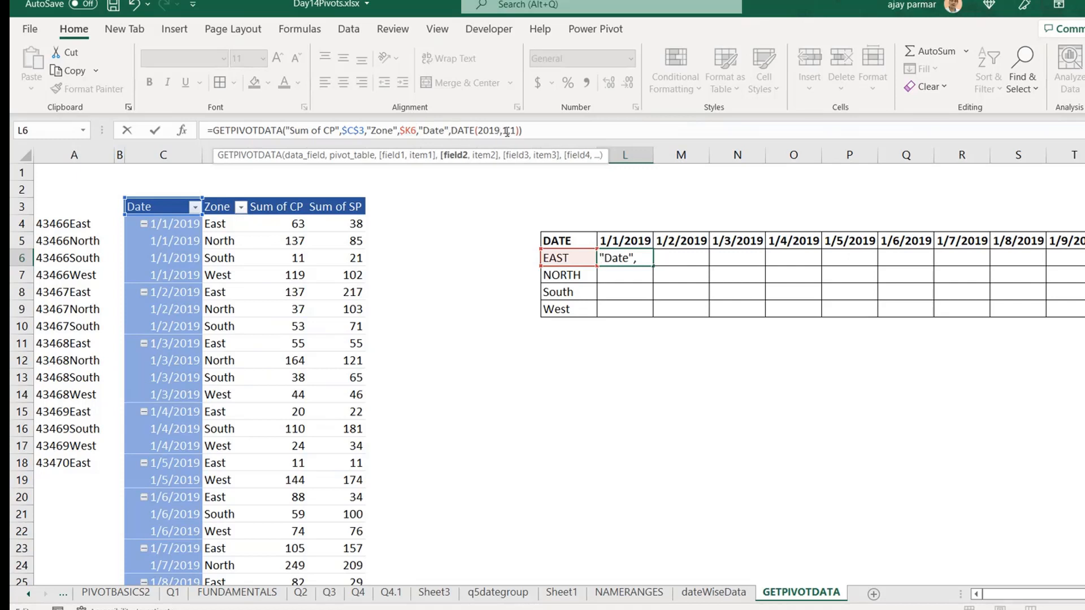
type("2019,1,1))")
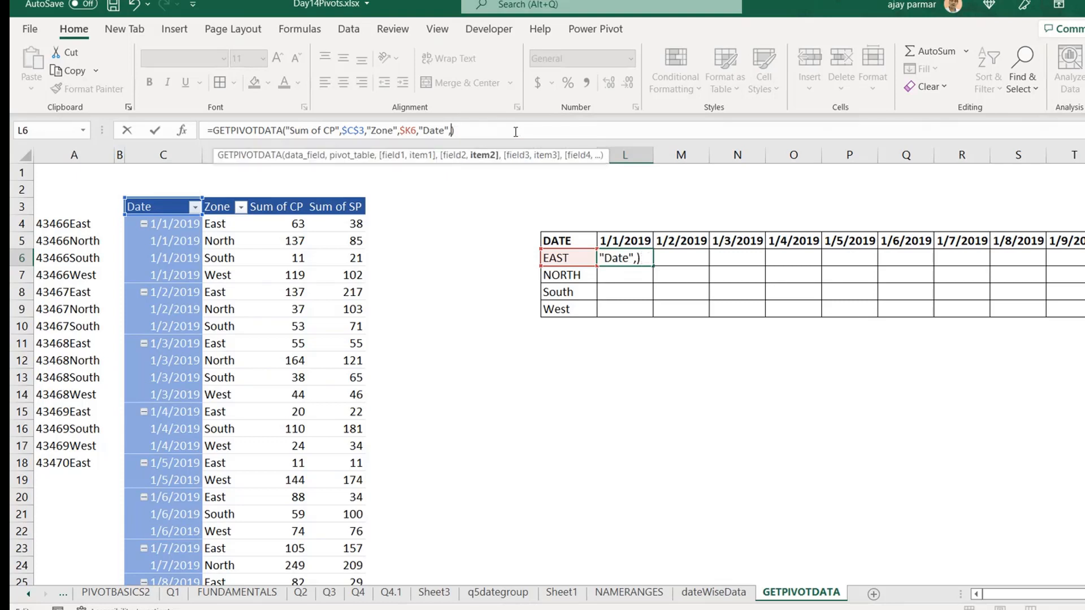
left_click(623, 241)
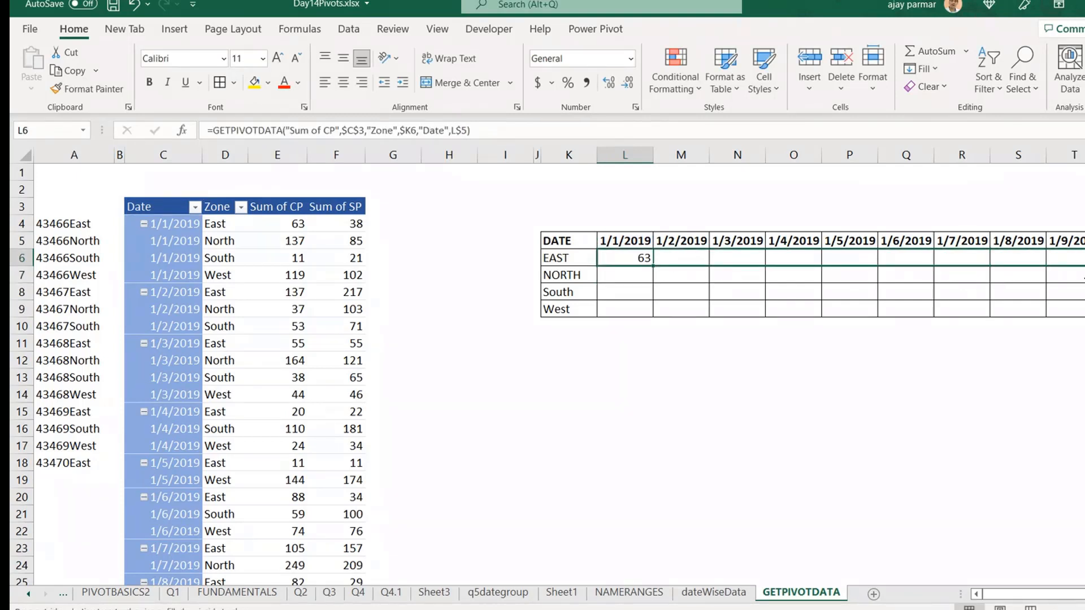
- Fill L6's formula across and down the grid and inspect the NORTH 1/1/2019 formula
left_click_drag(650, 258, 1038, 258)
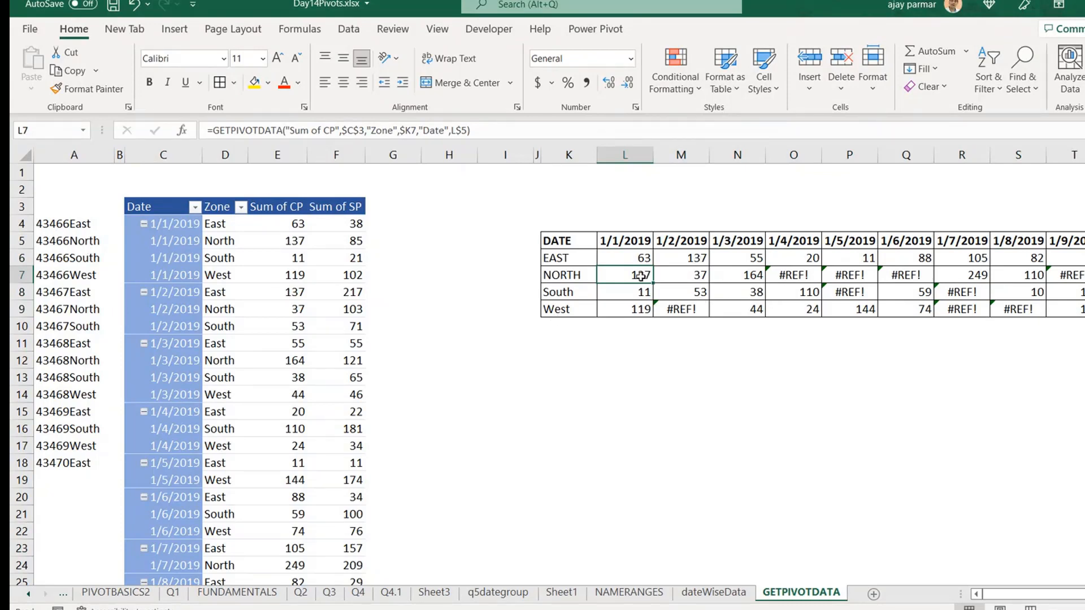
double_click(622, 275)
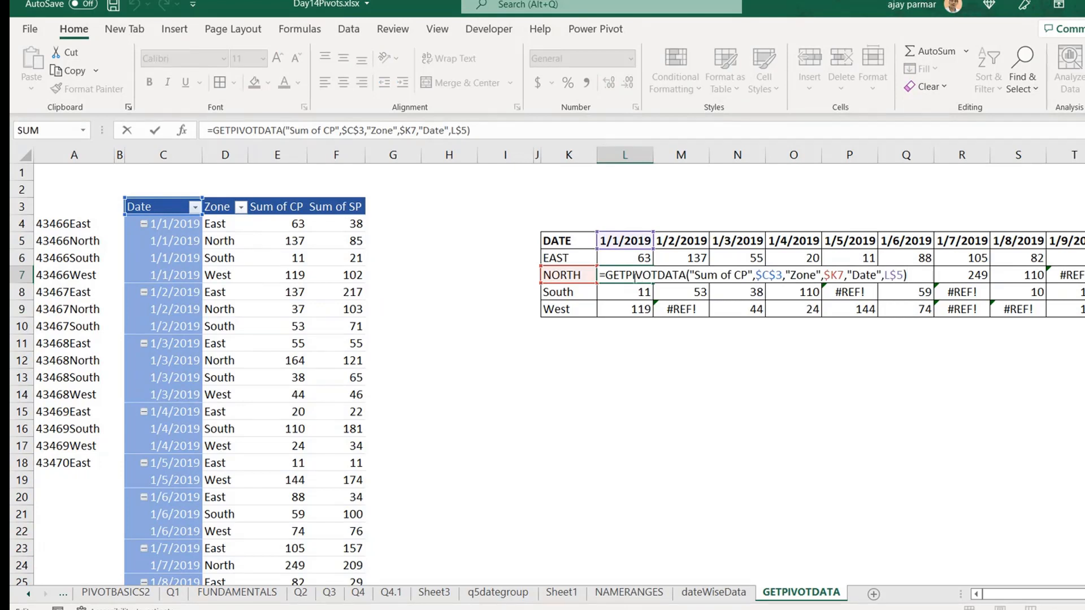
mouse_move(622, 258)
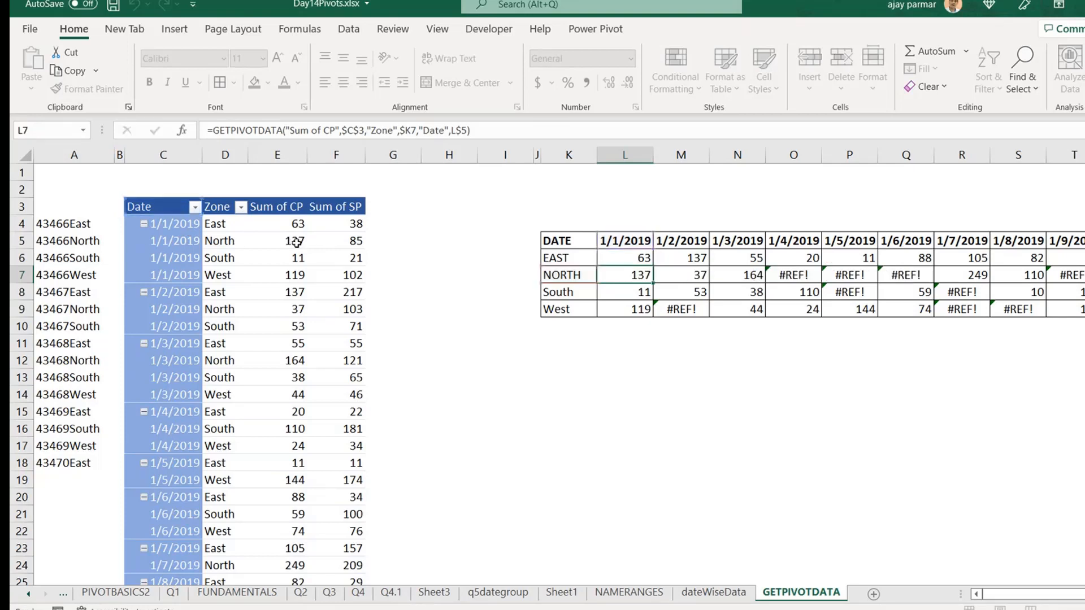
left_click(625, 360)
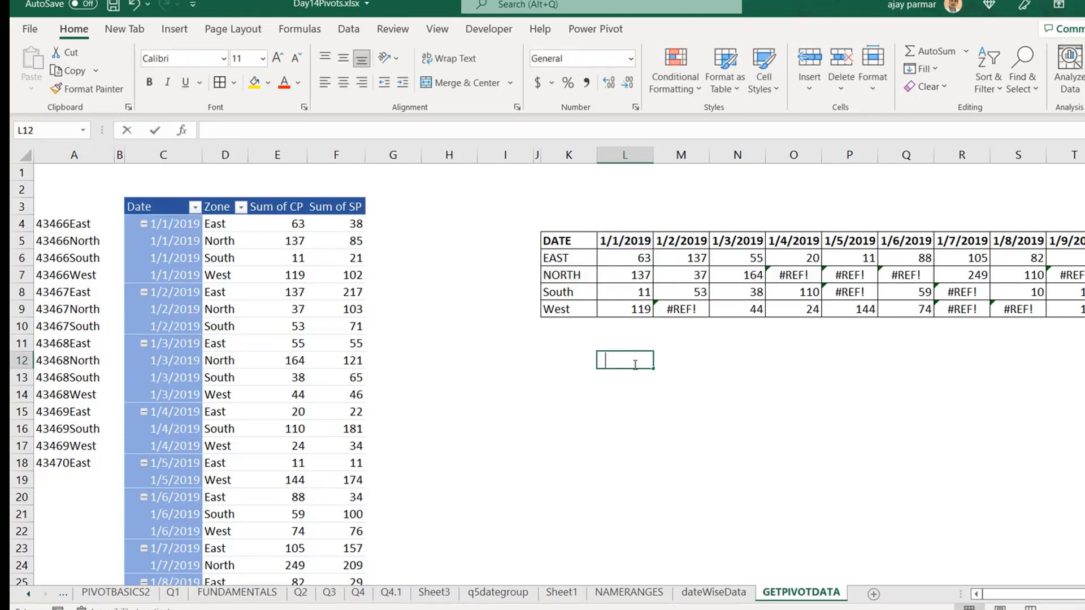
- Start a trial formula in L12 referencing the East 1/1/2019 Sum of SP pivot value
type("=")
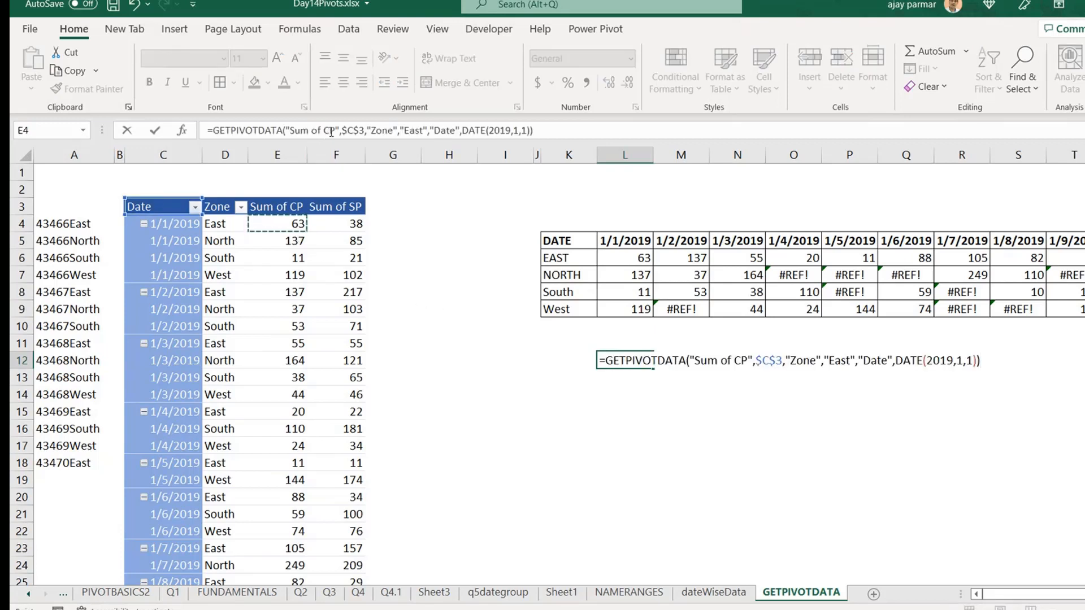
left_click(337, 223)
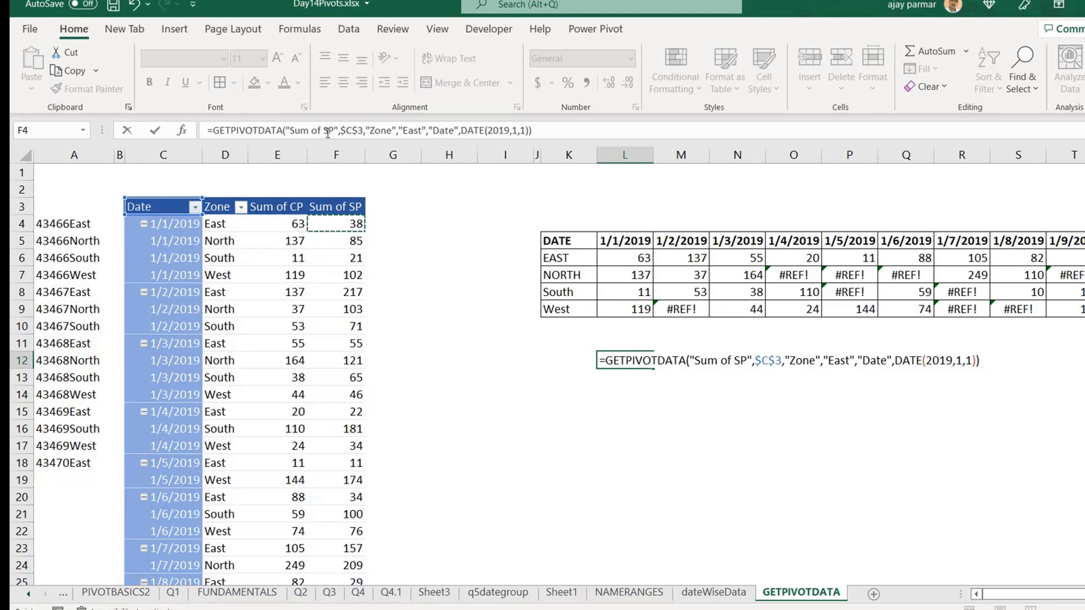
left_click(567, 274)
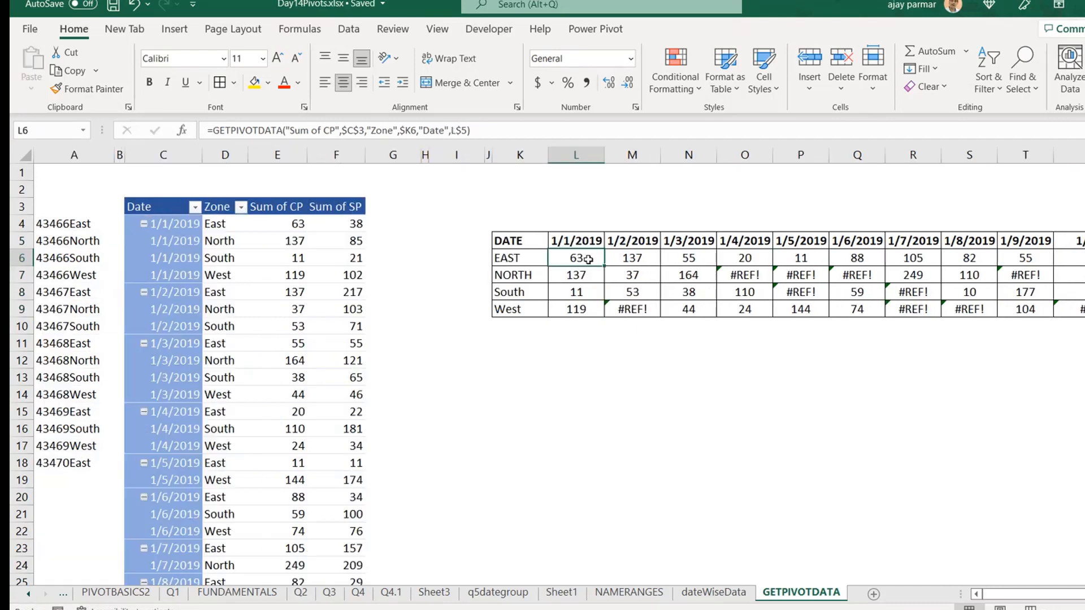
mouse_move(588, 369)
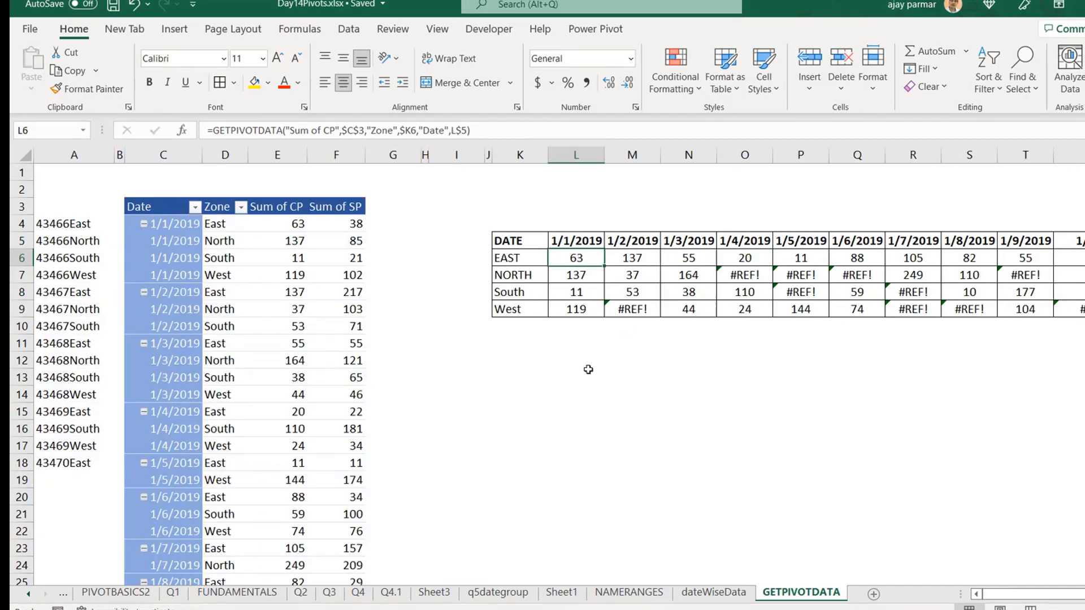
left_click(576, 375)
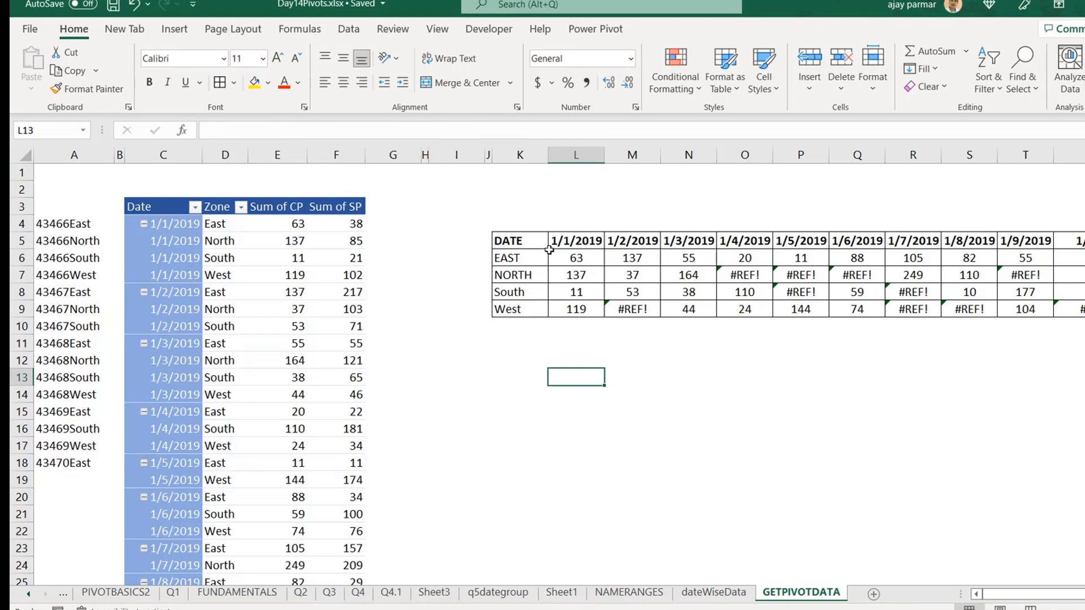
left_click(576, 240)
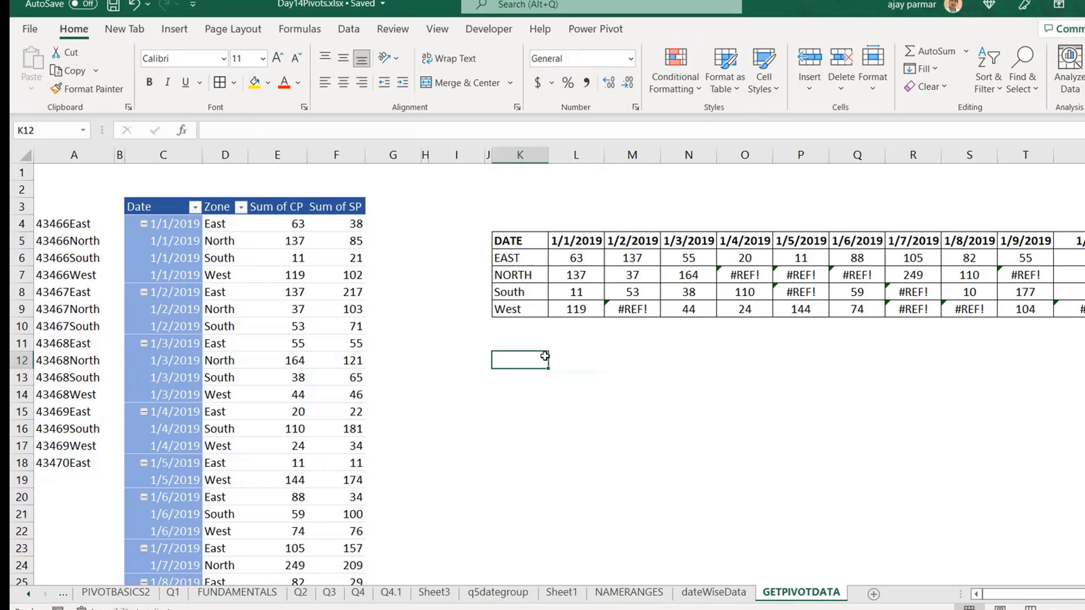
left_click(575, 257)
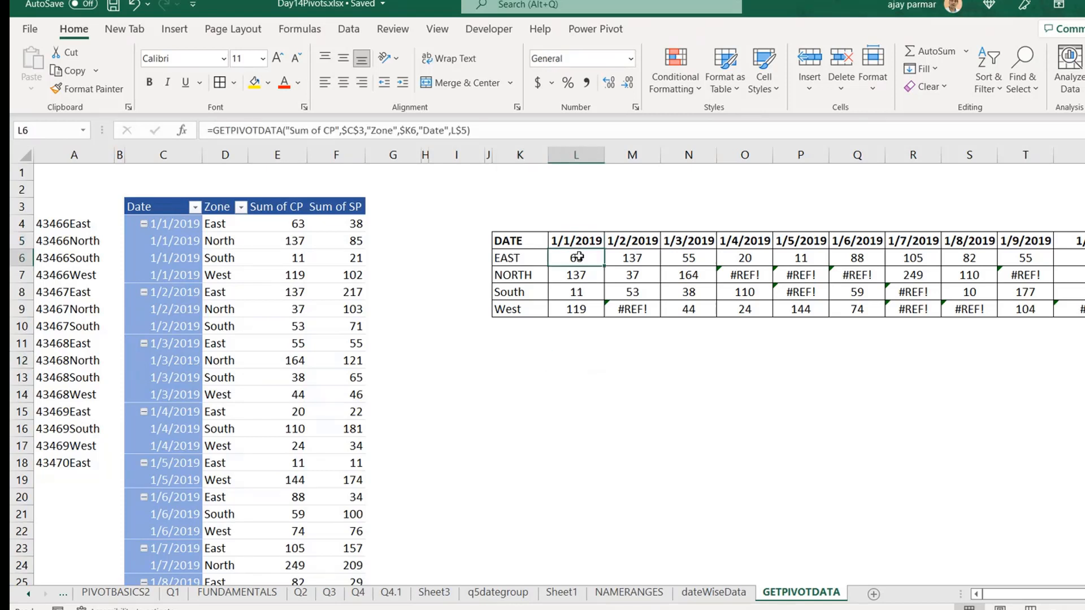
left_click(576, 240)
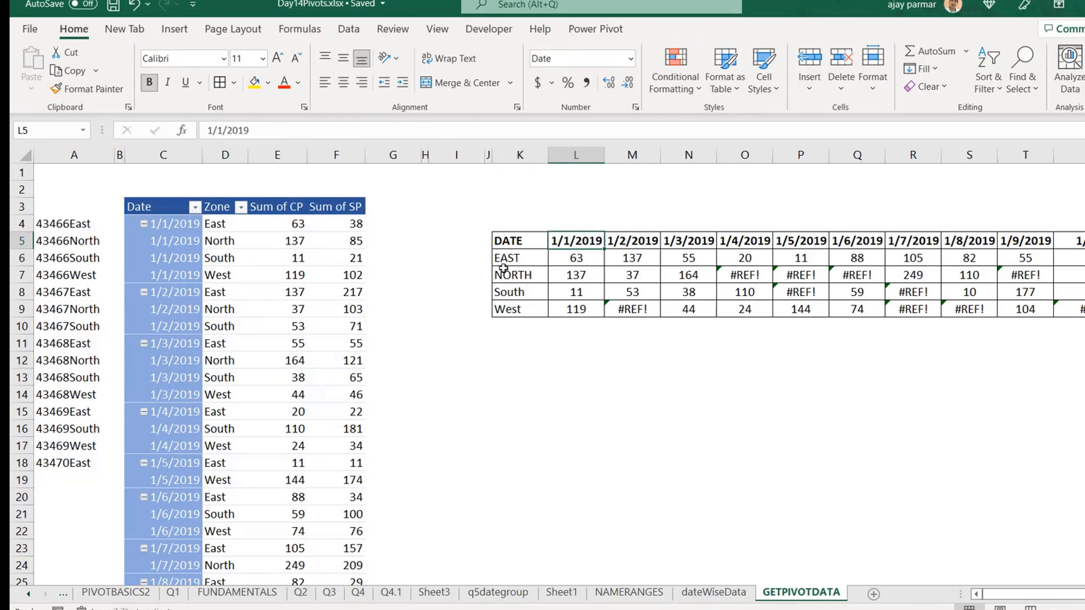
left_click(519, 257)
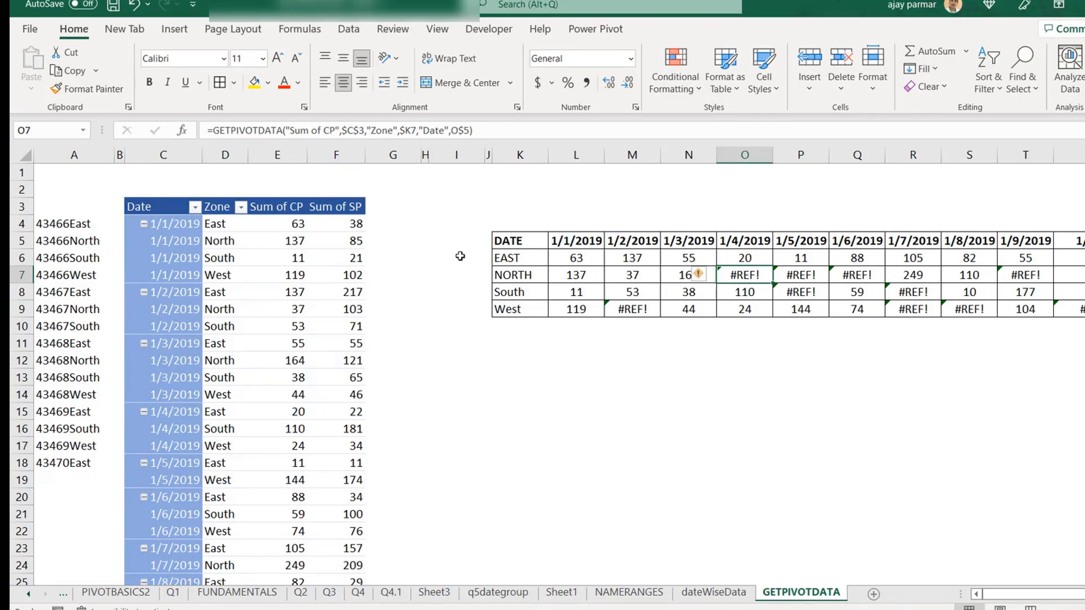
left_click(517, 240)
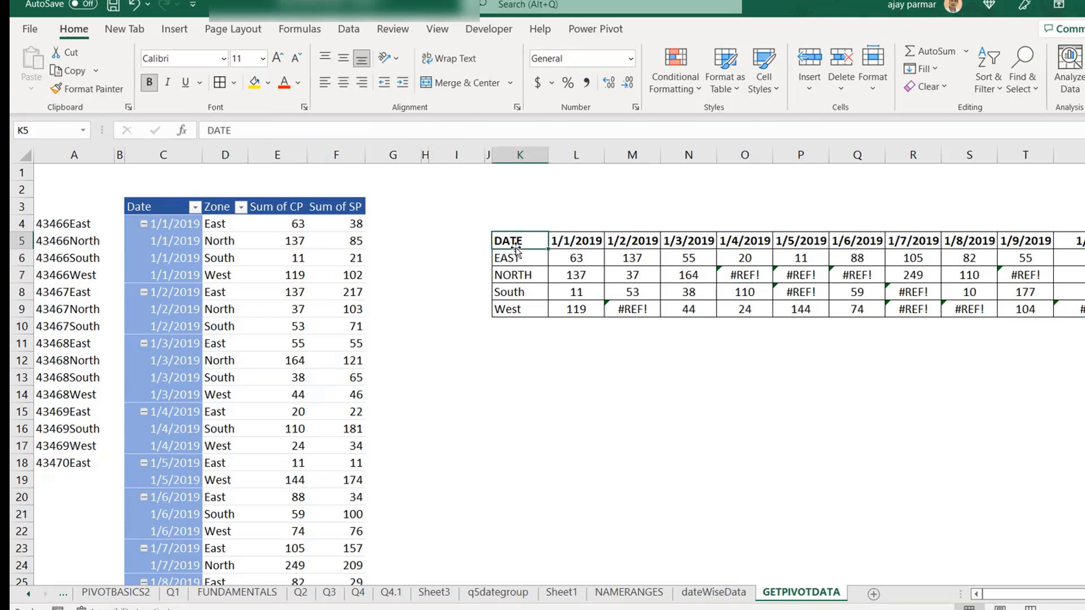
left_click_drag(507, 238, 1024, 309)
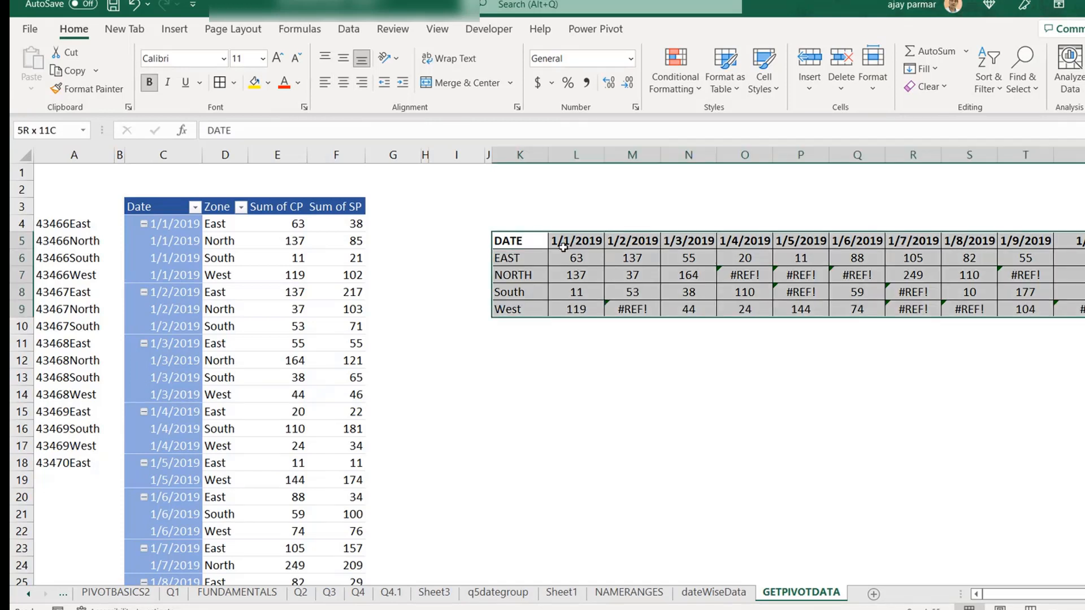
left_click(519, 257)
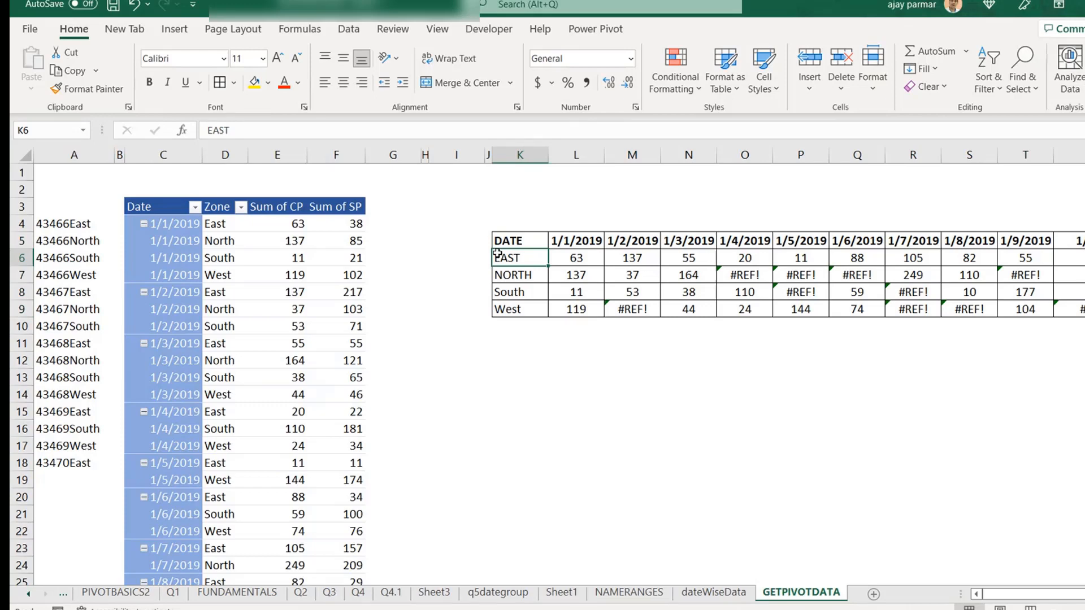